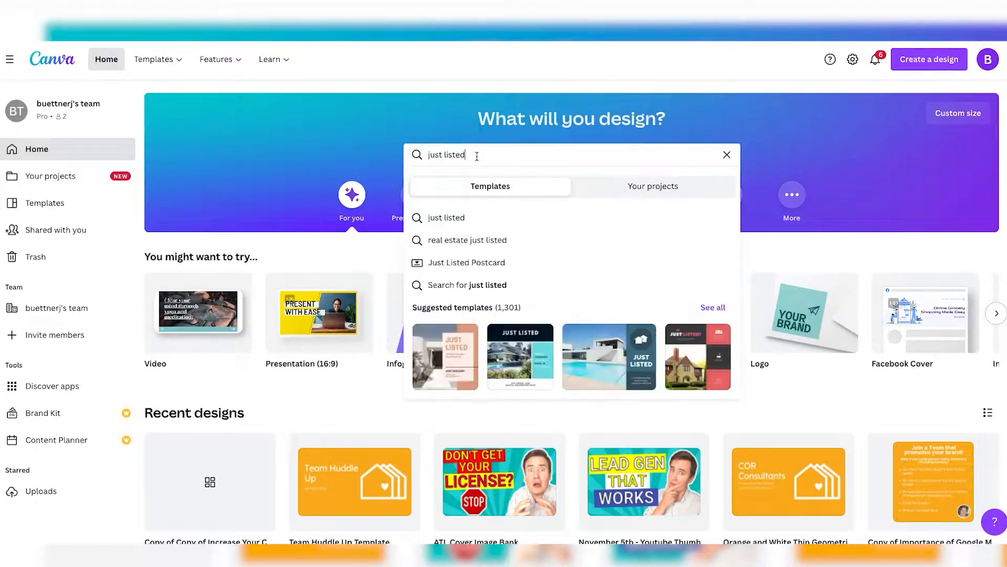
- Open the Just Listed two-storey house template in the Canva editor
left_click(608, 356)
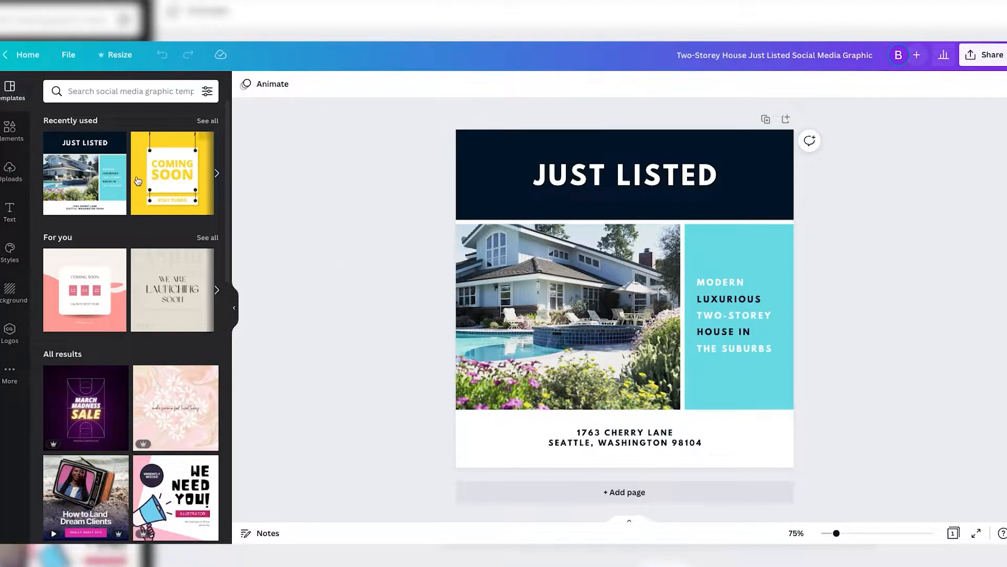
scroll("down", 3)
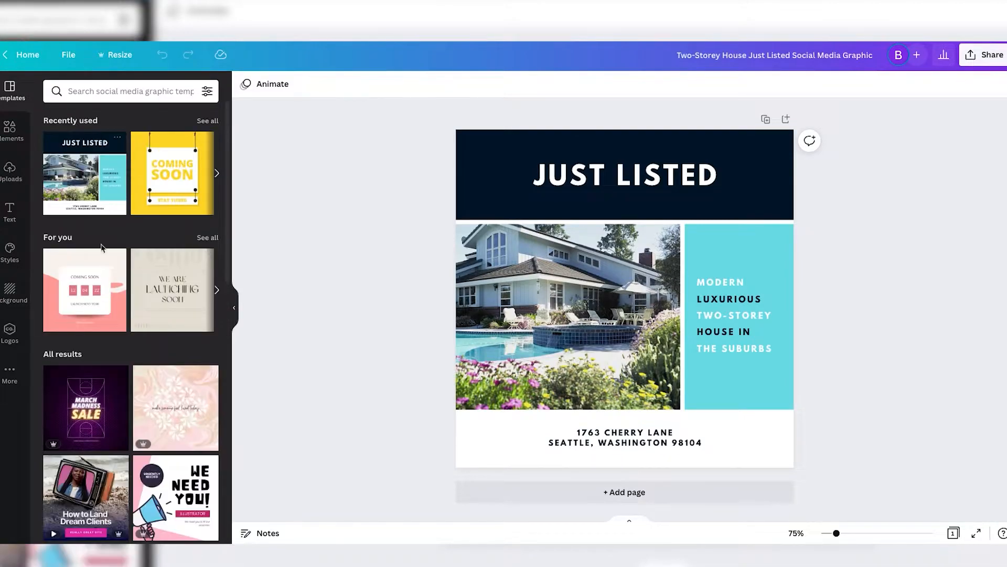
mouse_move(378, 169)
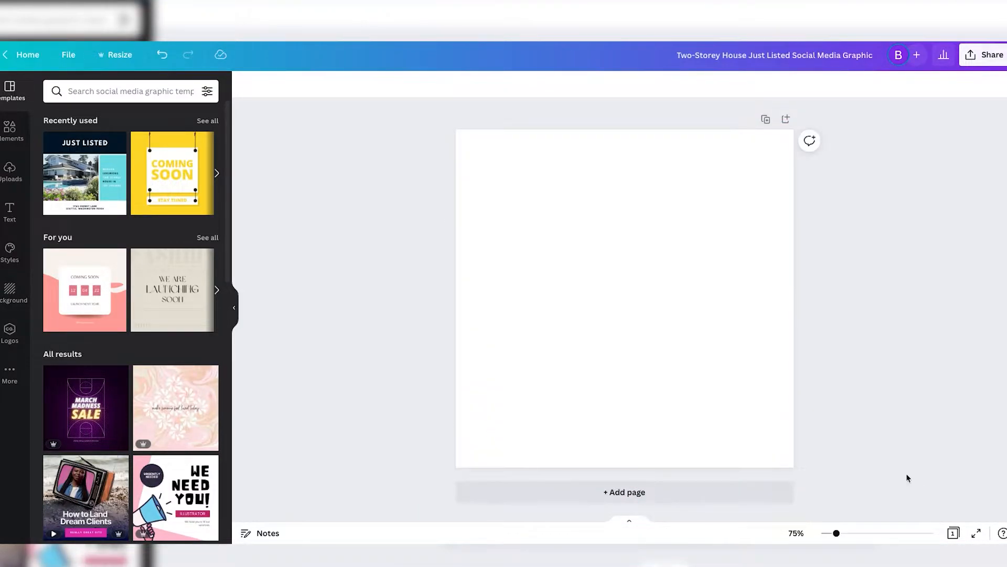
- Place the uploaded ranch house photo from Uploads and move it to the page centre
left_click(623, 299)
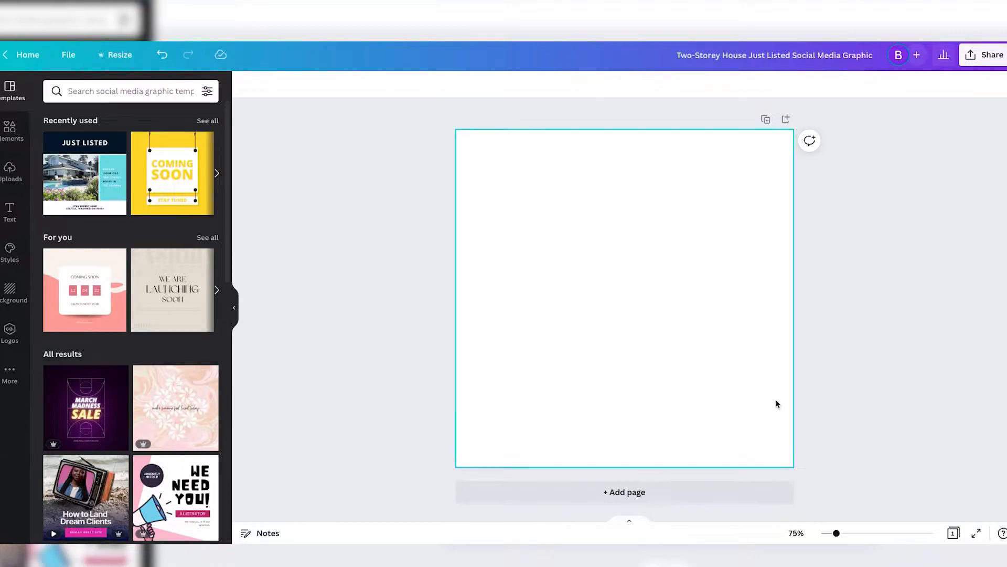
left_click(386, 228)
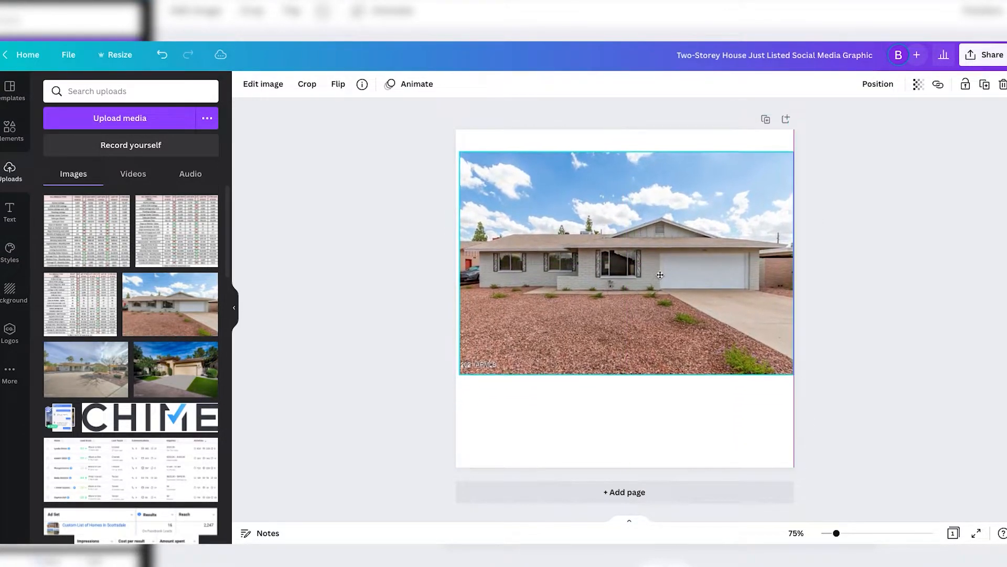
left_click_drag(625, 262, 624, 281)
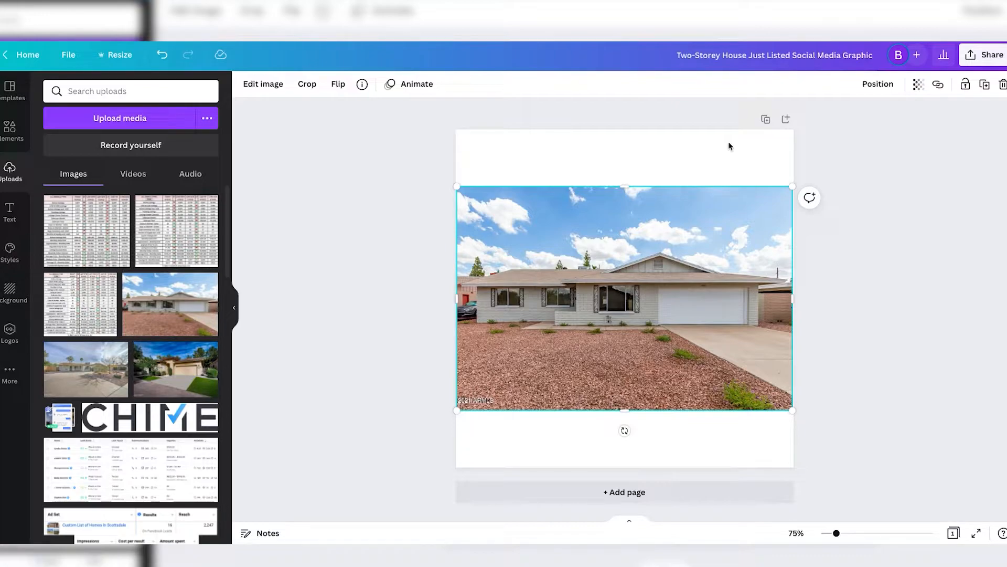
mouse_move(574, 209)
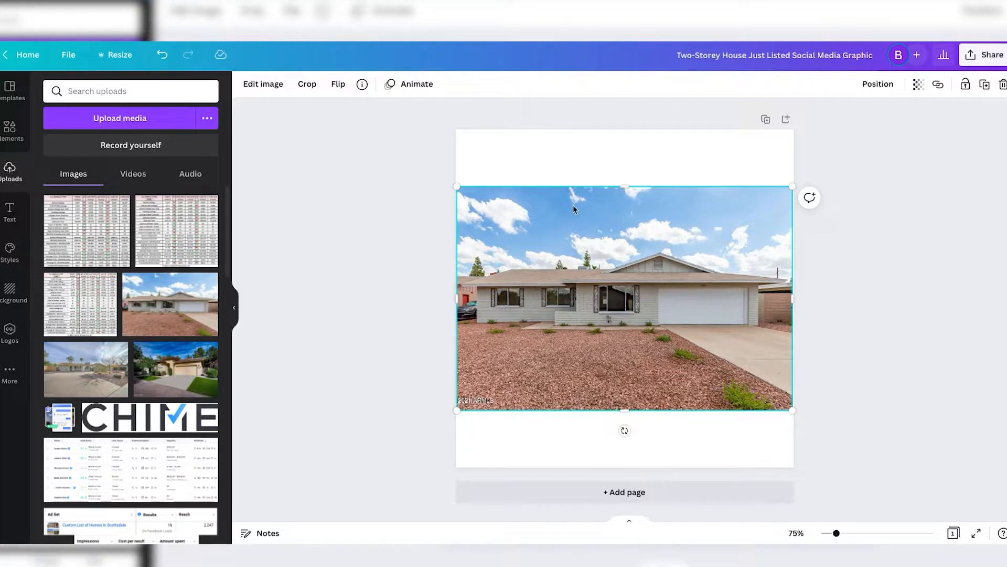
mouse_move(511, 151)
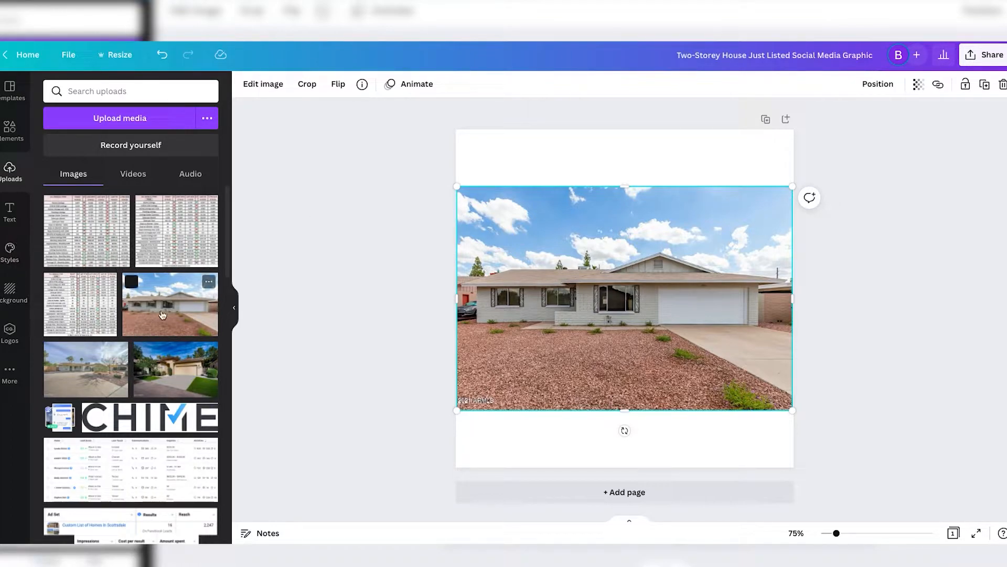
- Add the COR Consultants logo from Uploads to the photo's lower-right corner
scroll("down", 3)
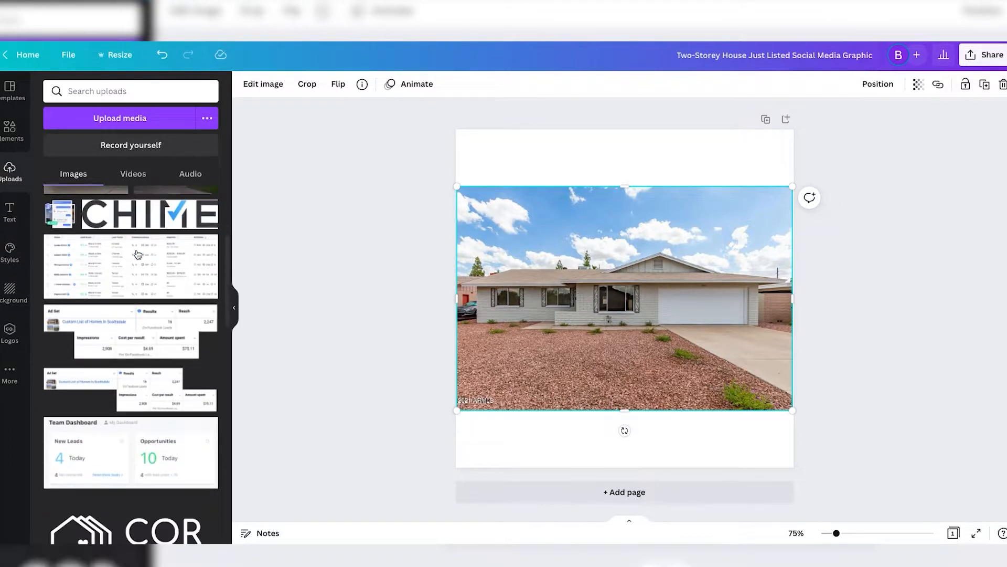
scroll("down", 3)
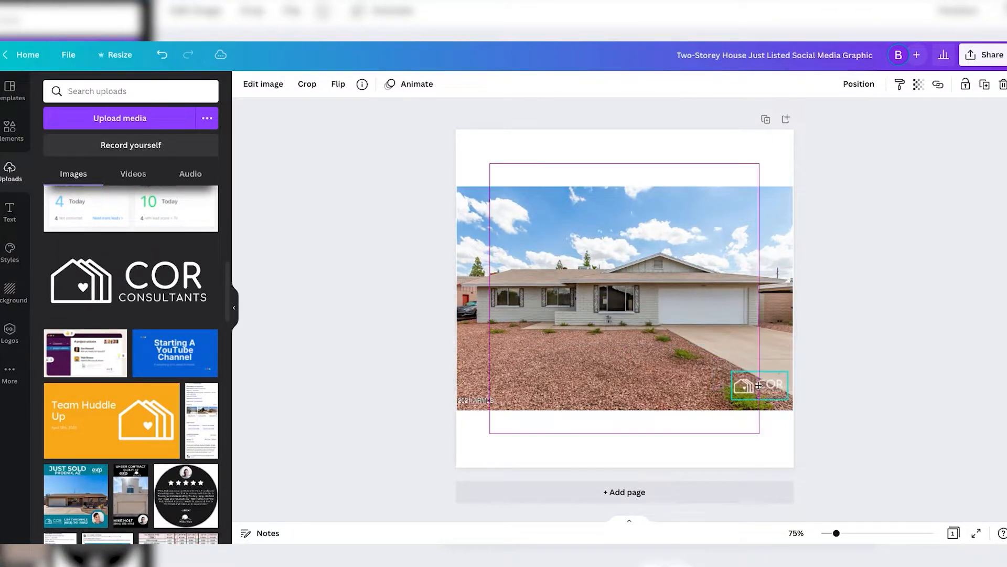
left_click(757, 385)
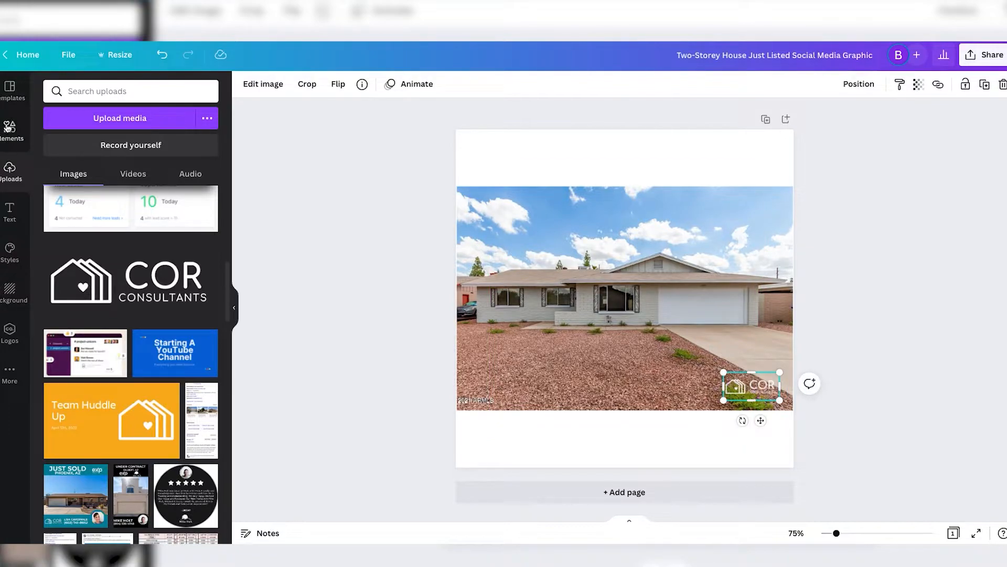
left_click(10, 212)
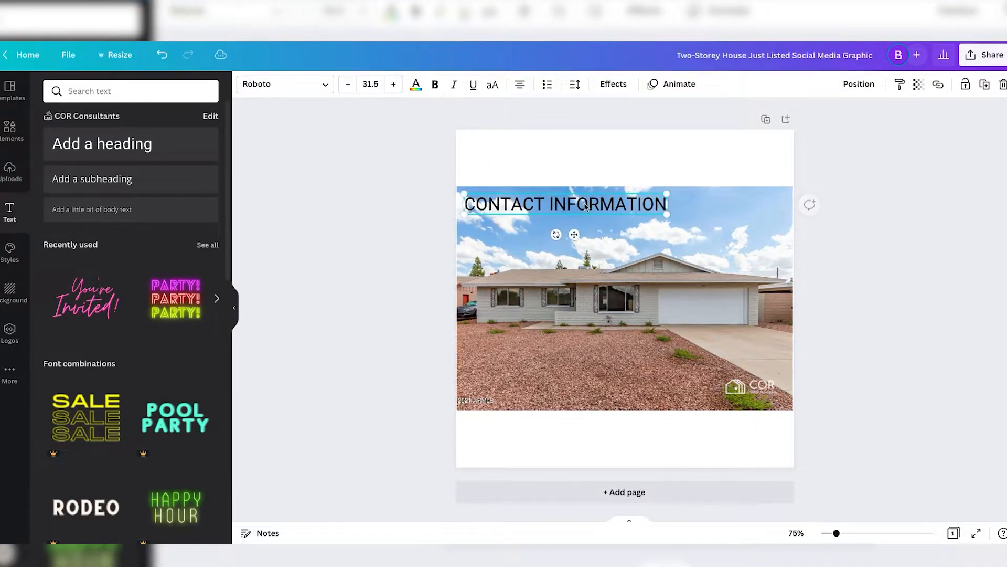
mouse_move(406, 200)
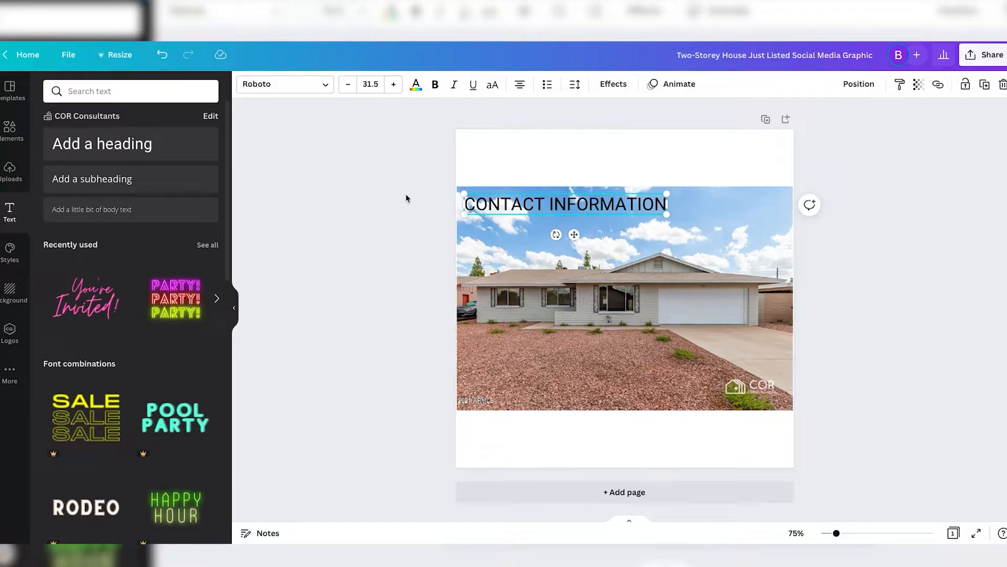
mouse_move(522, 200)
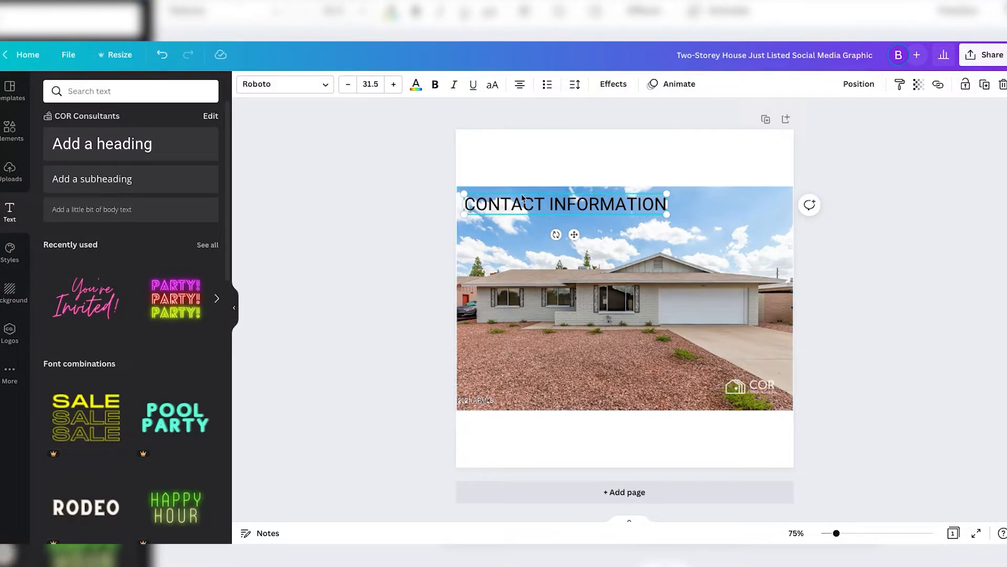
- Recolour the CONTACT INFORMATION heading, trying blue then settling on yellow
left_click(415, 84)
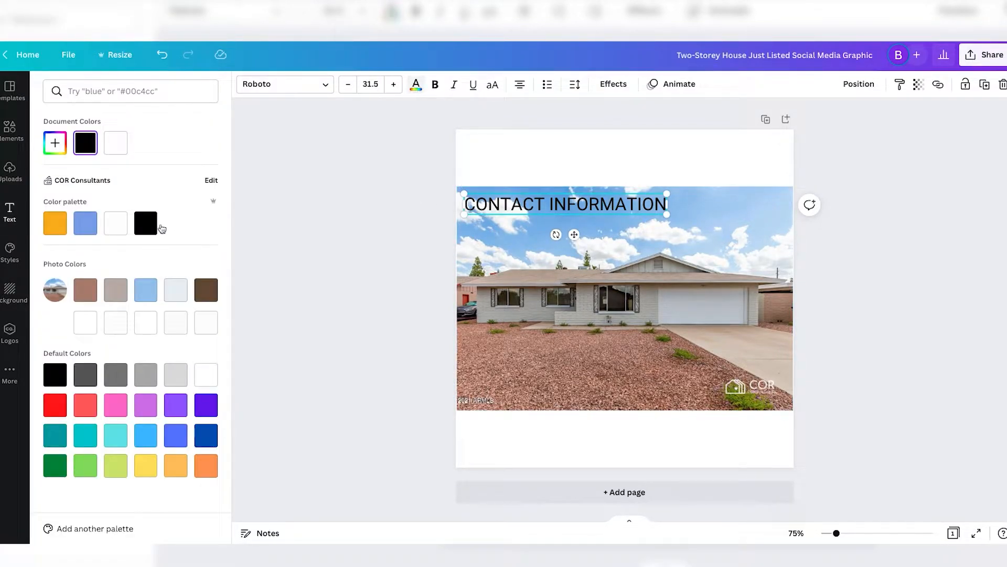
left_click(175, 289)
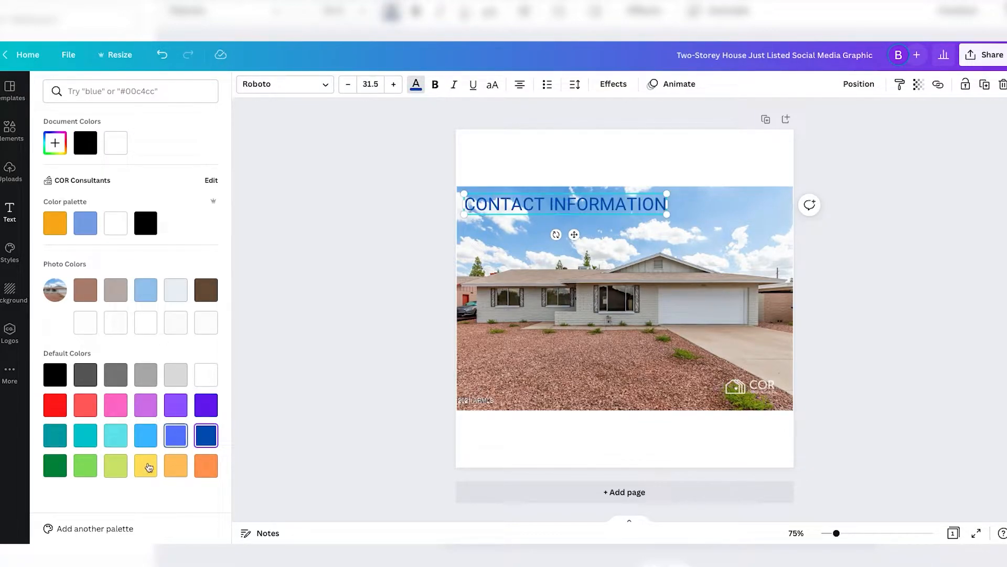
left_click(9, 212)
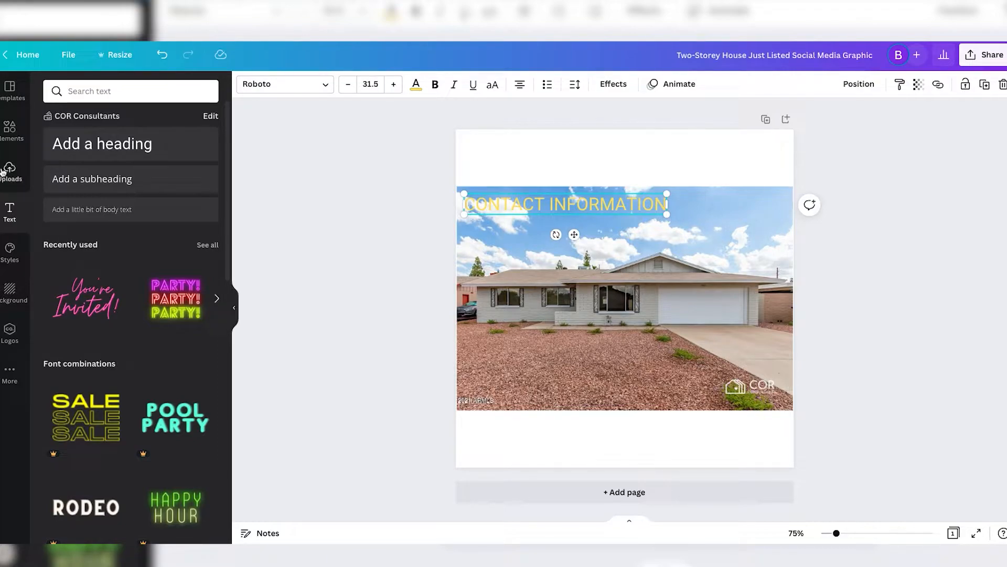
mouse_move(12, 128)
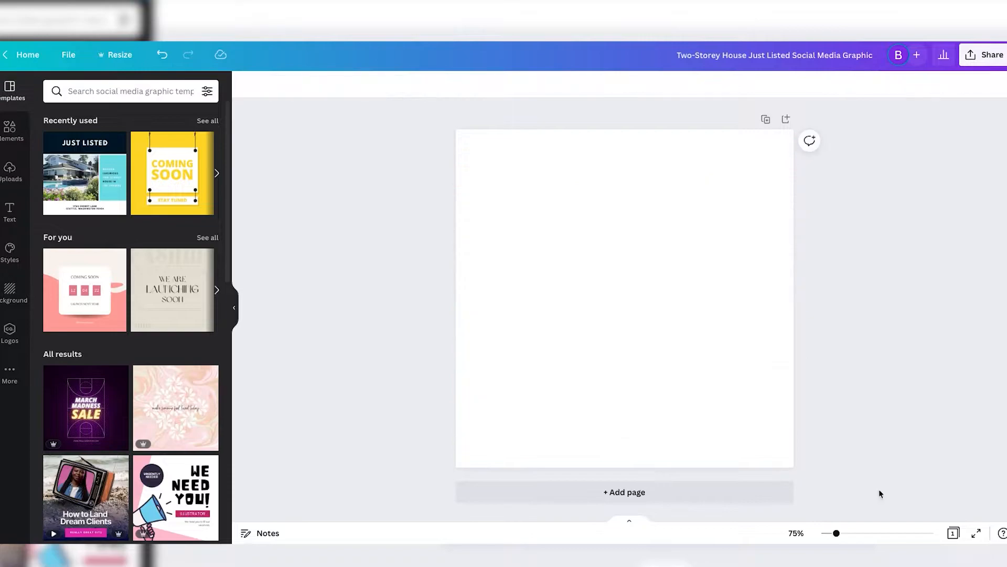
- Apply the recently used Just Listed template and turn its top banner pink
left_click(85, 173)
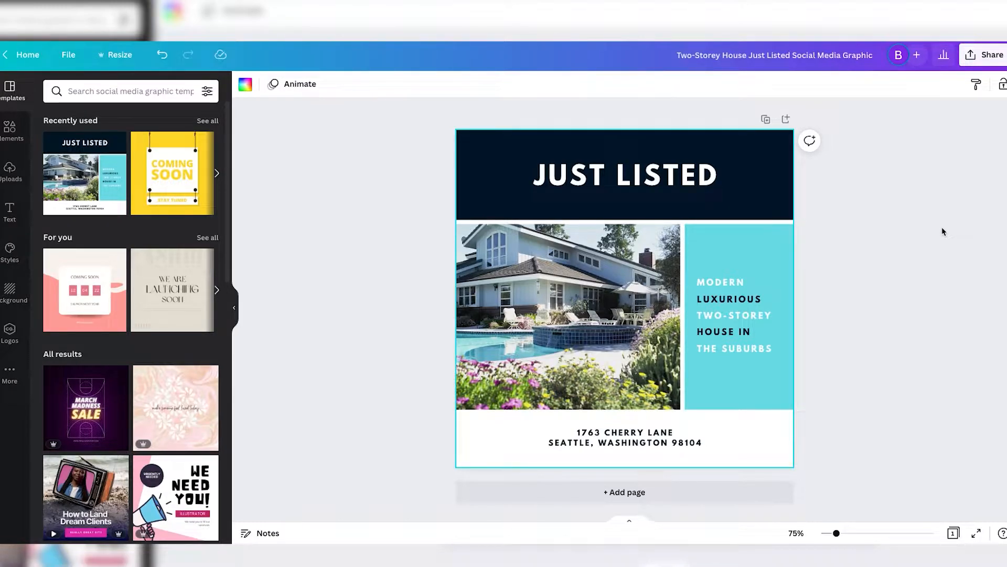
left_click(593, 197)
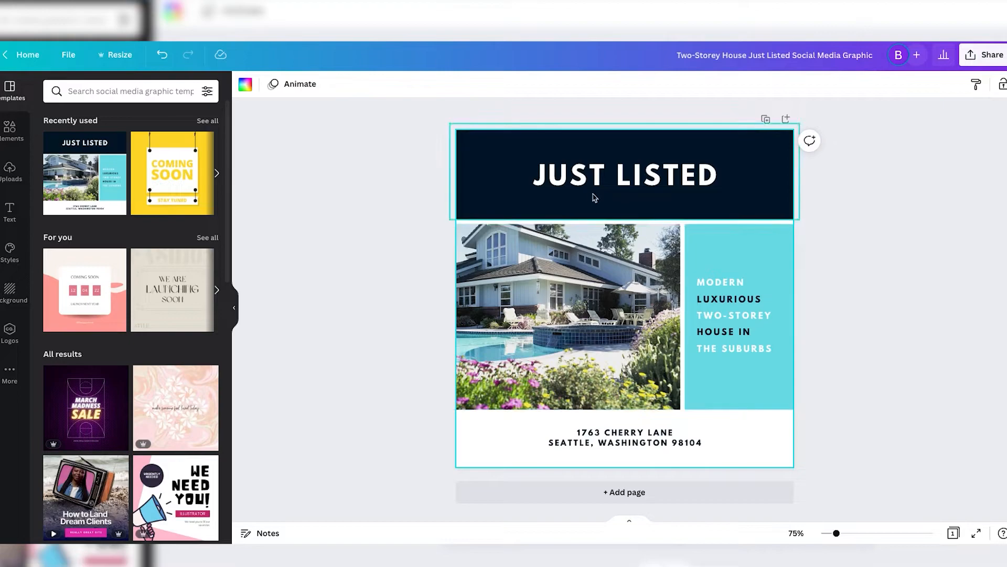
left_click(623, 174)
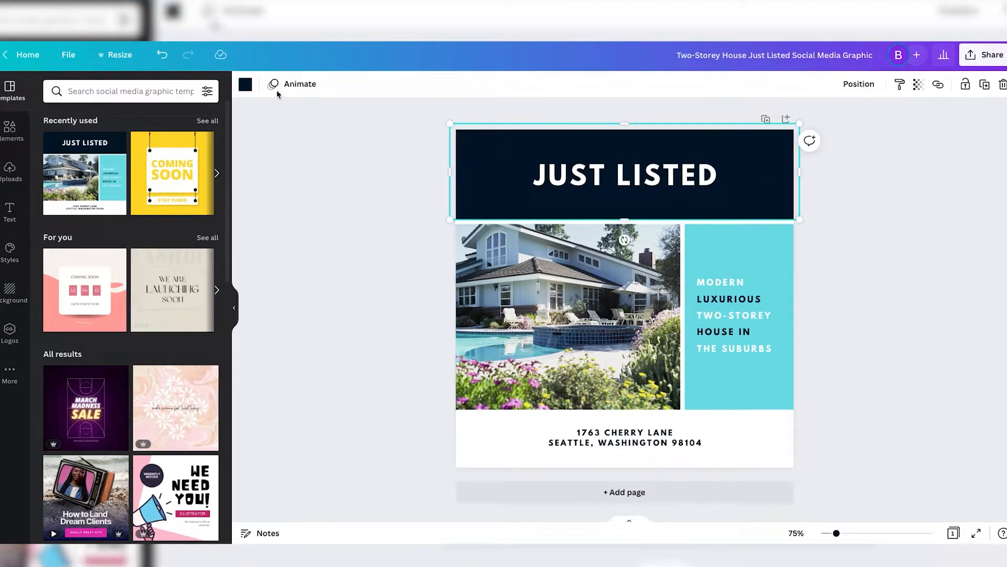
left_click(244, 83)
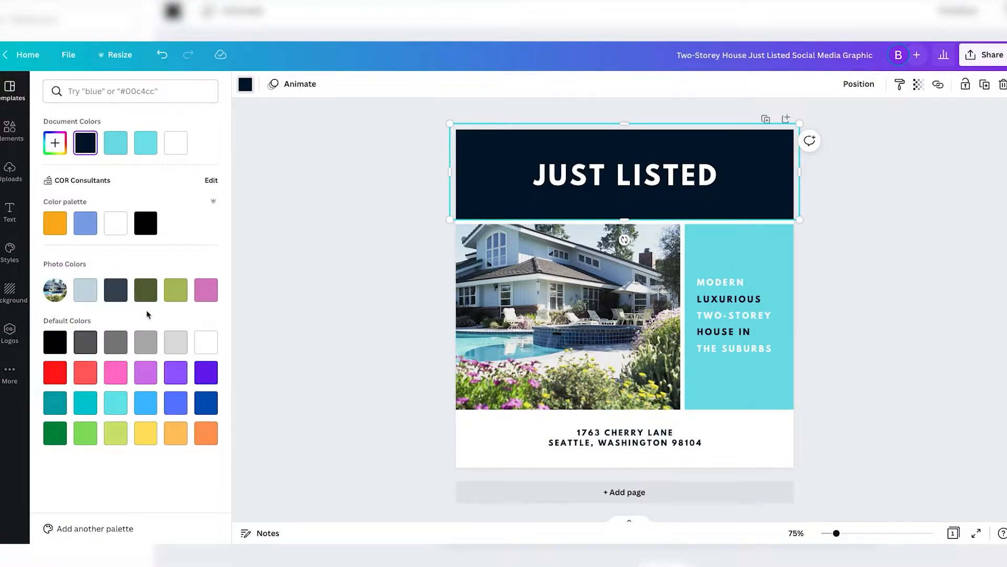
left_click(206, 290)
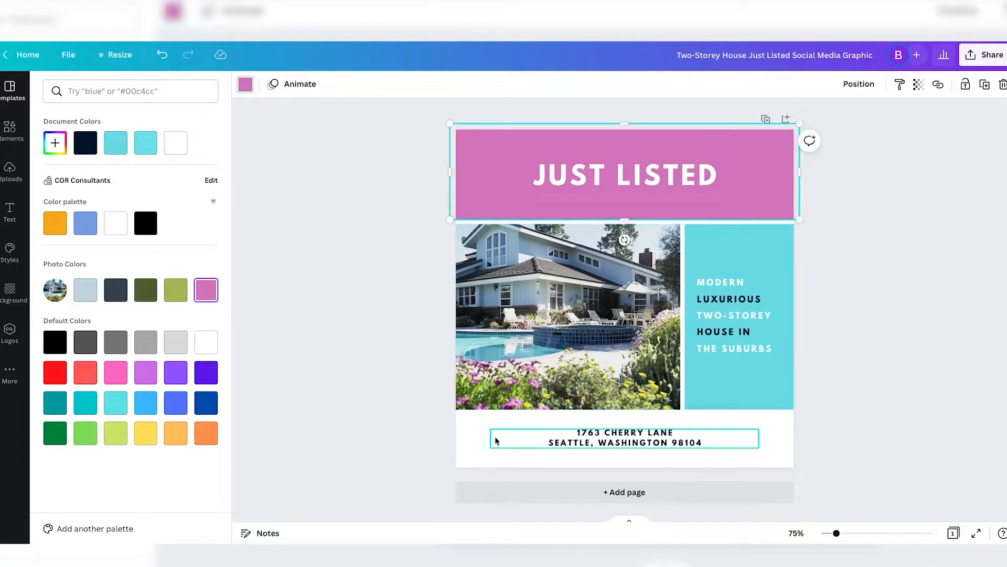
- Select the page background and bring up its colour choices
left_click(10, 87)
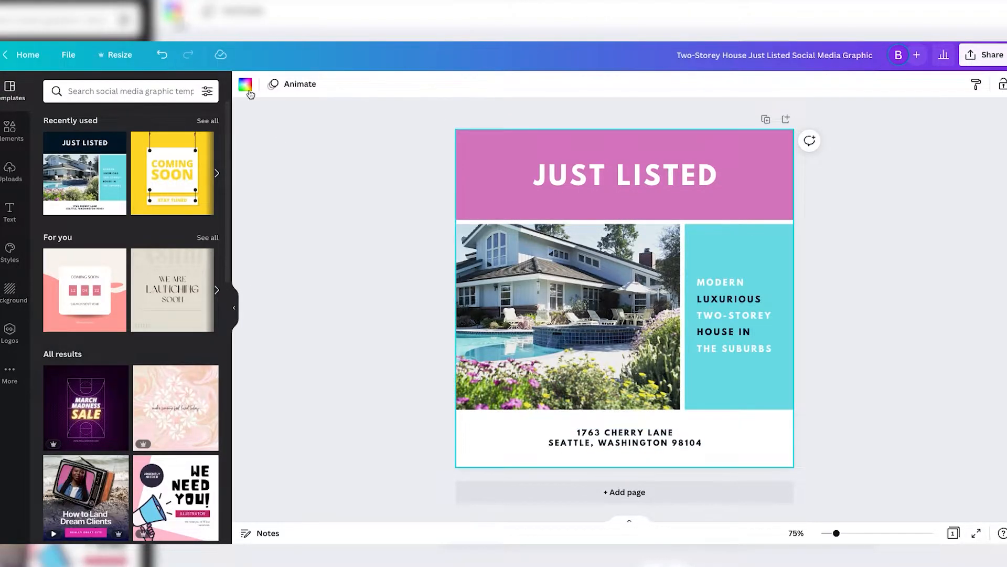
left_click(245, 84)
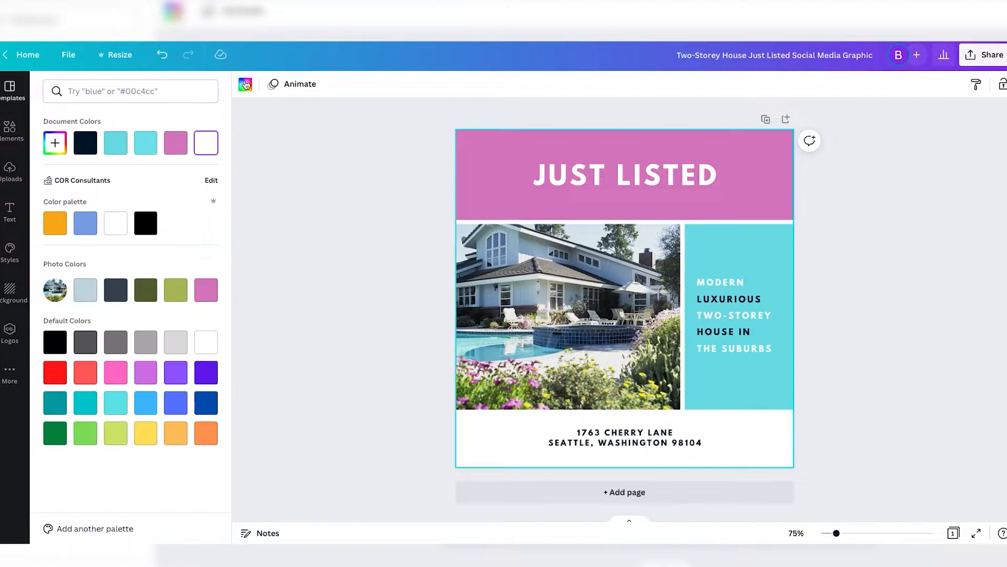
mouse_move(188, 152)
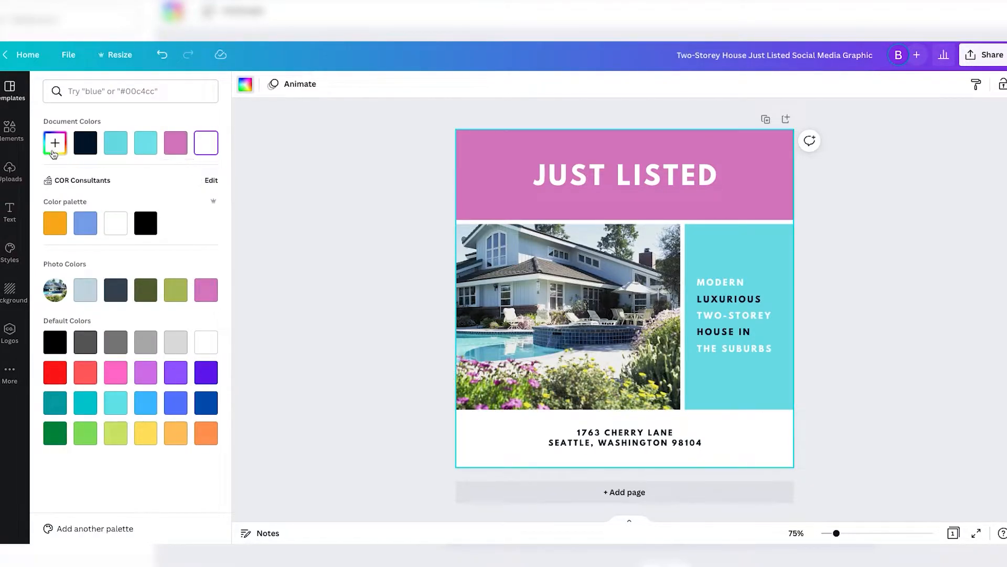
- Set the bottom address band and divider lines to a vivid magenta via the custom colour picker
left_click(55, 143)
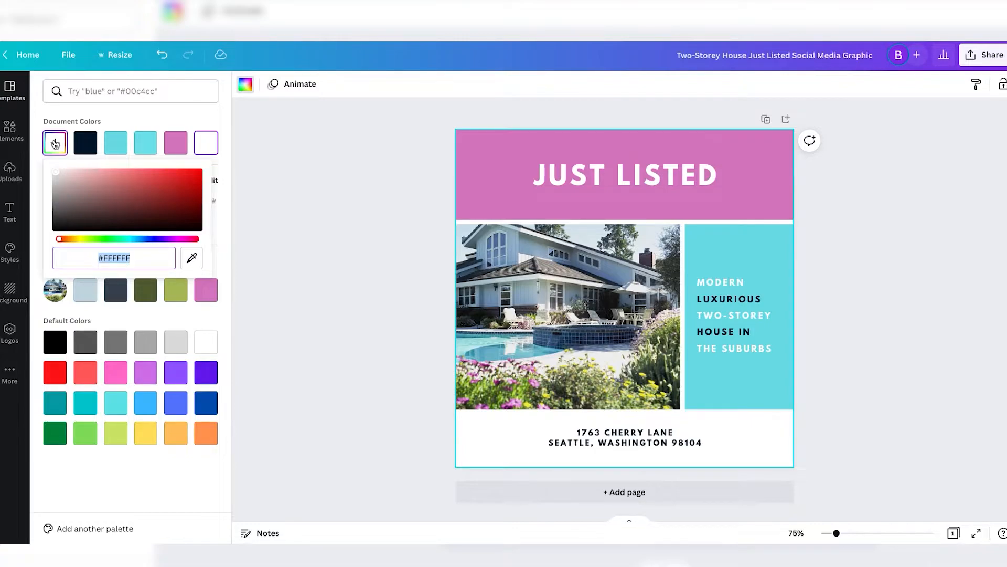
left_click(175, 143)
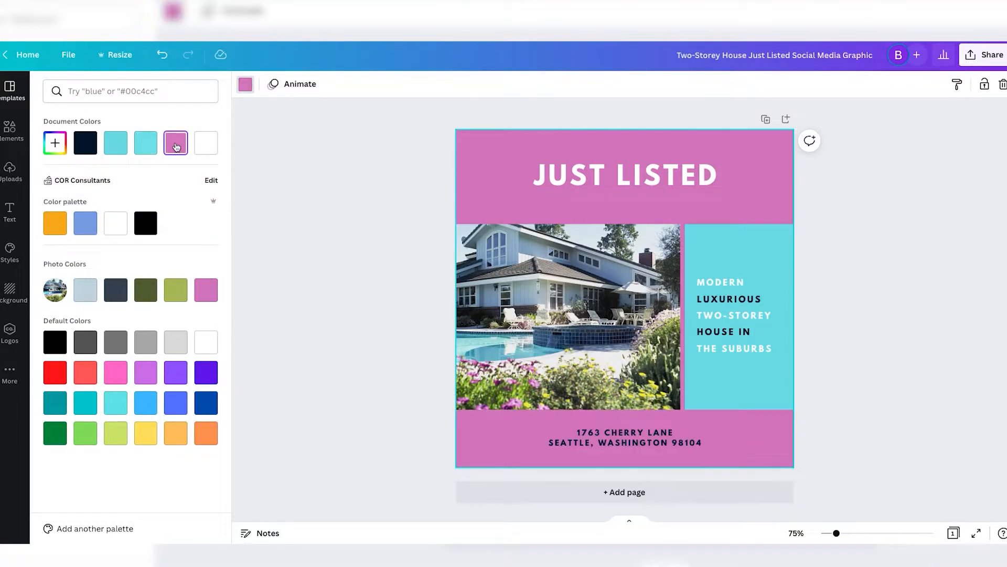
left_click(175, 143)
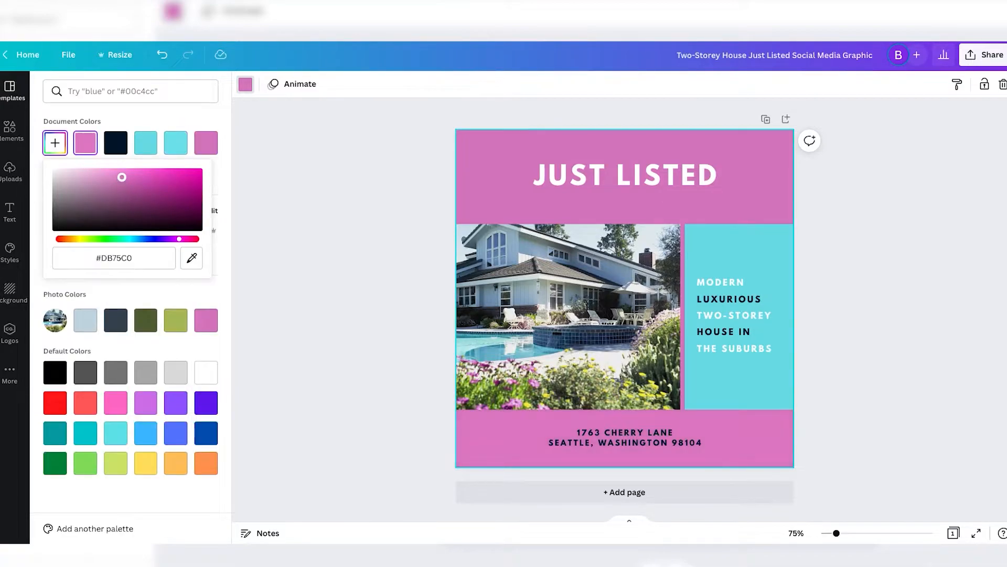
left_click_drag(121, 176, 112, 174)
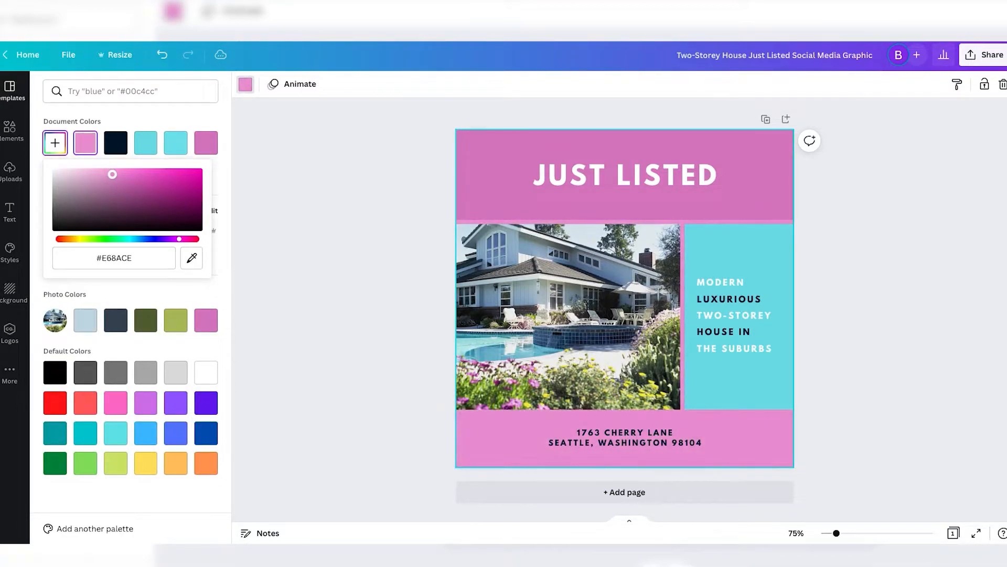
left_click_drag(112, 174, 171, 183)
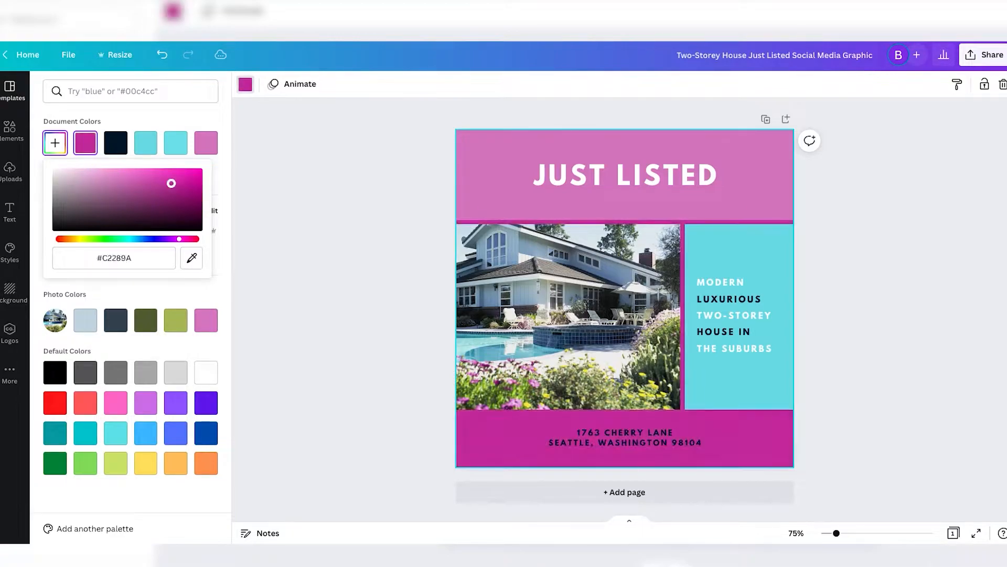
left_click_drag(171, 183, 199, 171)
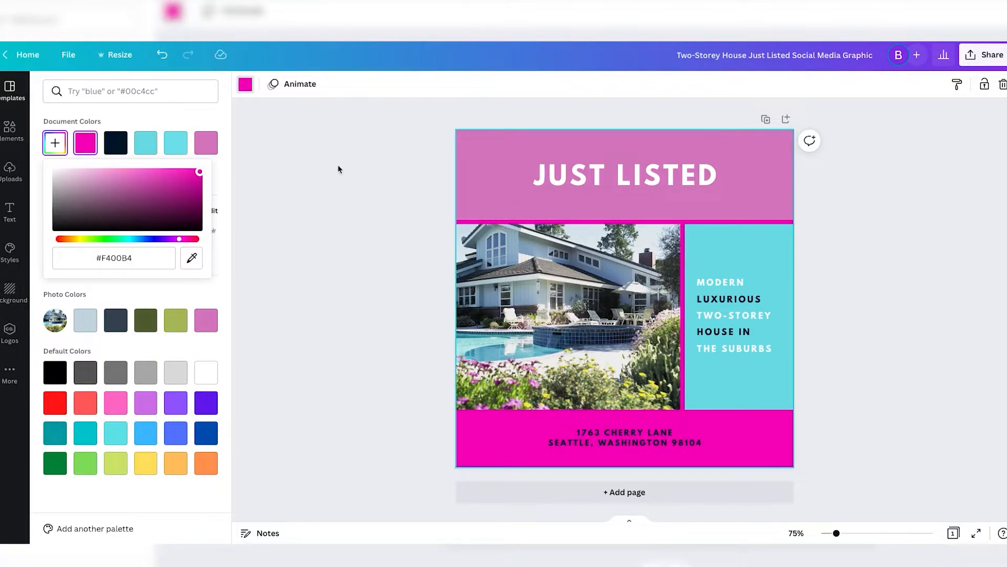
left_click(12, 88)
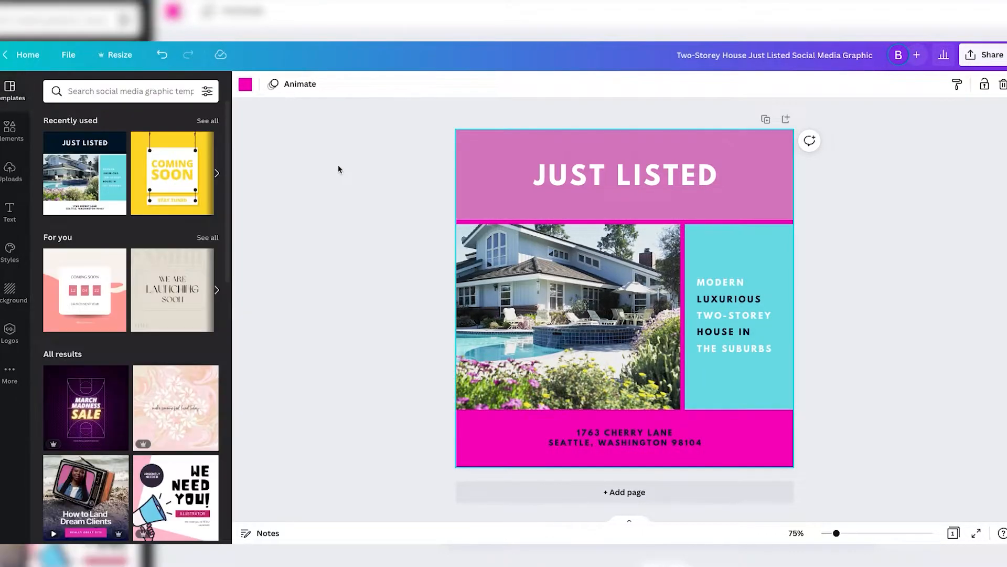
left_click(244, 84)
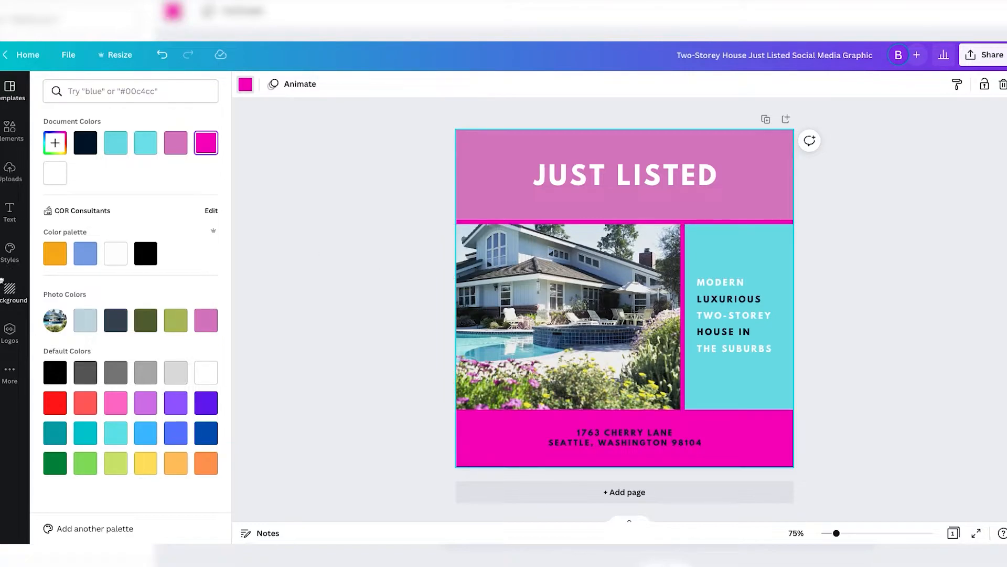
- Replace the poolside house photo with the uploaded beige desert house from Uploads
left_click(11, 168)
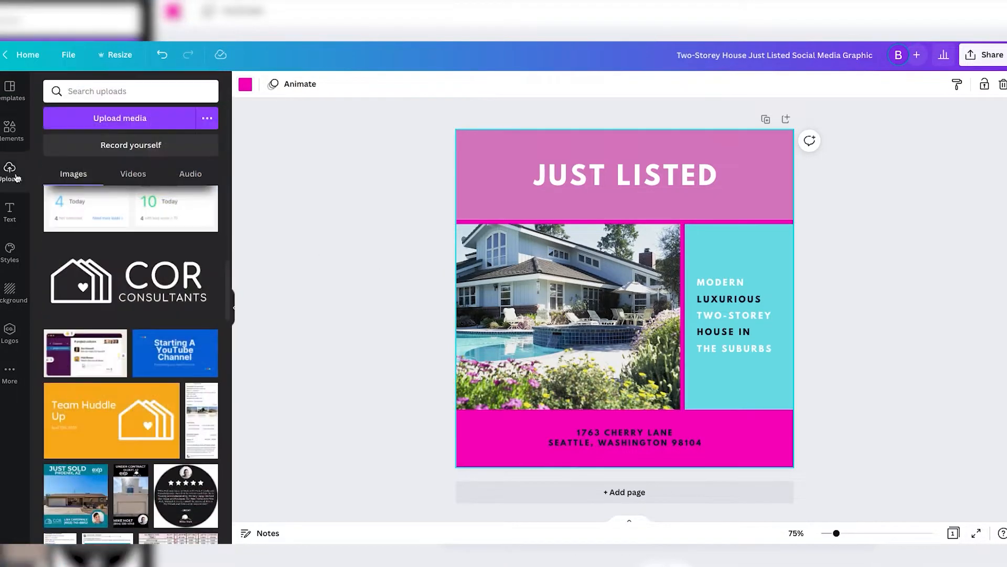
scroll("down", 3)
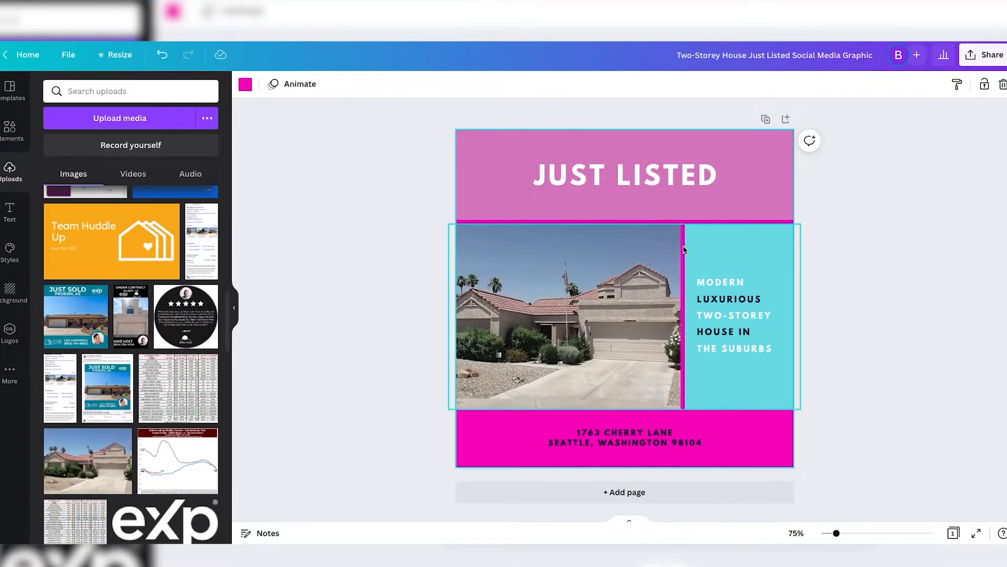
mouse_move(557, 307)
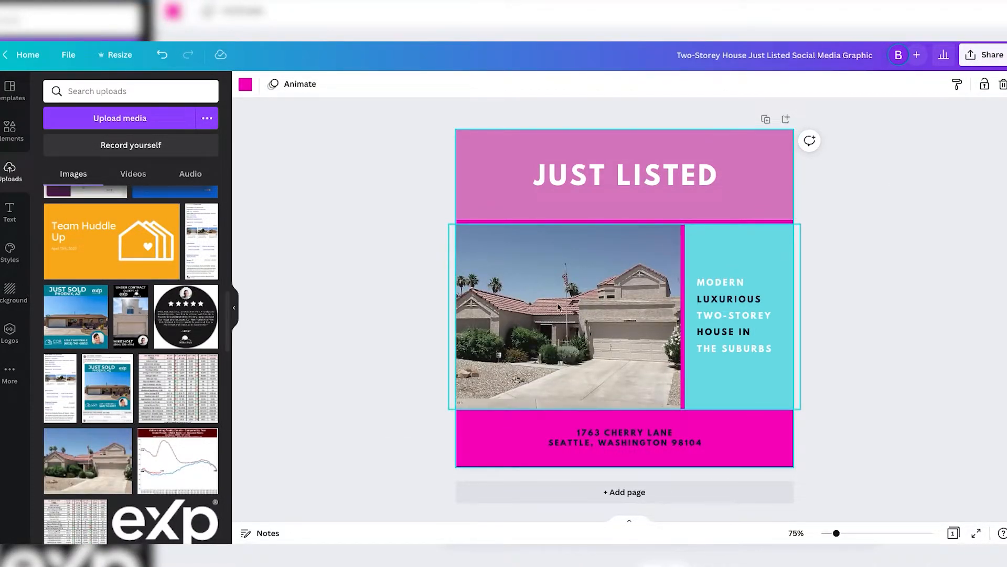
mouse_move(538, 230)
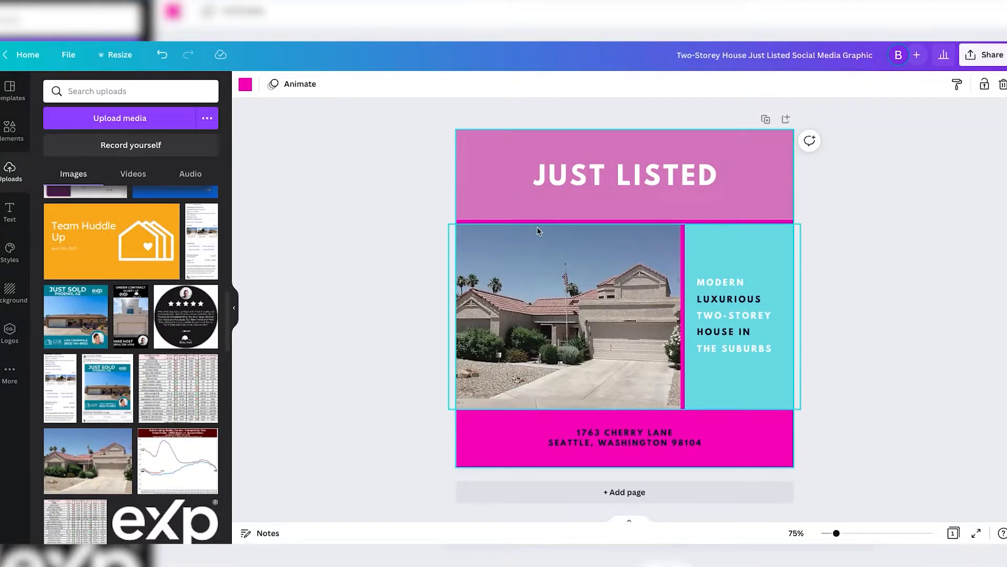
left_click(623, 176)
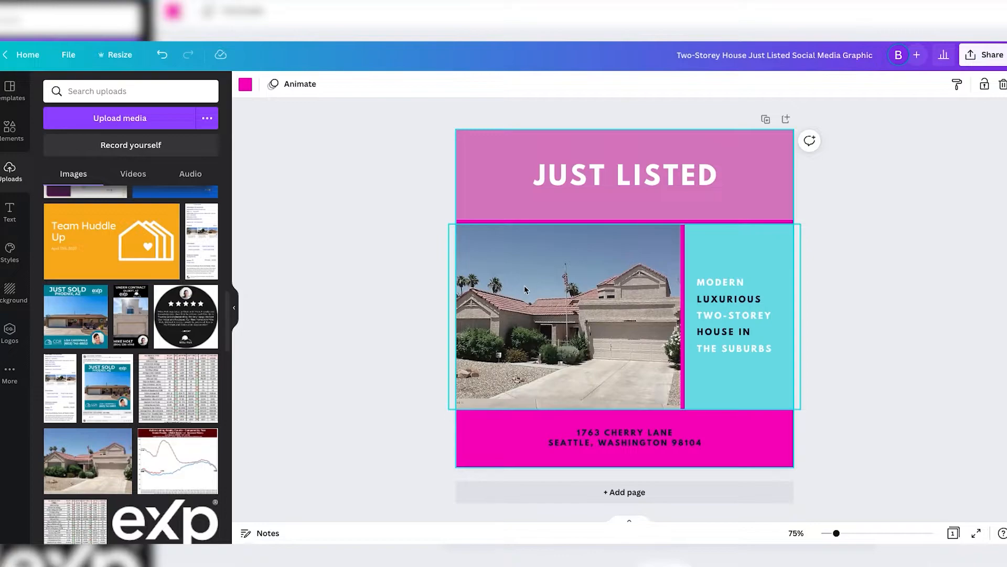
left_click(566, 314)
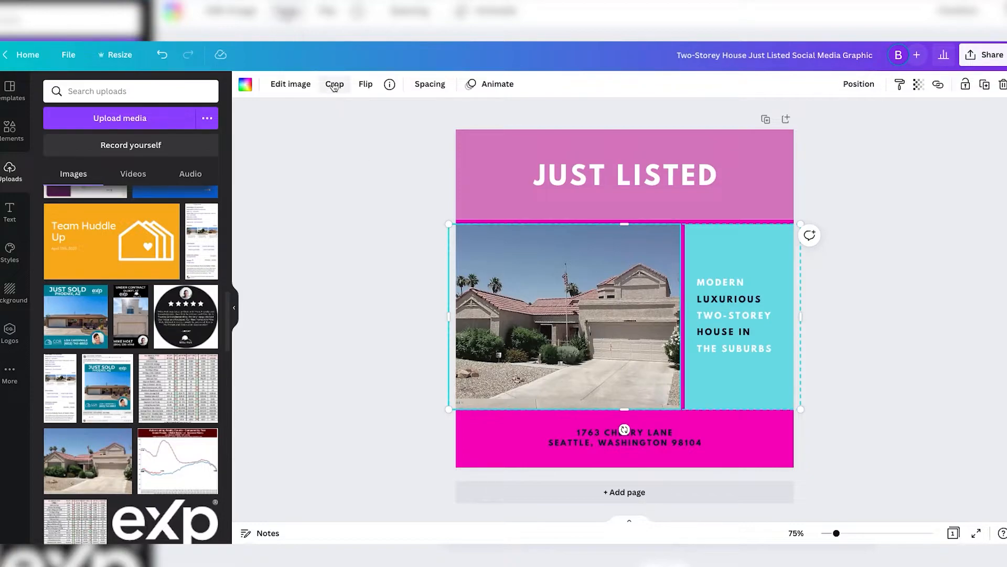
- Crop the house photo so the house and garage fill more of the frame
left_click(333, 84)
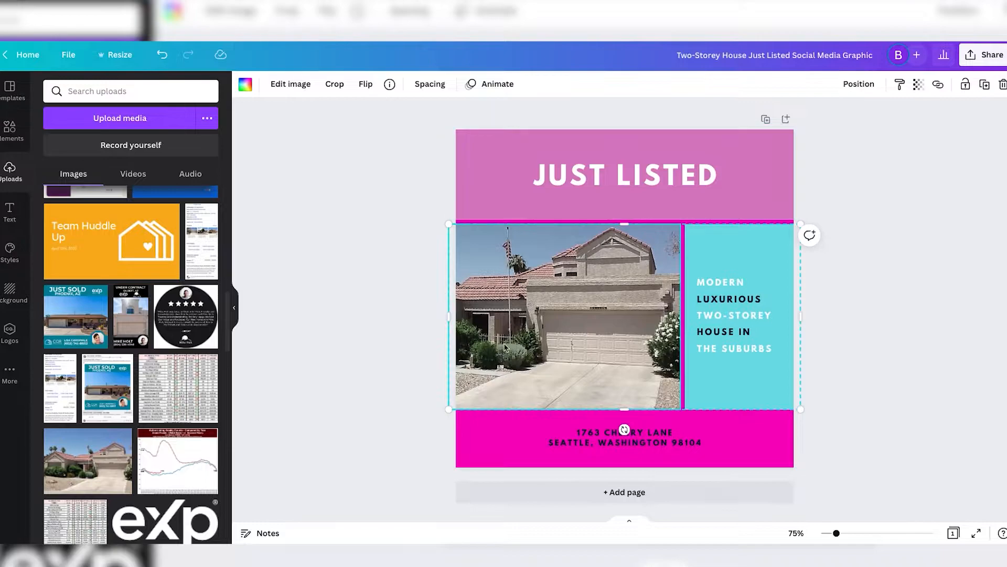
mouse_move(583, 305)
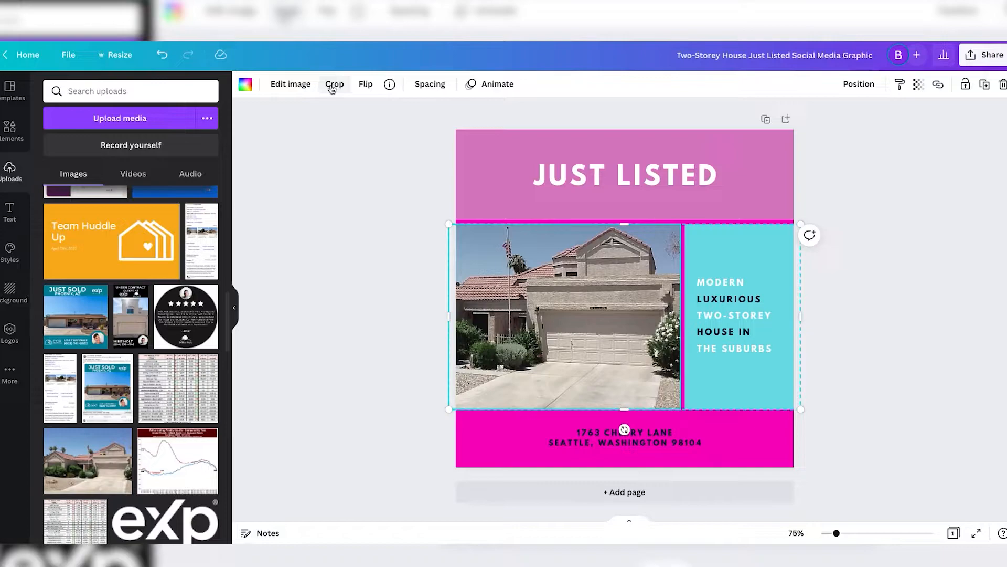
mouse_move(396, 183)
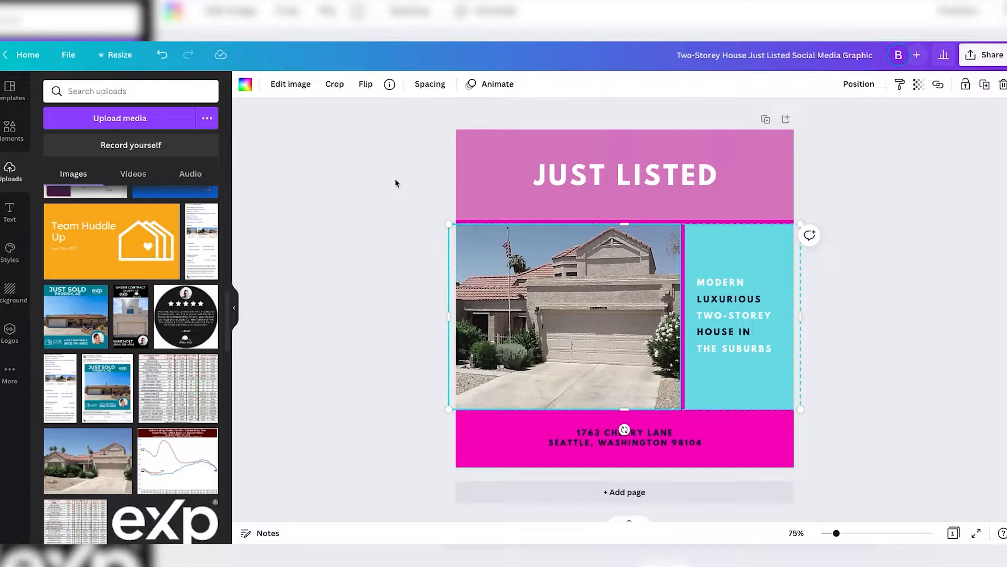
mouse_move(259, 222)
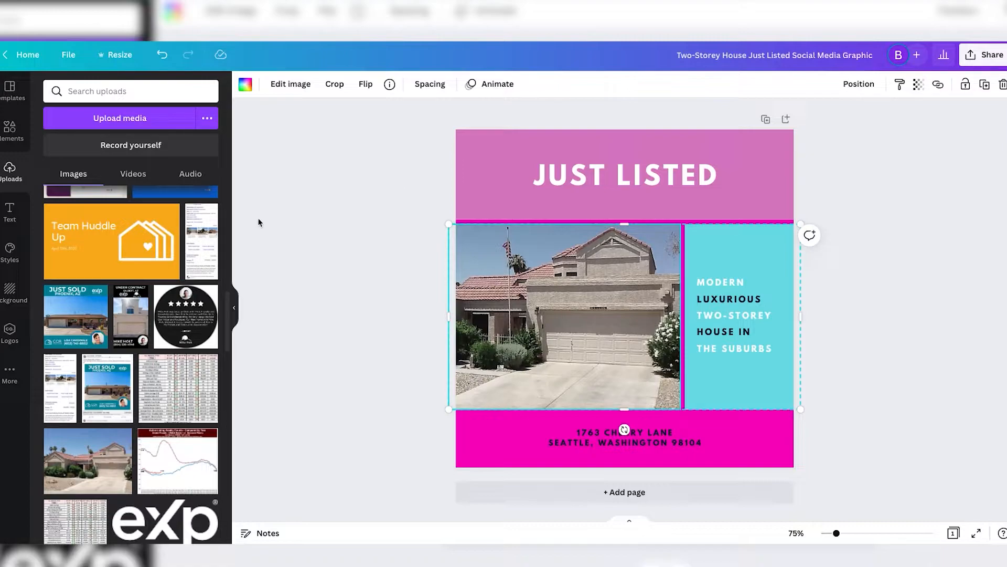
- Realign the pink header band, house photo and teal text panel into a tidy layout
left_click(397, 133)
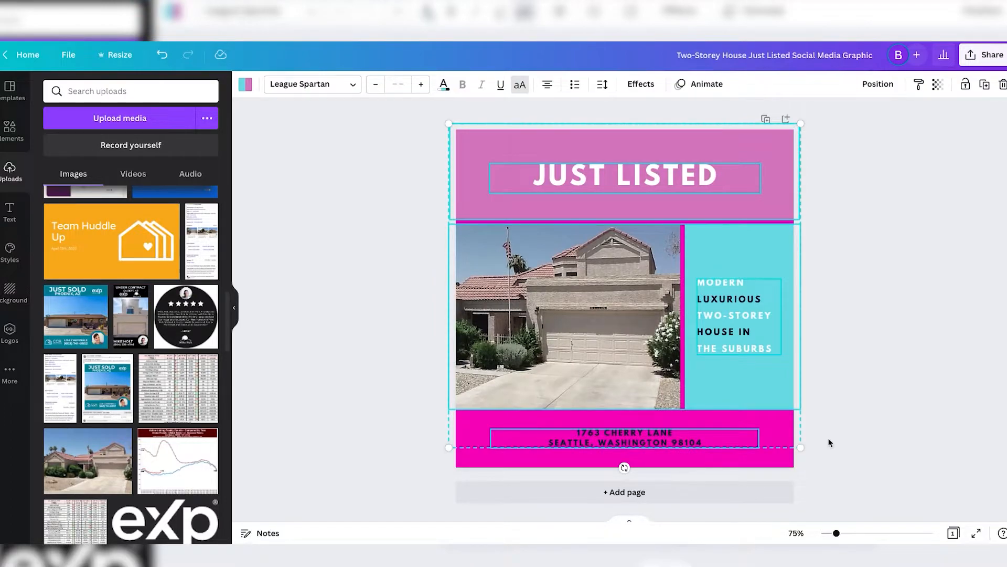
mouse_move(634, 223)
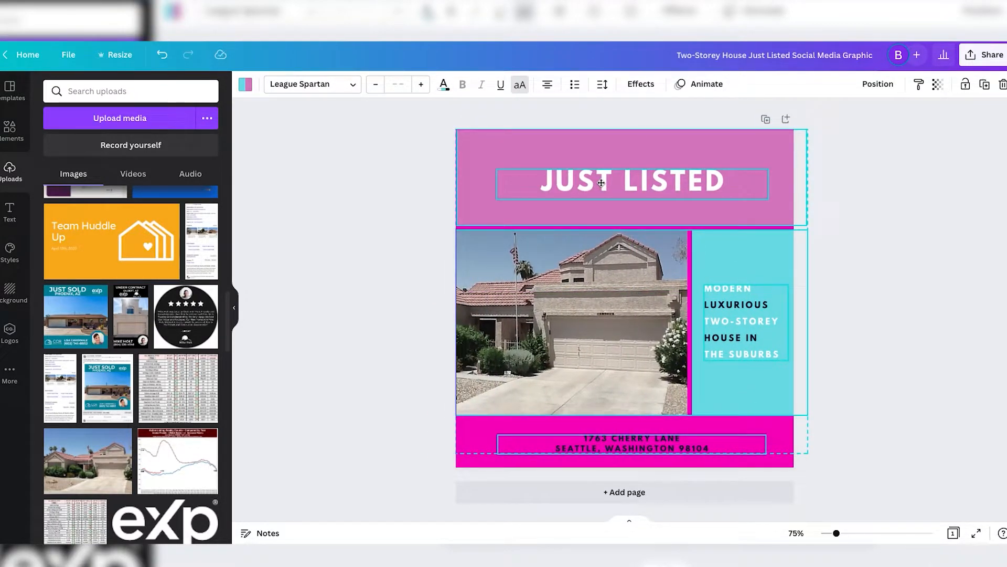
left_click(436, 290)
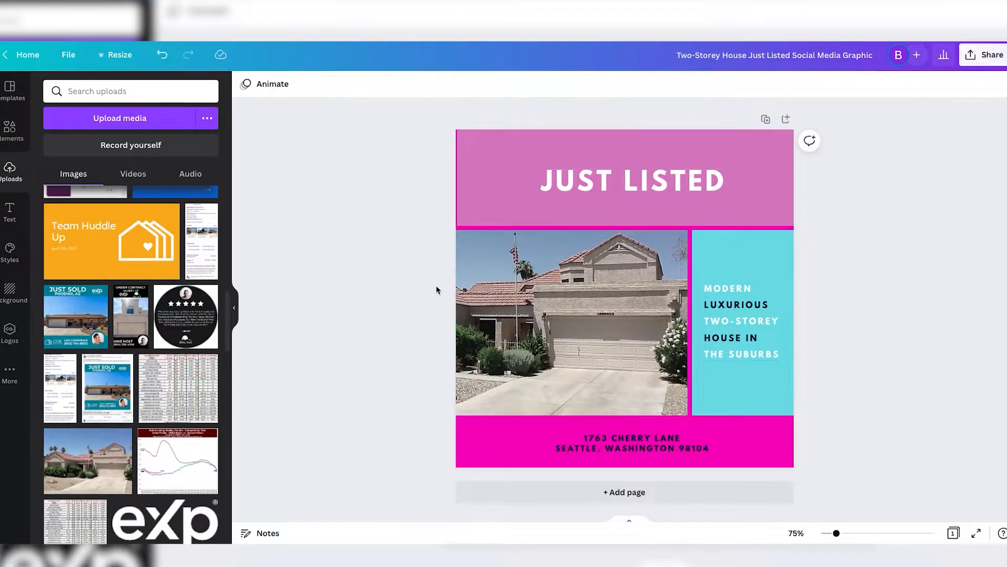
left_click(744, 321)
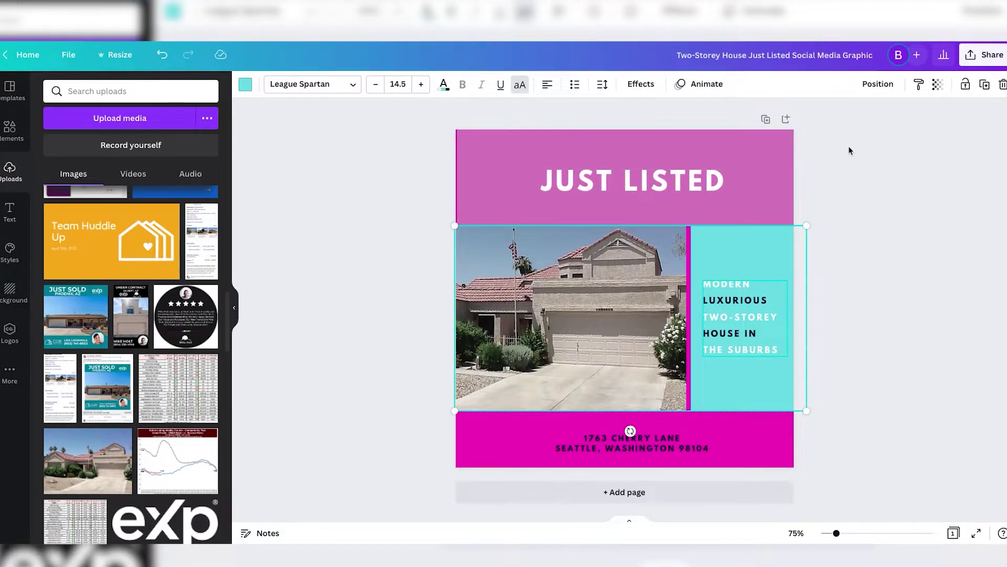
left_click(849, 150)
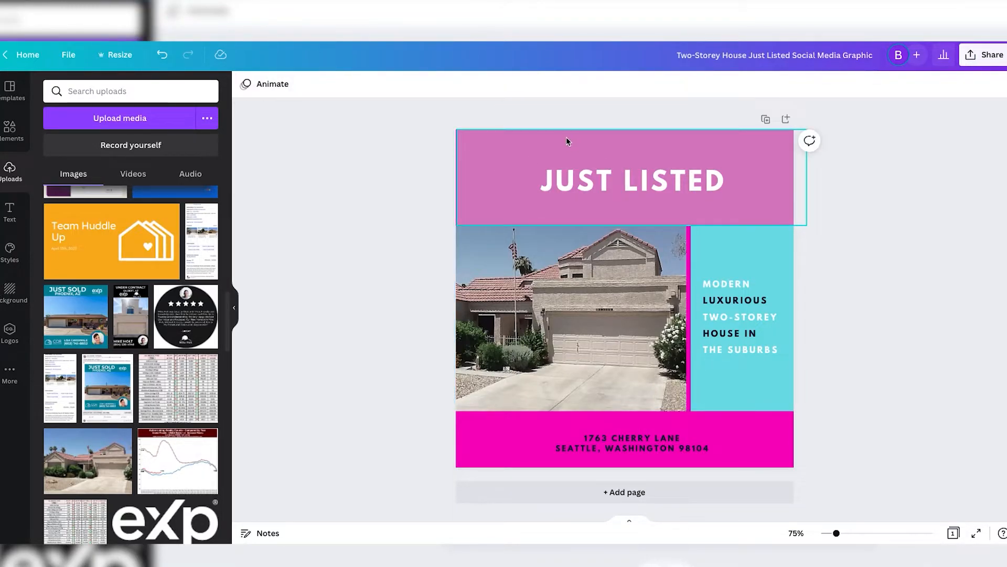
left_click(403, 163)
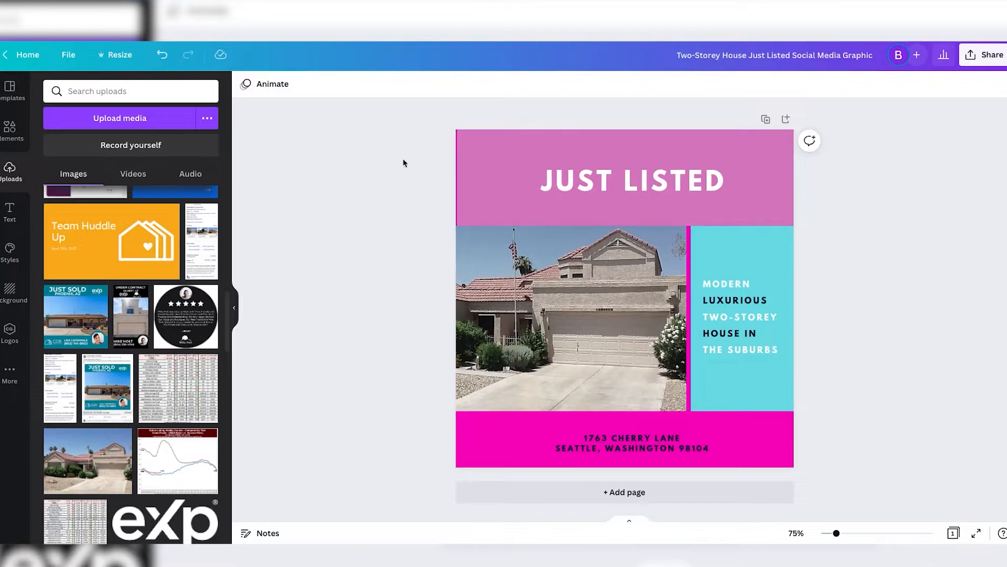
left_click(632, 180)
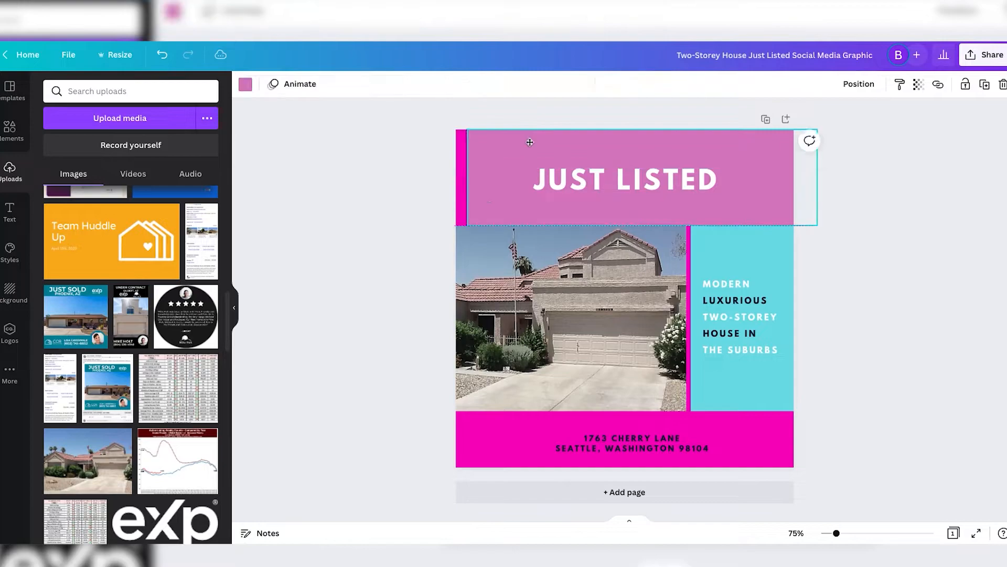
left_click(623, 179)
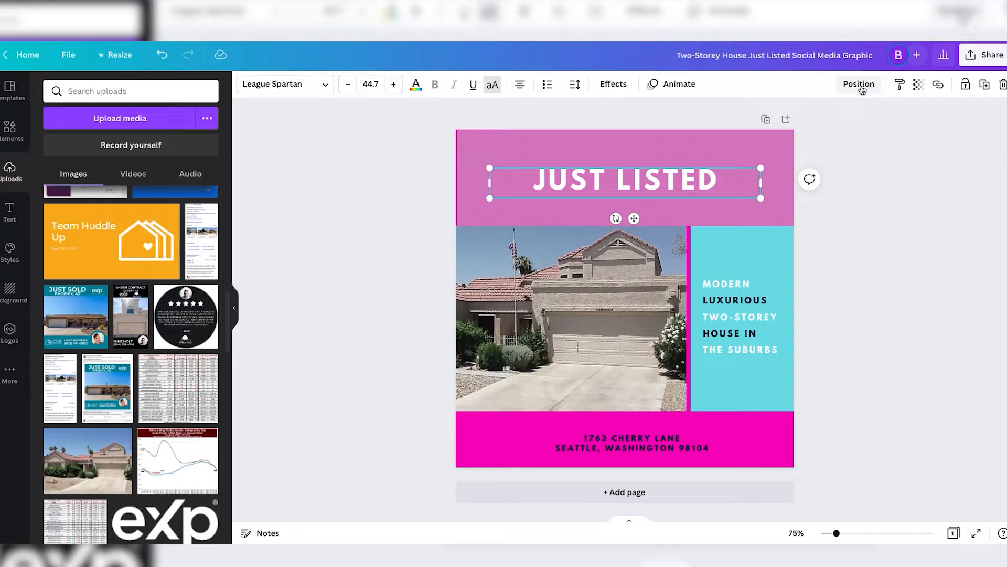
left_click(859, 84)
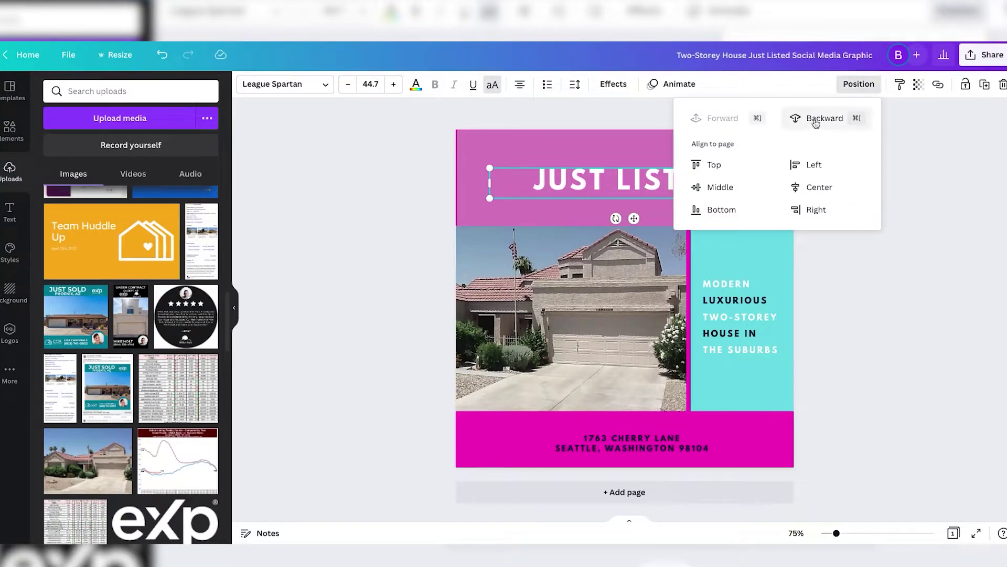
left_click(824, 119)
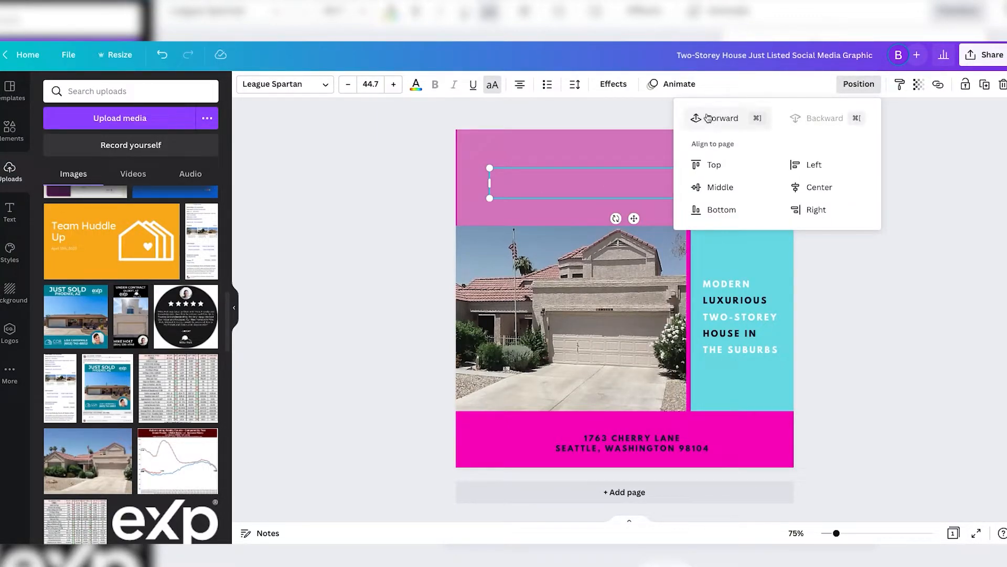
left_click(10, 128)
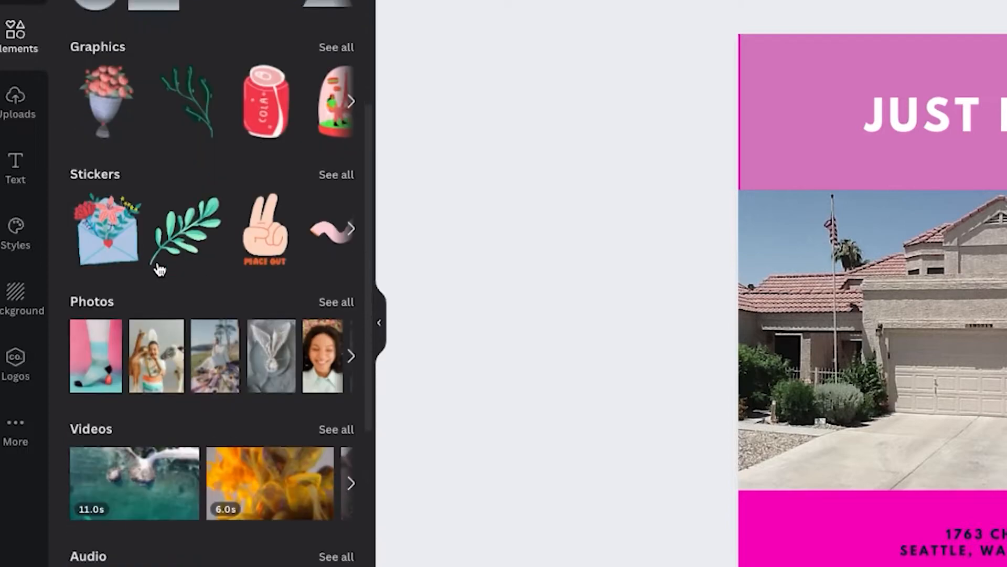
- Add a graphic and a 'for sale' sign from Elements, then a square shape over the photo
scroll("up", 3)
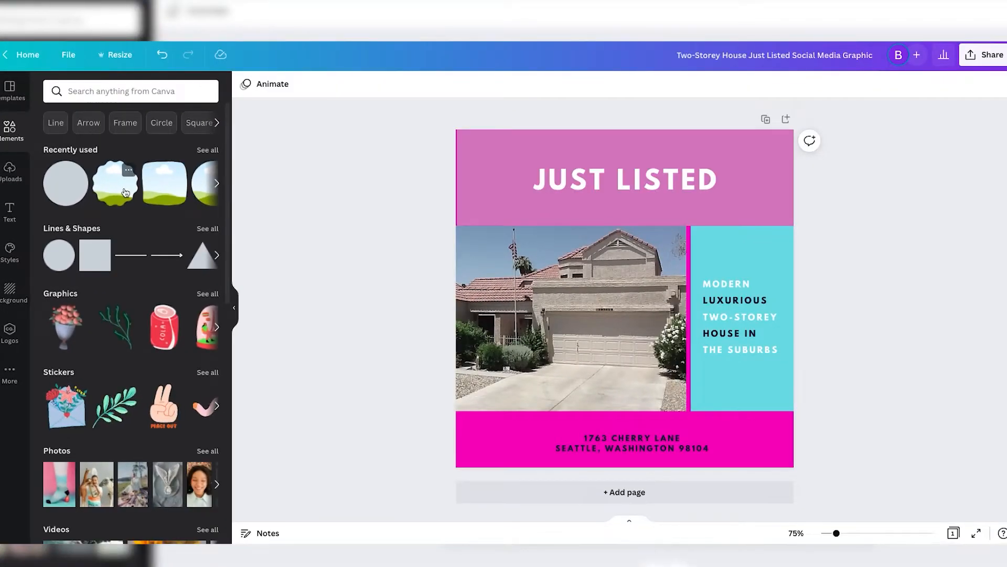
left_click(163, 326)
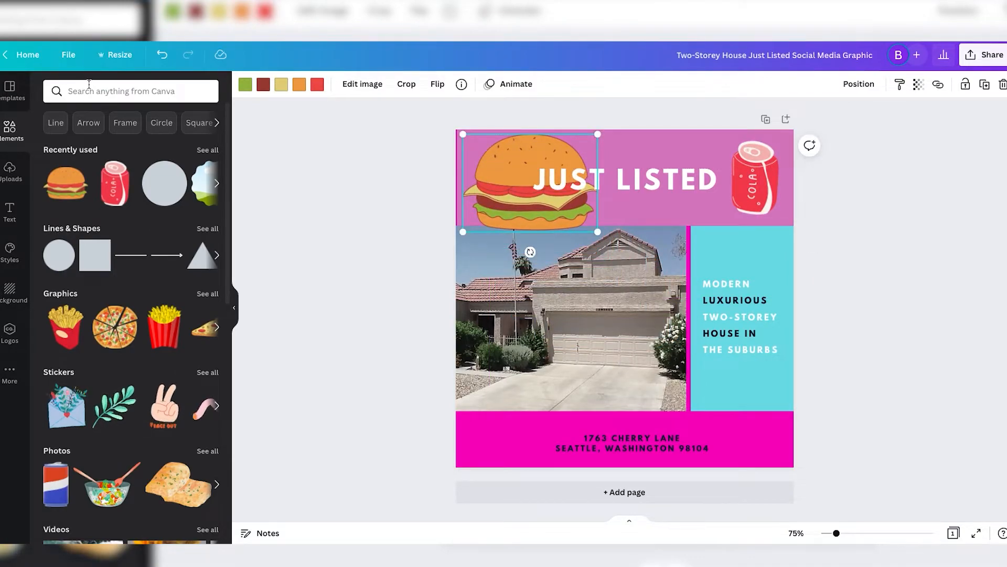
type("for sale")
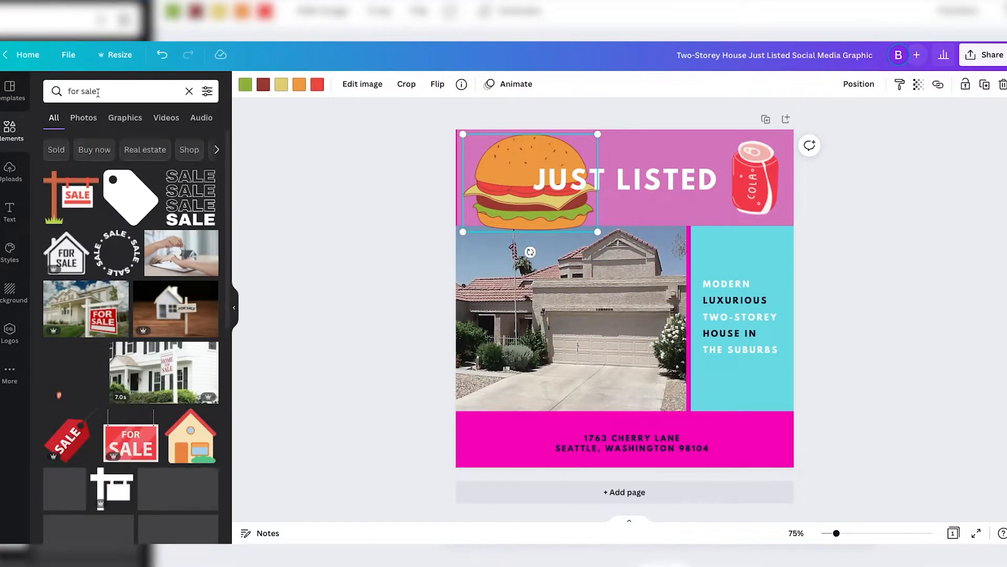
left_click(71, 197)
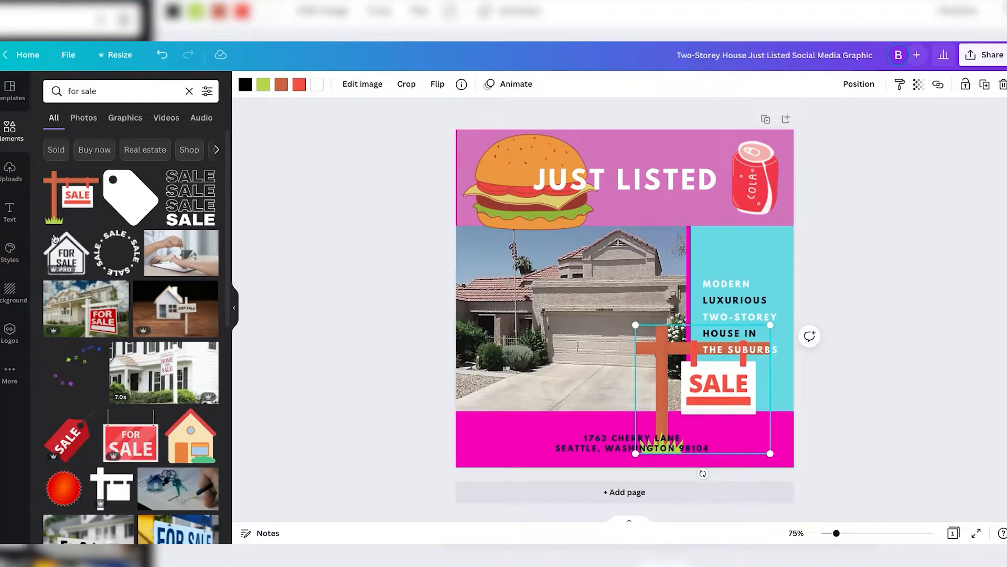
left_click(189, 90)
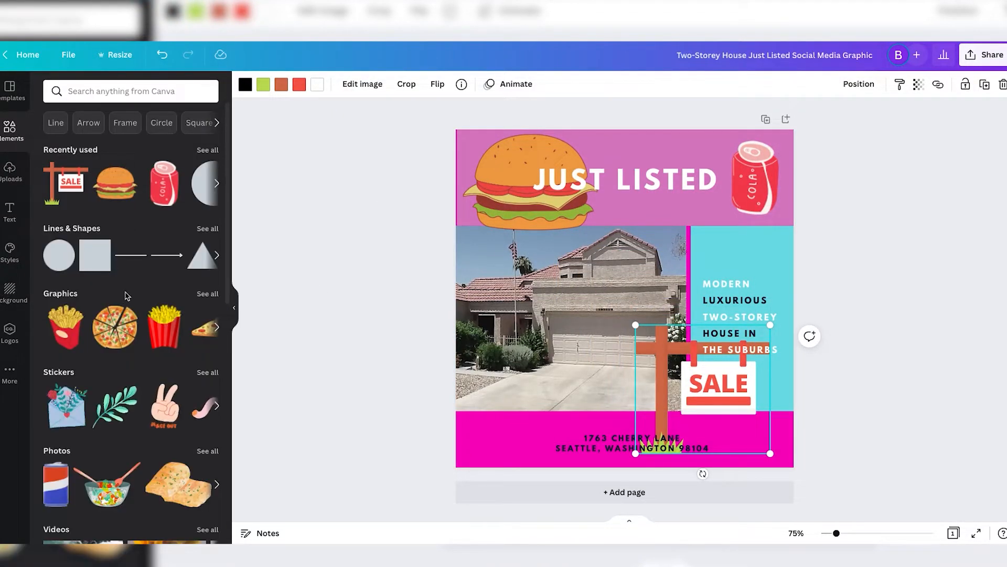
mouse_move(94, 255)
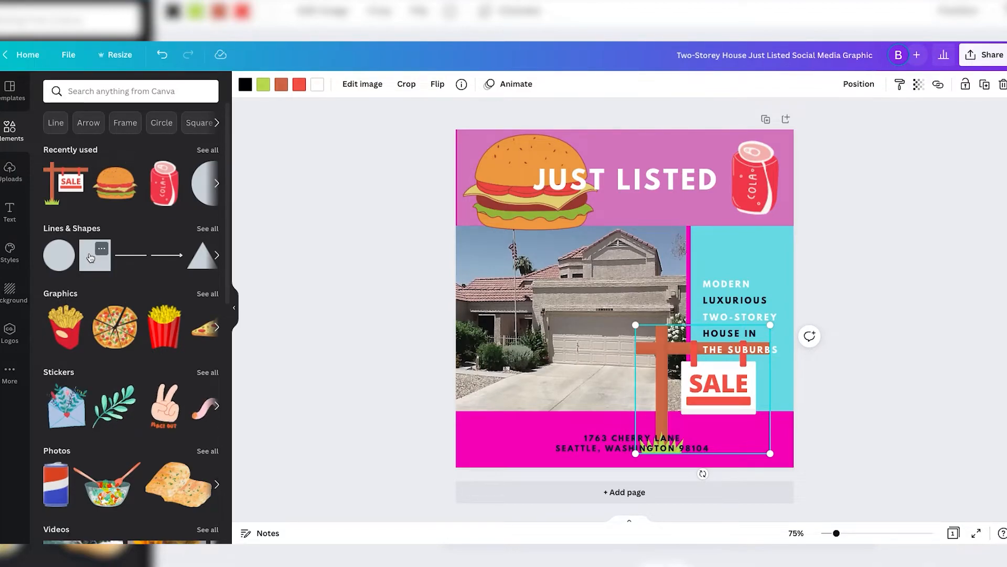
left_click(400, 167)
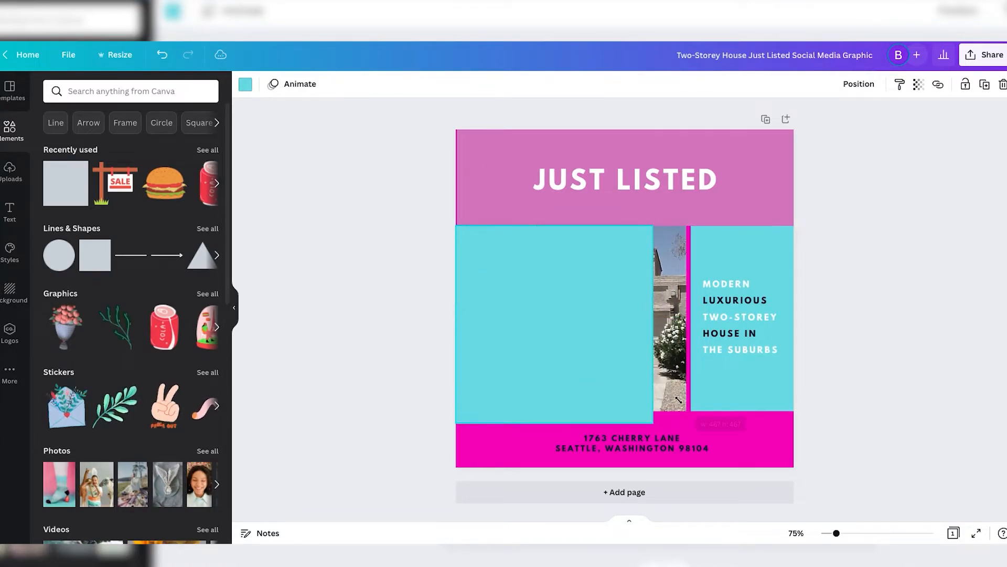
- Stretch a square over the house photo and lower its Transparency to 42
left_click(548, 318)
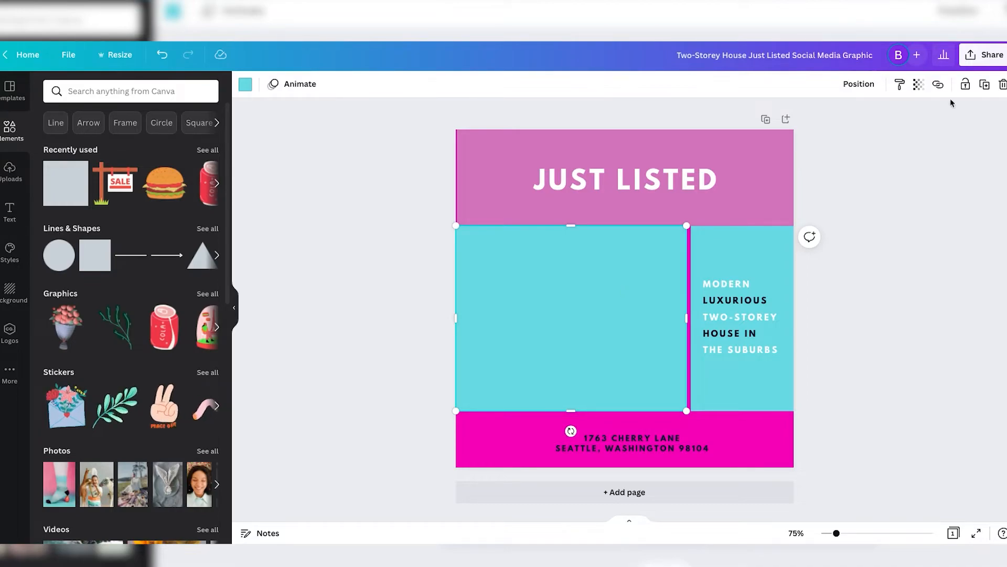
mouse_move(919, 84)
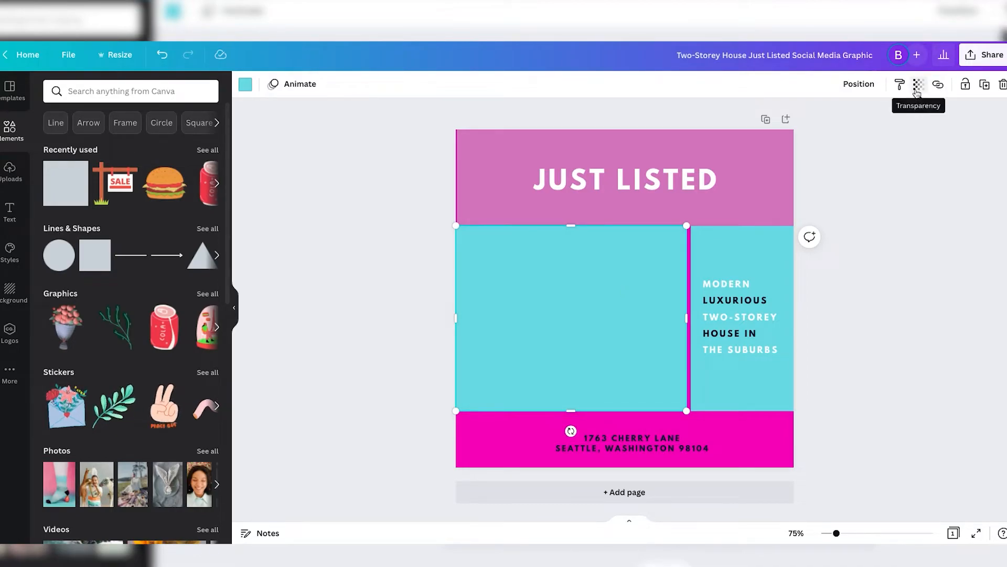
left_click(919, 84)
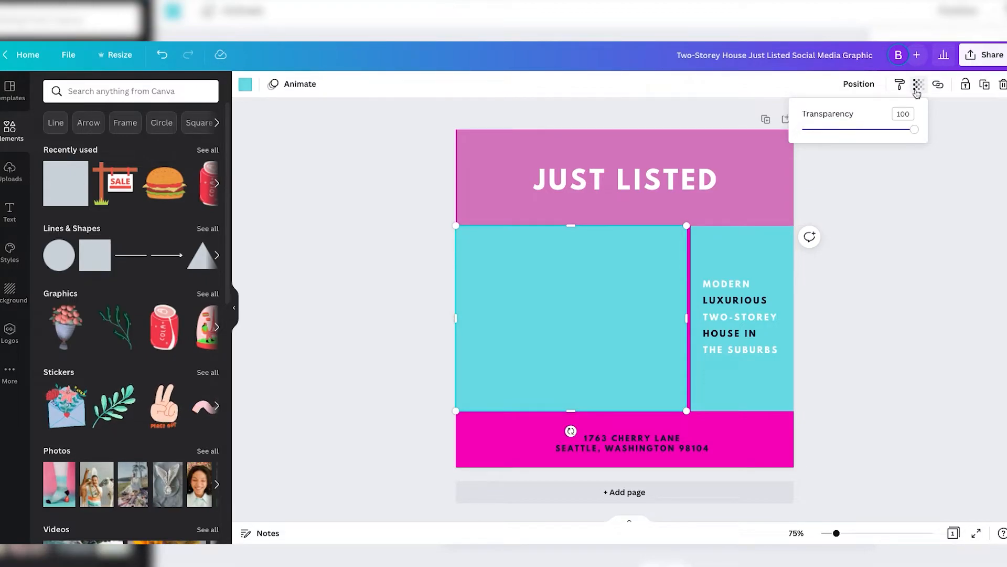
mouse_move(917, 95)
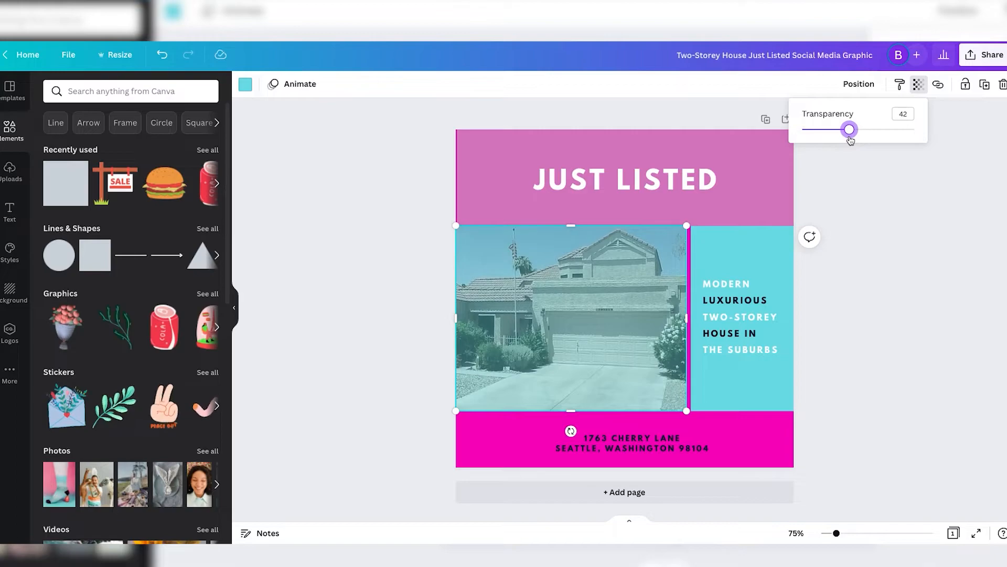
left_click(400, 256)
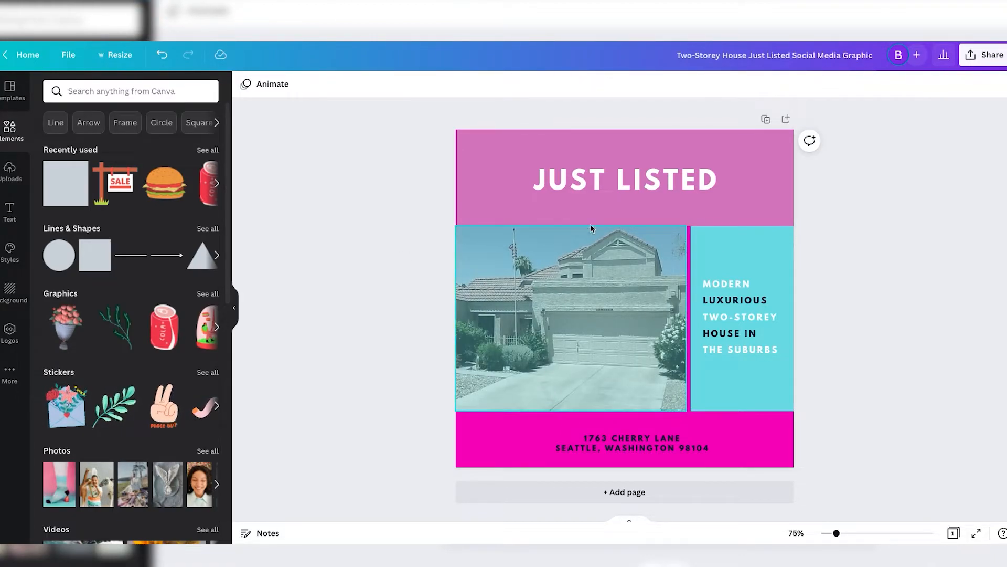
mouse_move(553, 336)
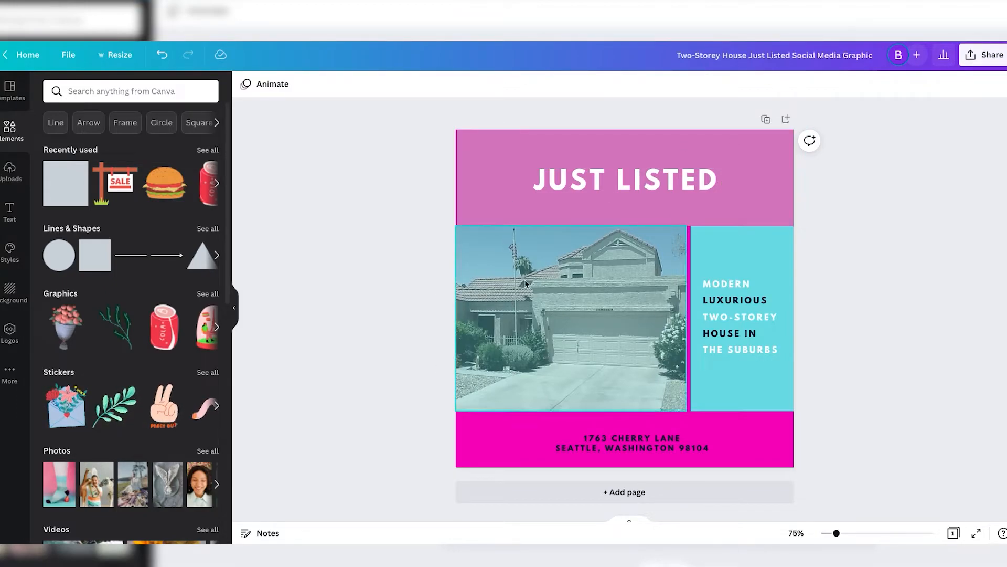
- Recolour the square dark navy and shrink it into a strip along the photo's bottom edge
left_click(571, 317)
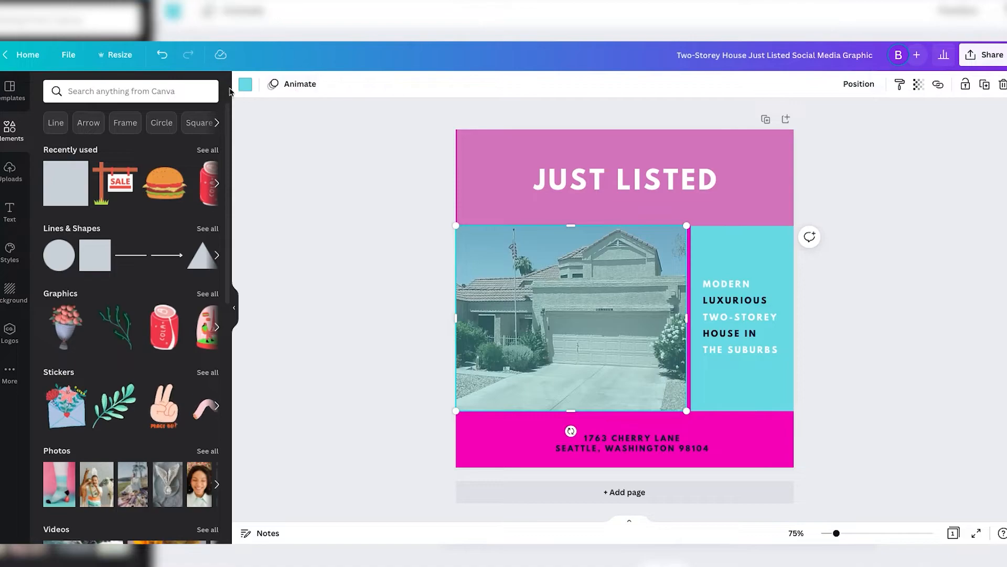
left_click(244, 84)
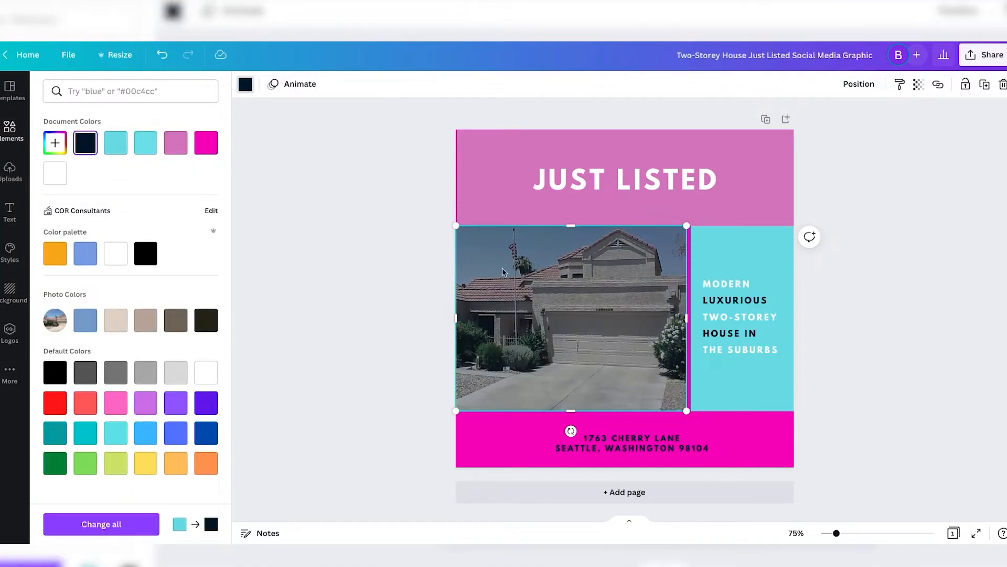
left_click(623, 179)
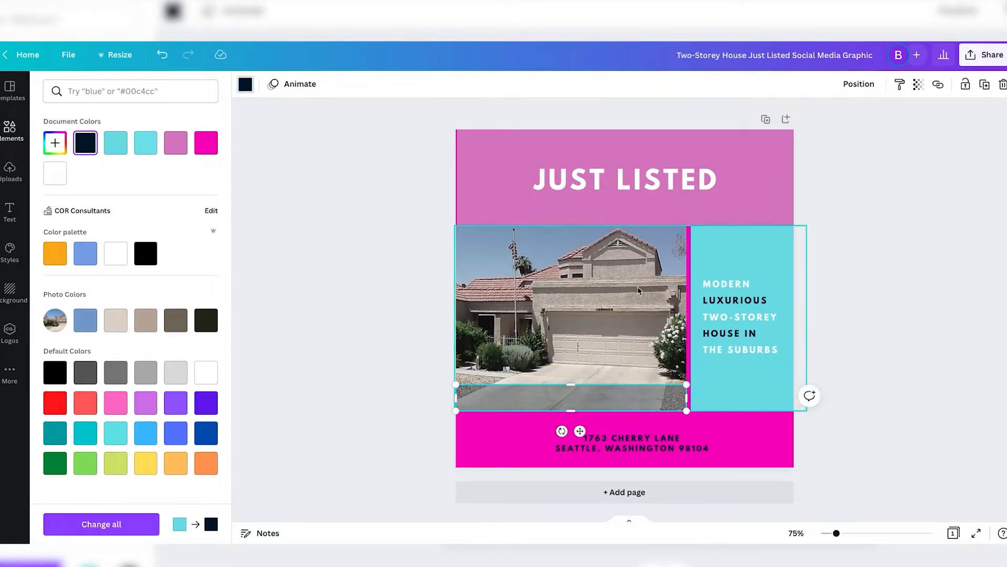
left_click(10, 127)
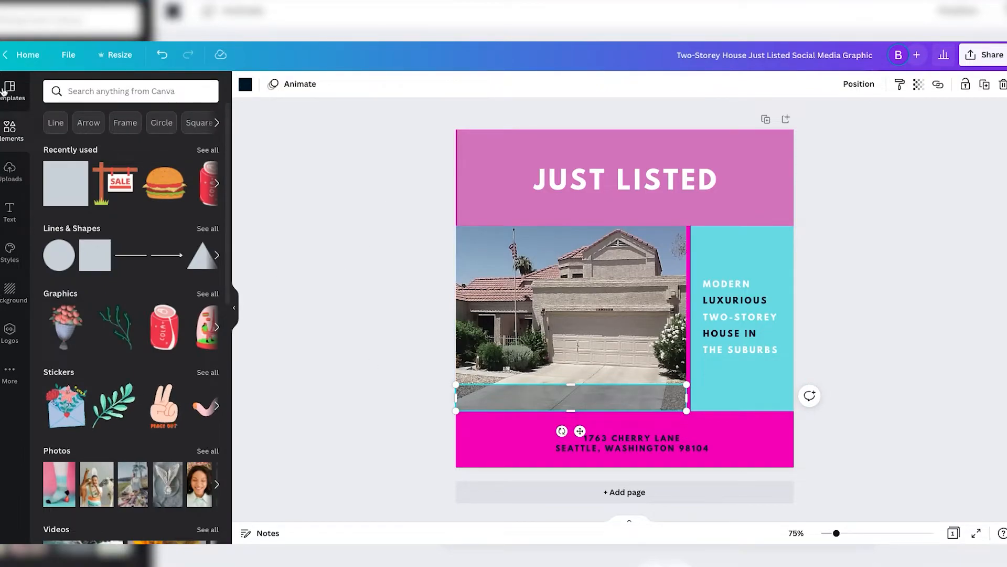
left_click(10, 212)
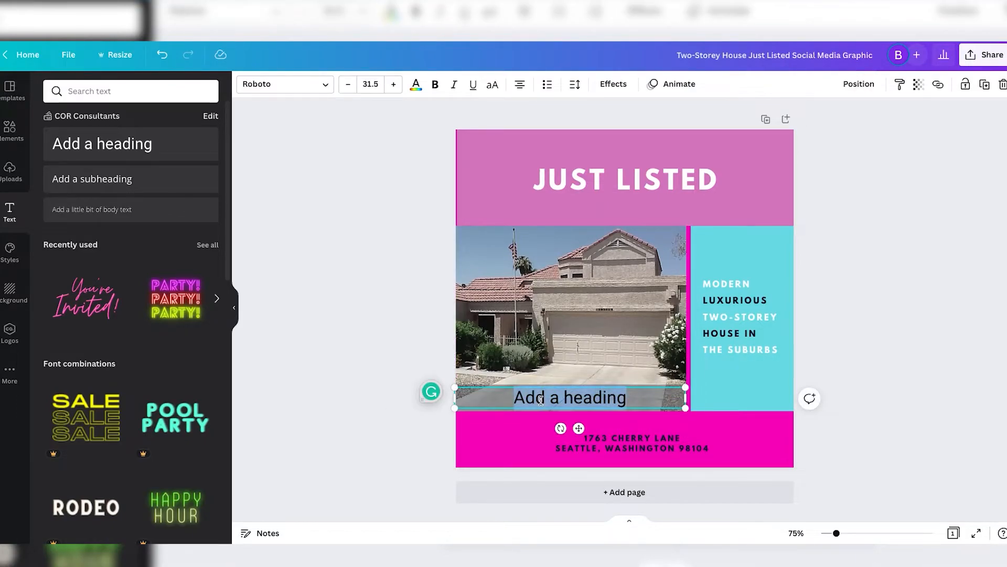
type("Jeffrey")
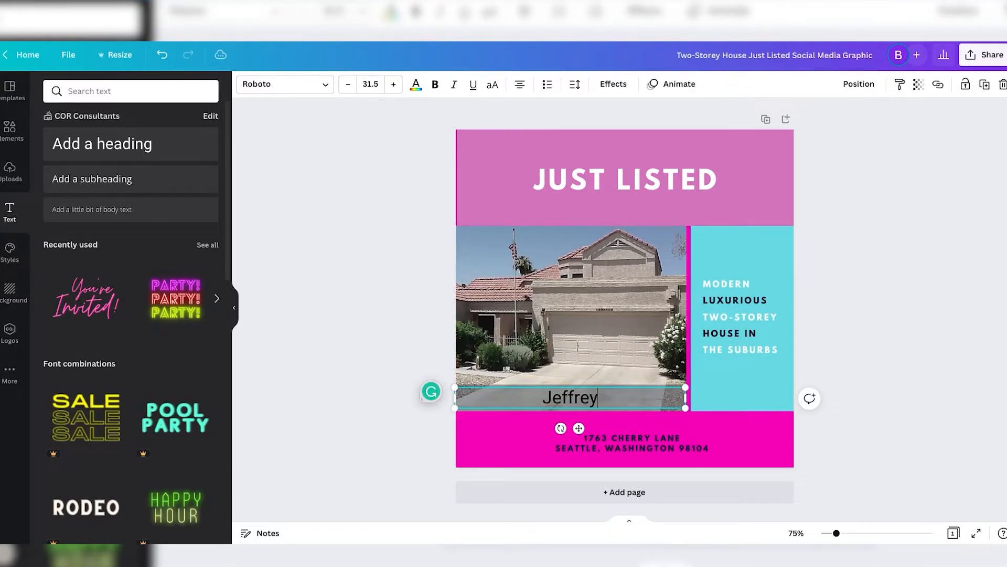
type("Buettner")
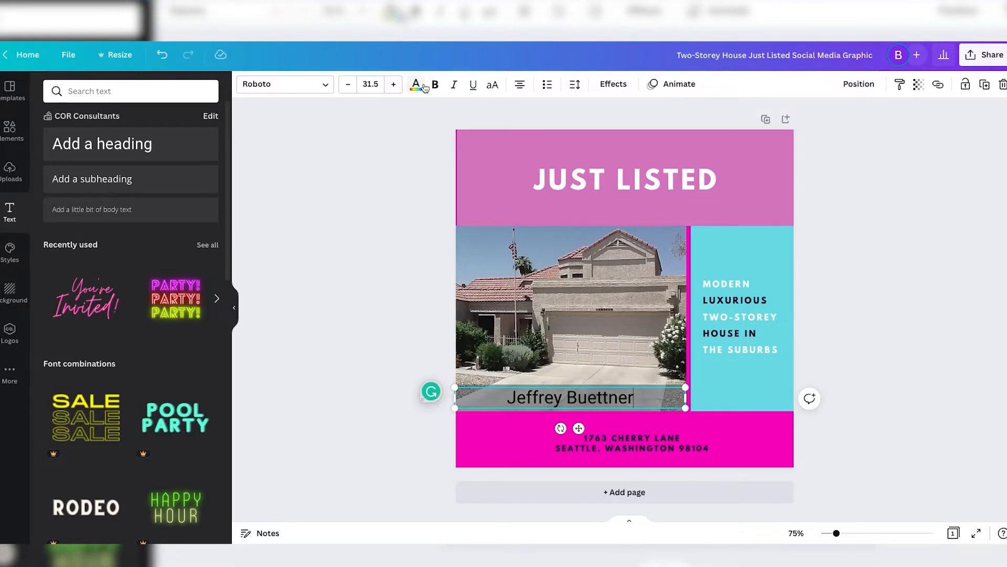
left_click(416, 84)
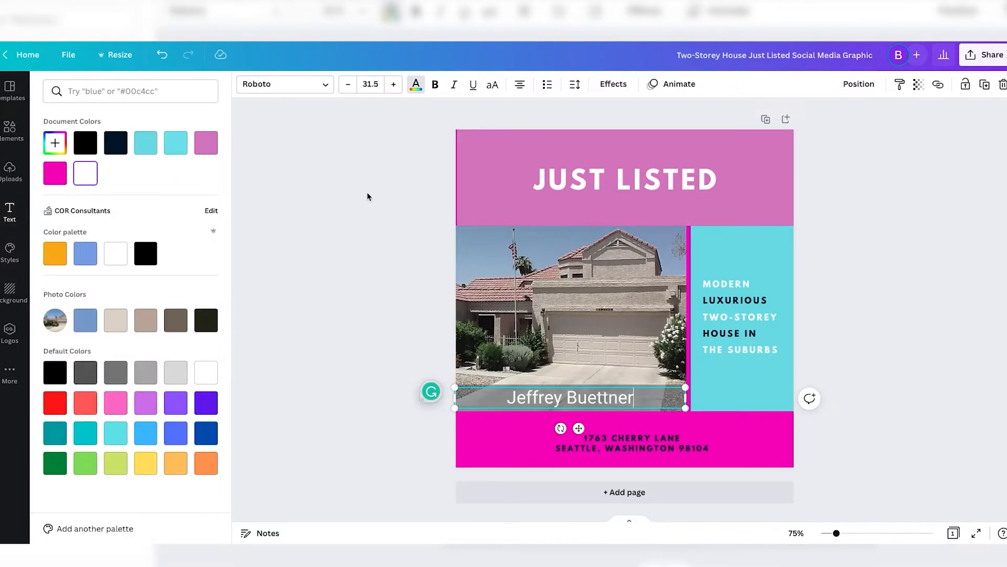
left_click(9, 212)
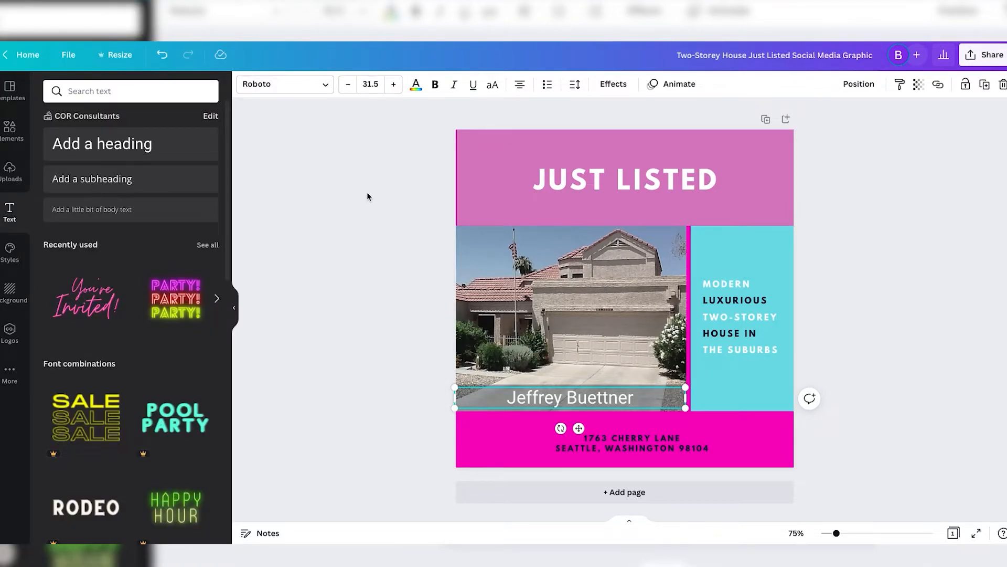
mouse_move(91, 209)
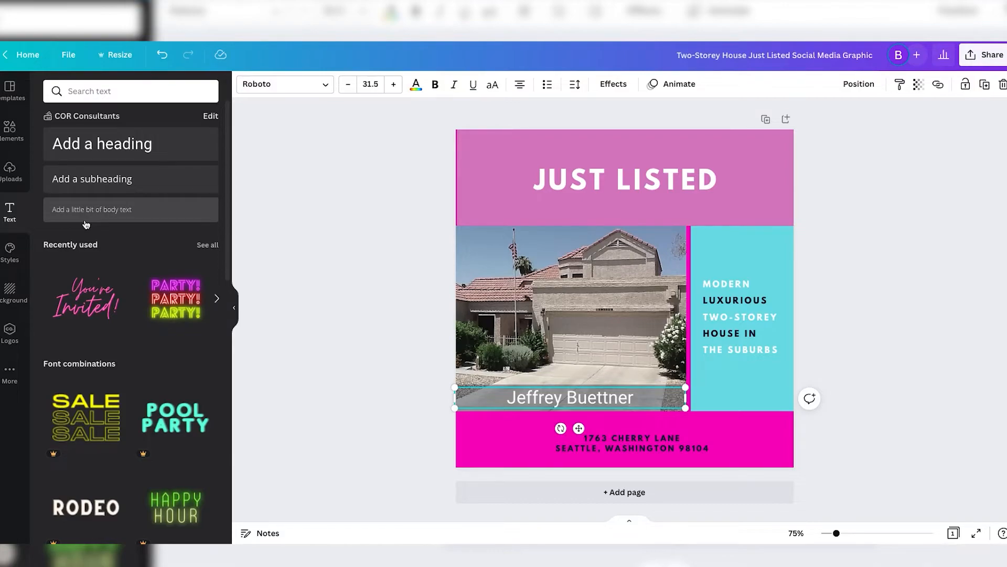
mouse_move(54, 189)
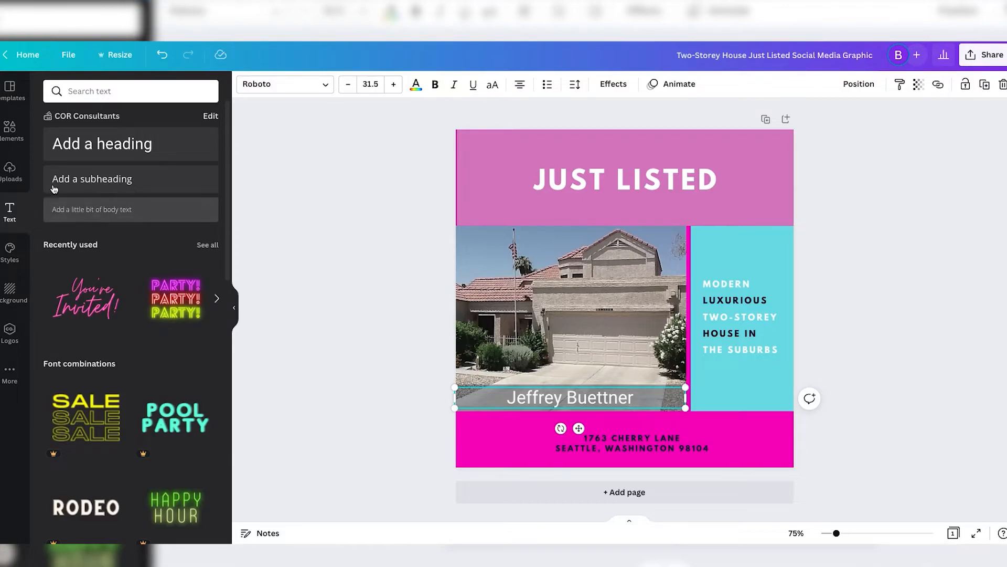
- Insert the second uploaded house photo from Uploads onto the design over the listing picture
left_click(9, 172)
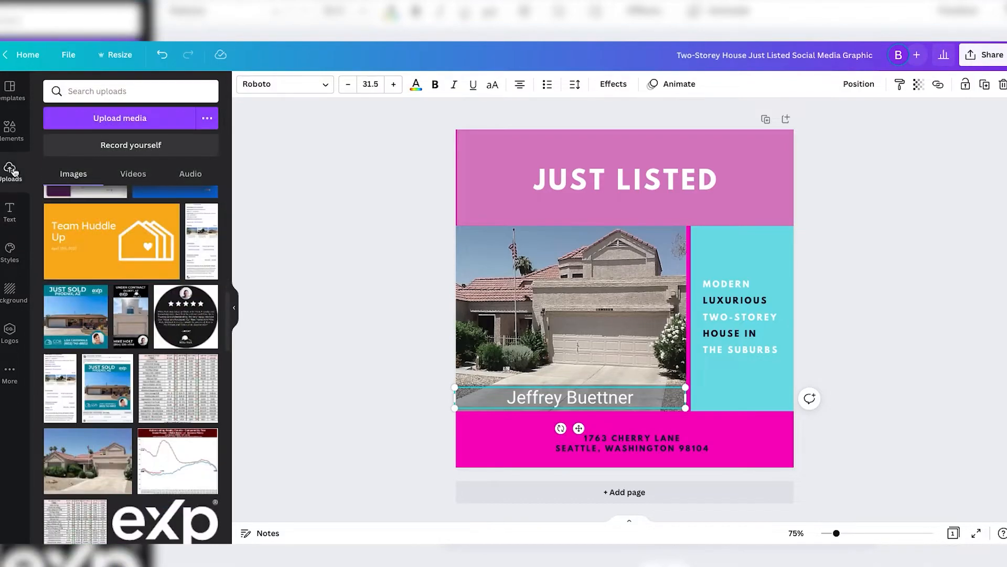
scroll("down", 3)
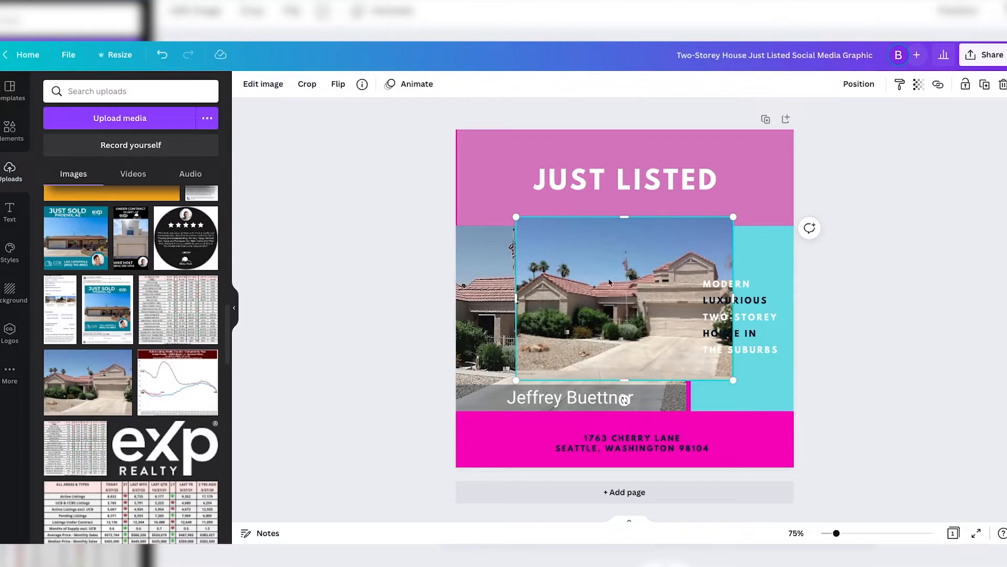
mouse_move(541, 254)
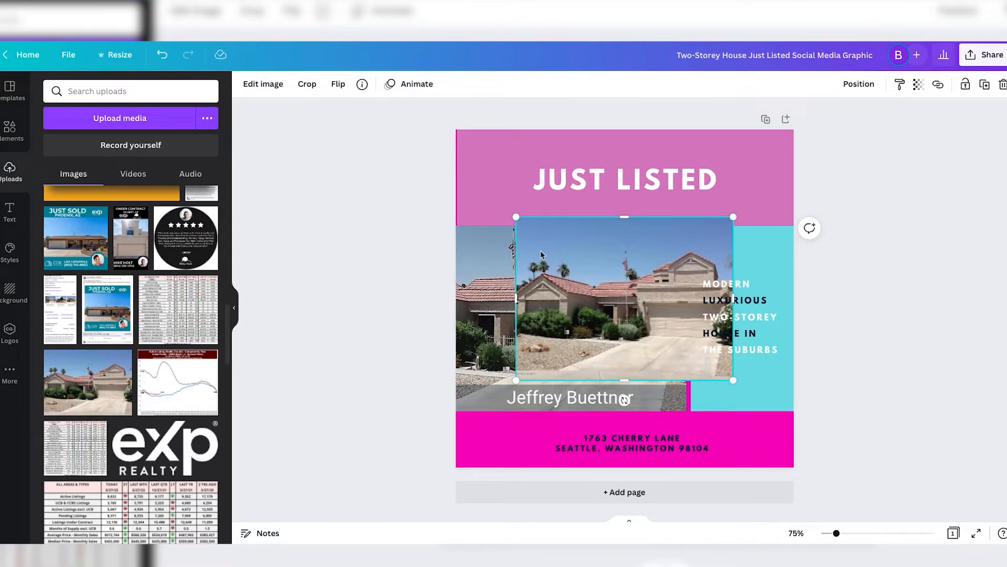
left_click(263, 84)
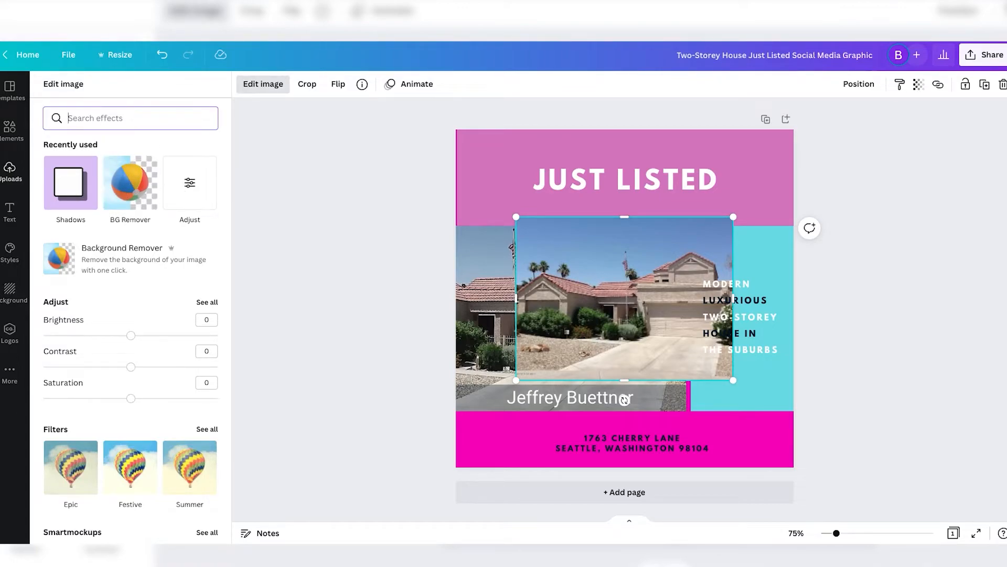
- Run Background Remover on the second house photo so only the house remains
type("background")
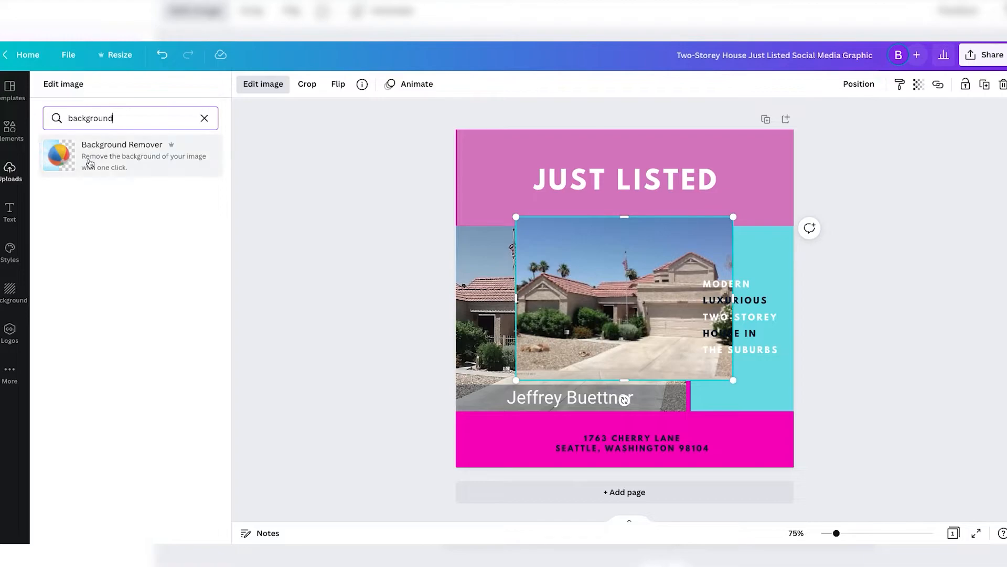
left_click(121, 155)
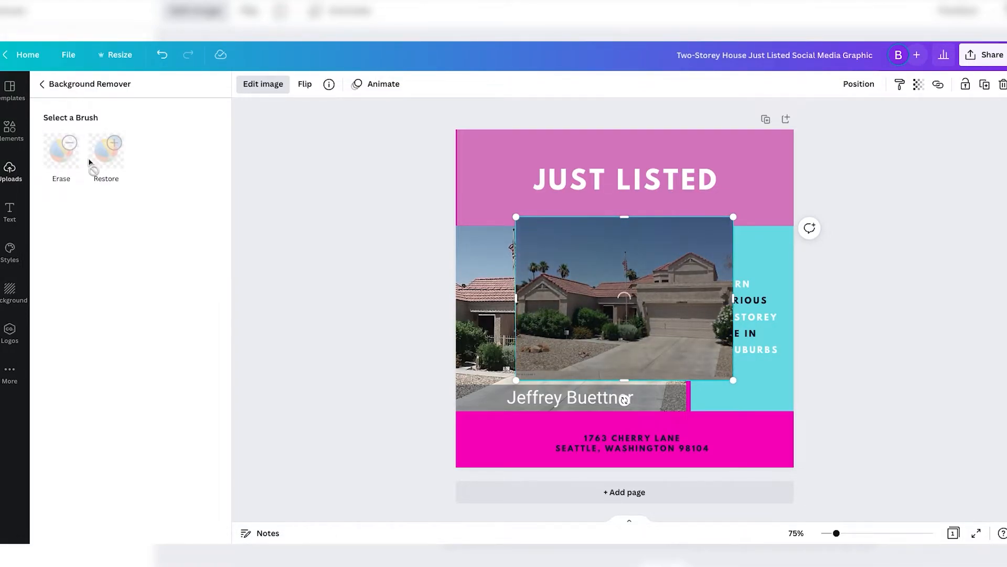
left_click(106, 142)
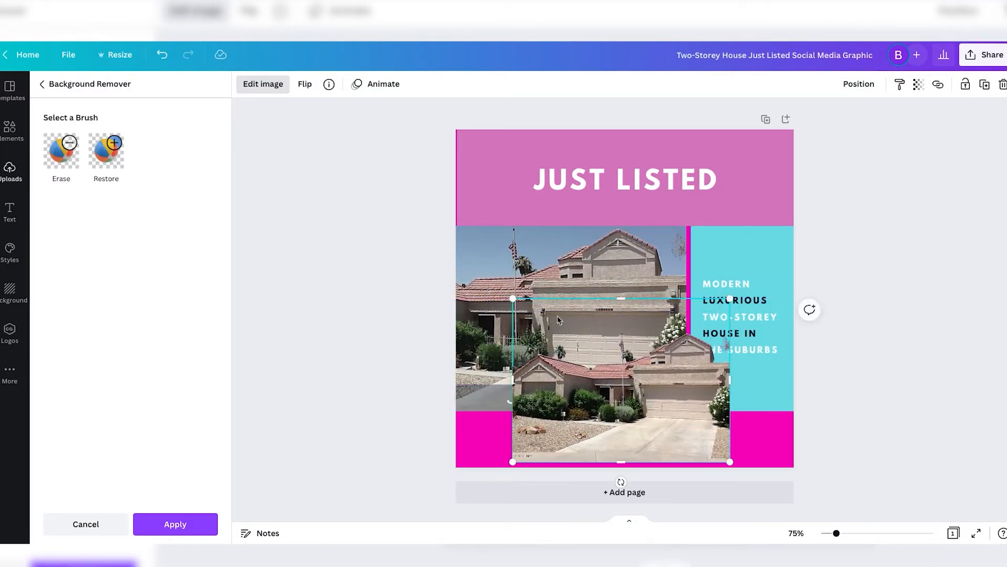
- Refine the cut-out with the Erase/Restore brushes and apply the background removal
left_click(61, 148)
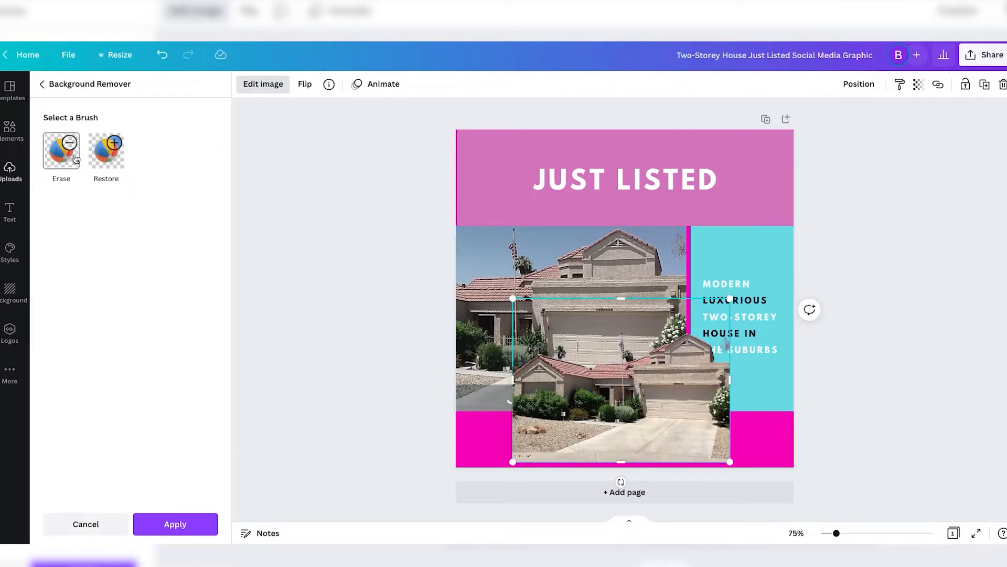
left_click(61, 147)
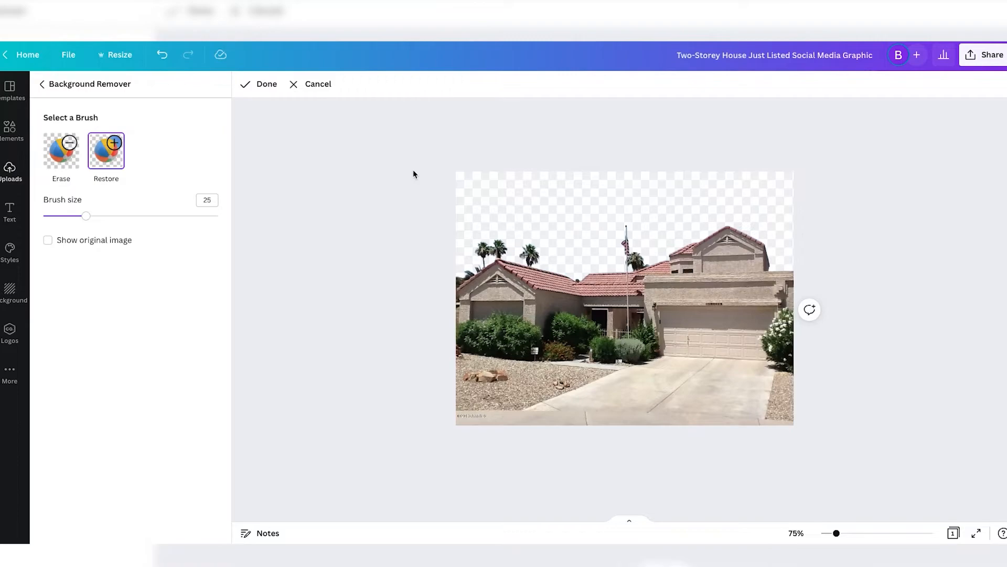
left_click(259, 84)
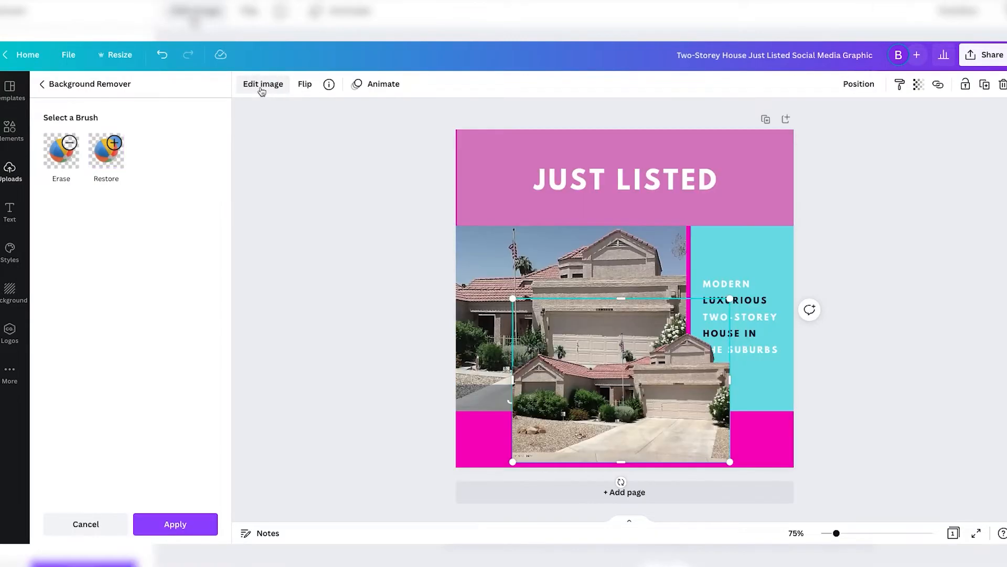
left_click(175, 524)
type("Je")
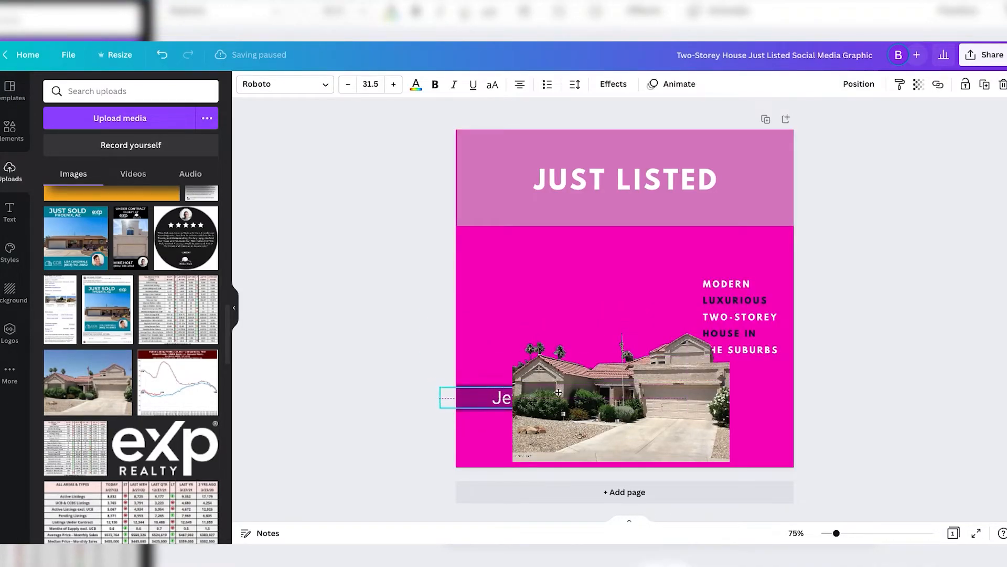
- Move the cut-out house above the name strip, ready for image effects
left_click(632, 396)
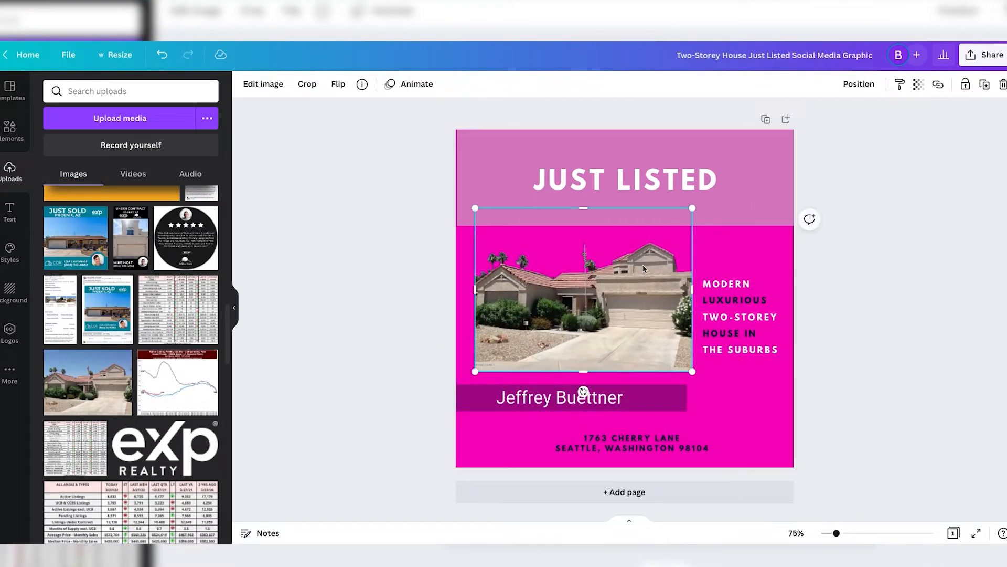
mouse_move(353, 164)
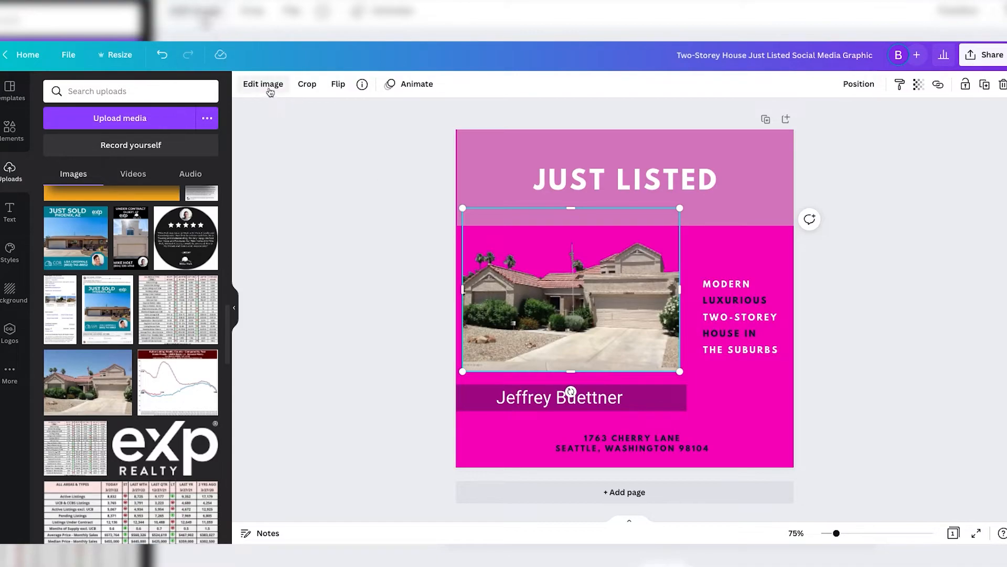
left_click(262, 84)
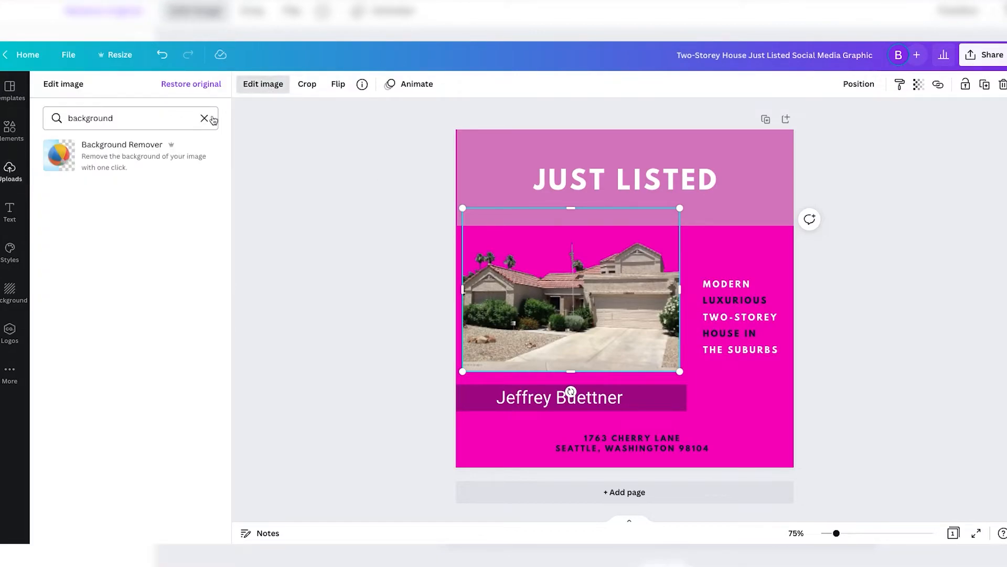
- Give the cut-out house a Glow shadow from the Shadows effects
left_click(205, 119)
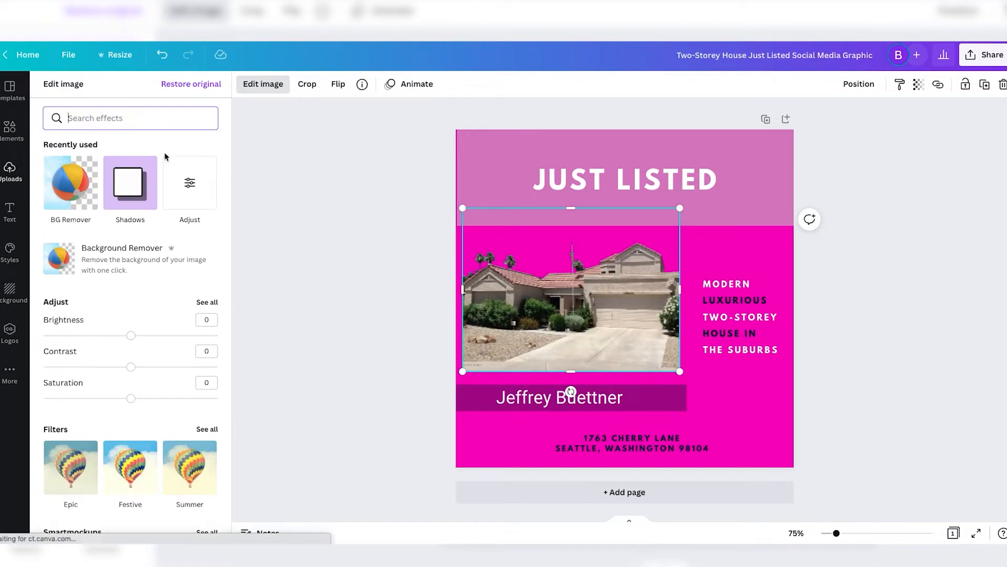
left_click(130, 183)
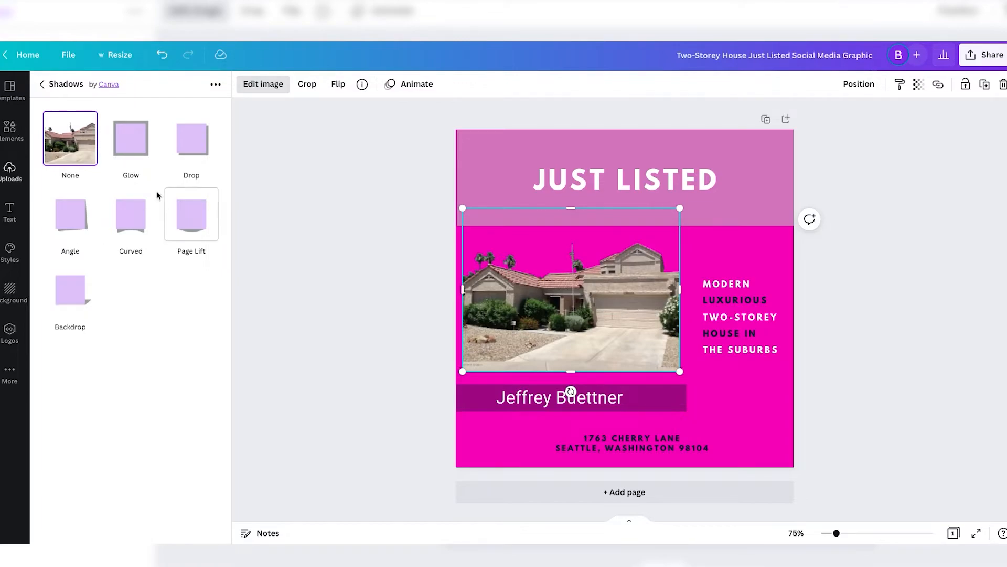
mouse_move(130, 215)
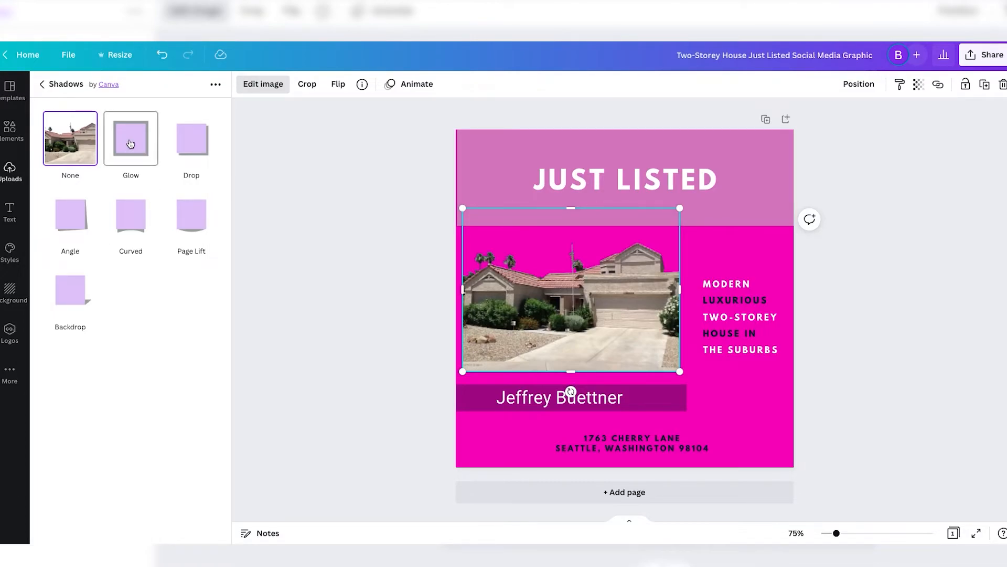
left_click(131, 138)
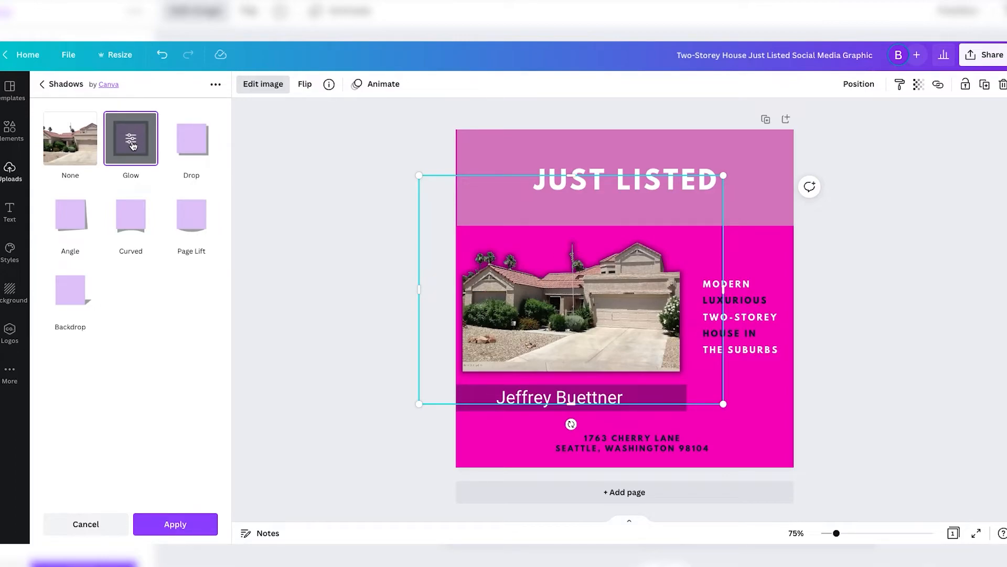
- Set the glow to white, Transparency 100, Blur 0 and Size 10 for a crisp outline around the house
left_click(130, 138)
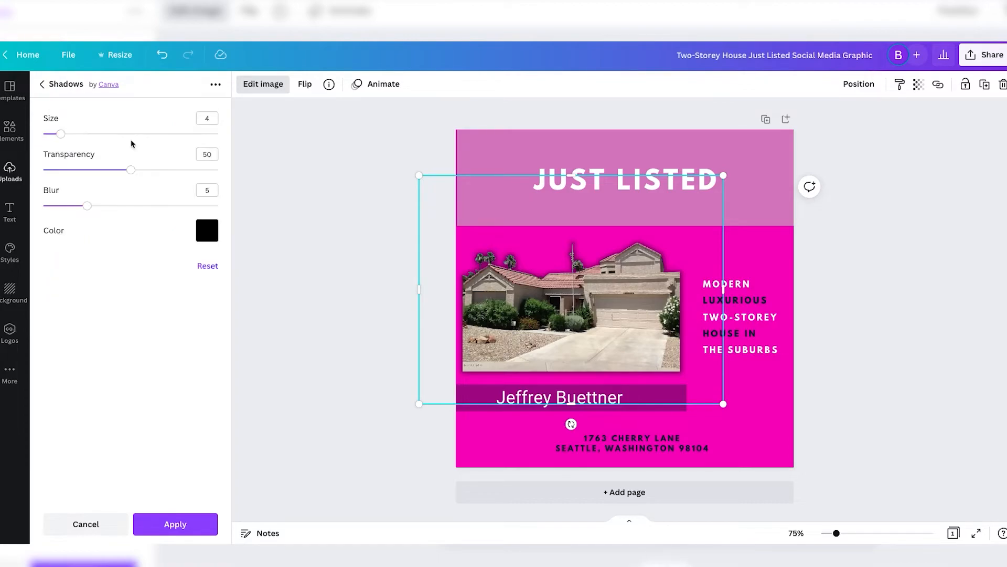
mouse_move(206, 230)
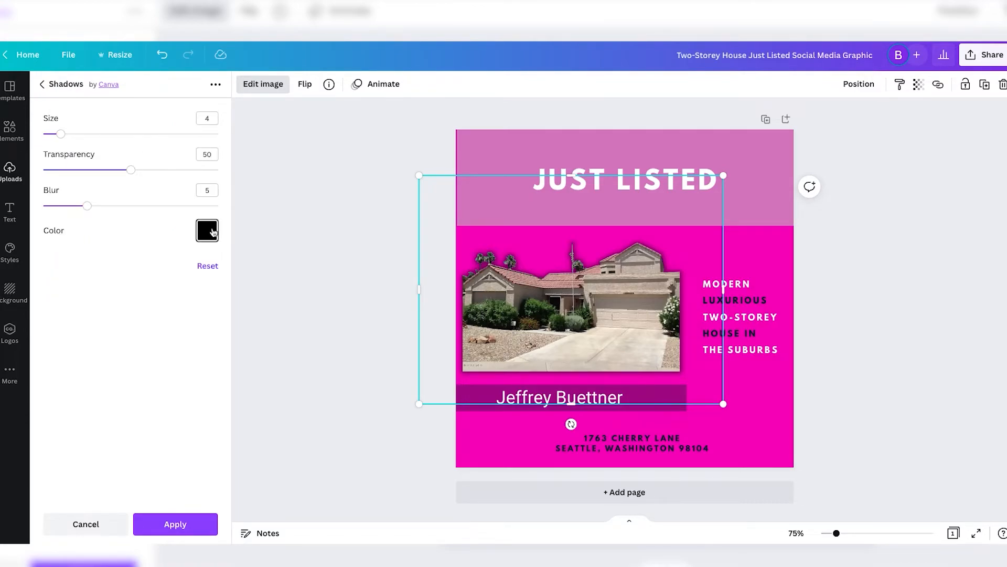
left_click(207, 230)
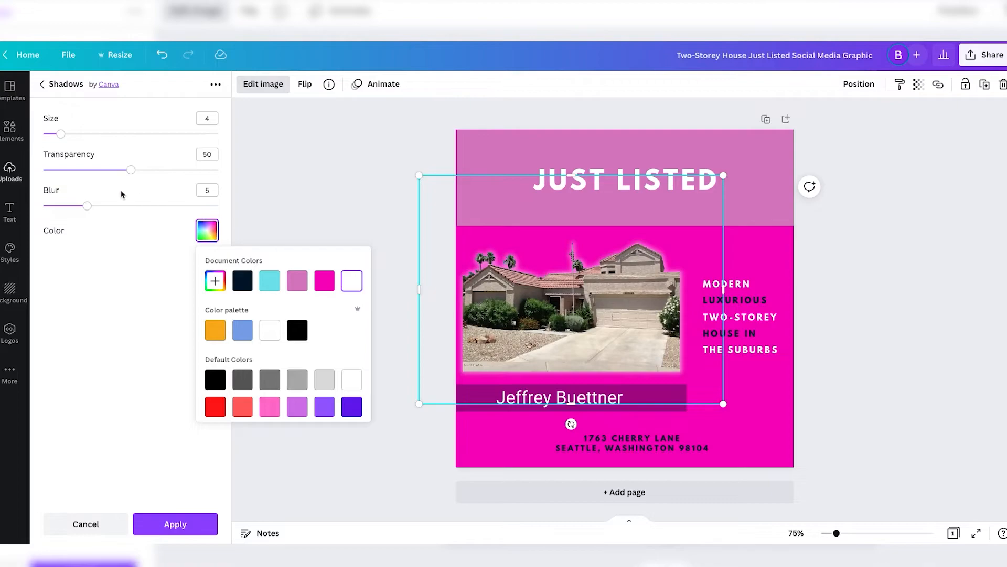
left_click_drag(131, 170, 218, 170)
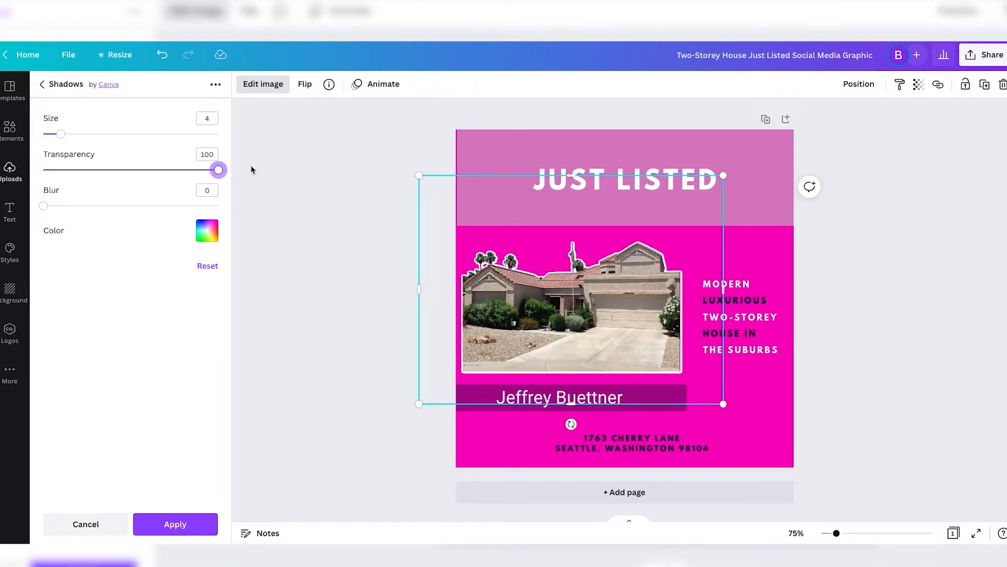
left_click_drag(61, 133, 82, 133)
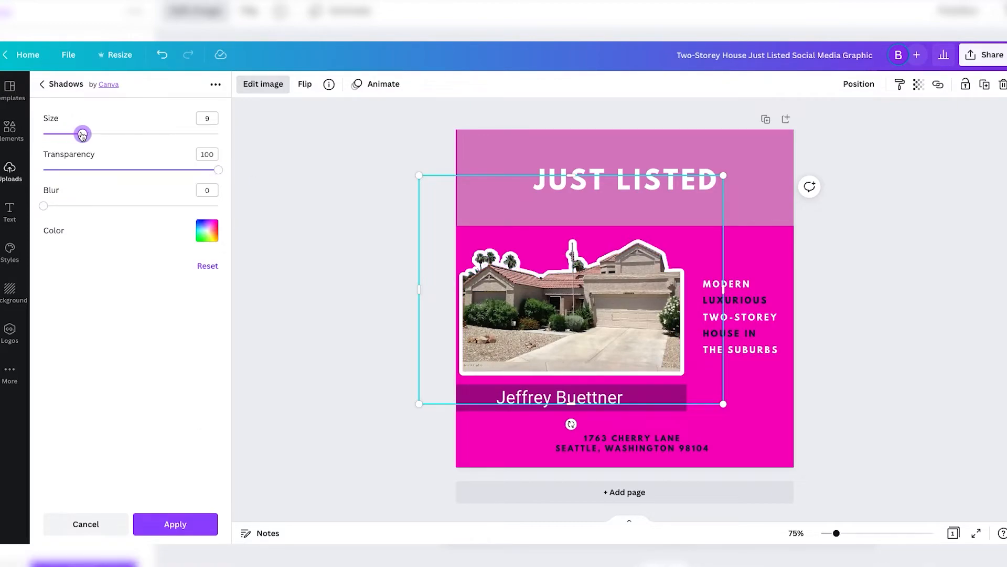
left_click_drag(82, 133, 87, 134)
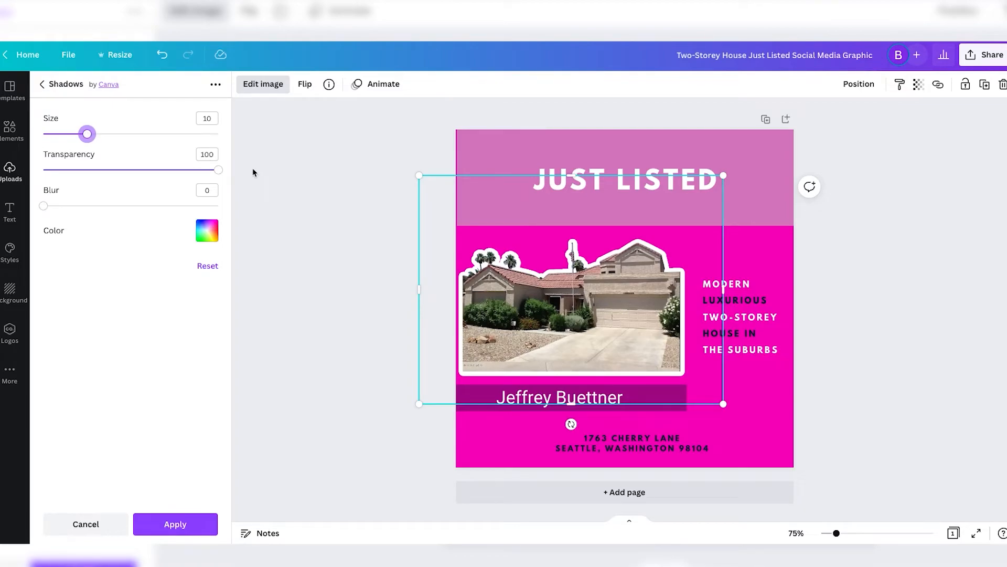
mouse_move(496, 213)
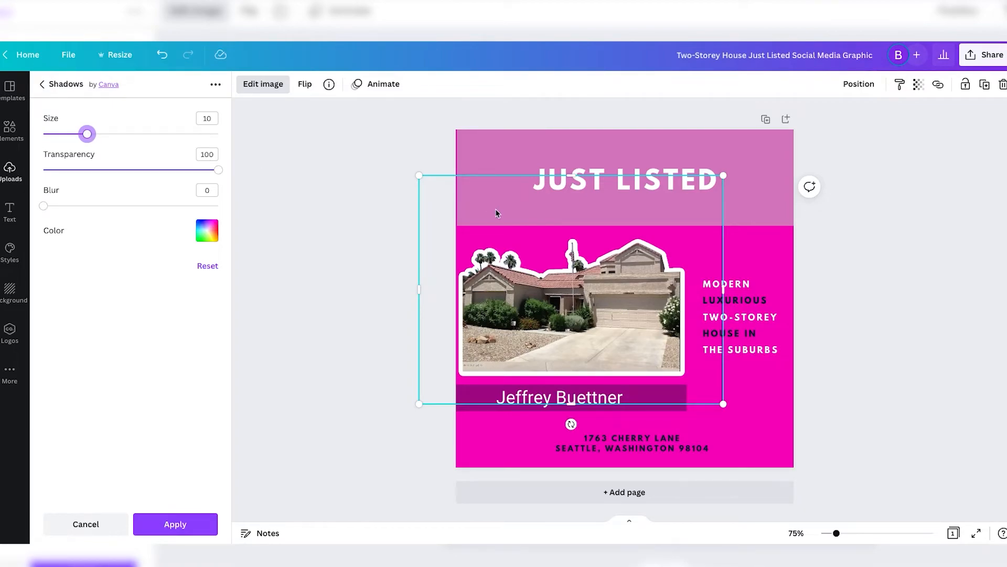
mouse_move(502, 237)
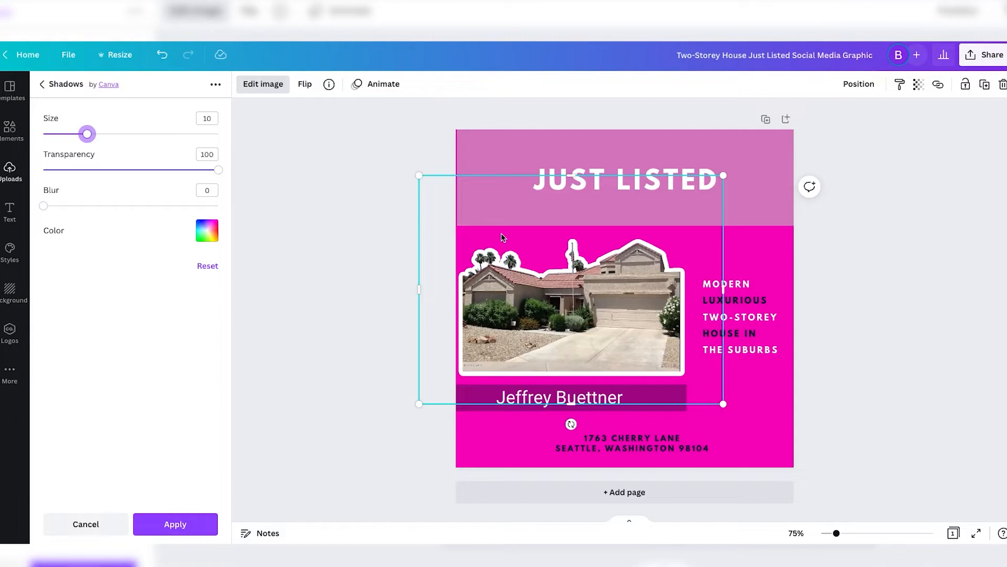
mouse_move(368, 226)
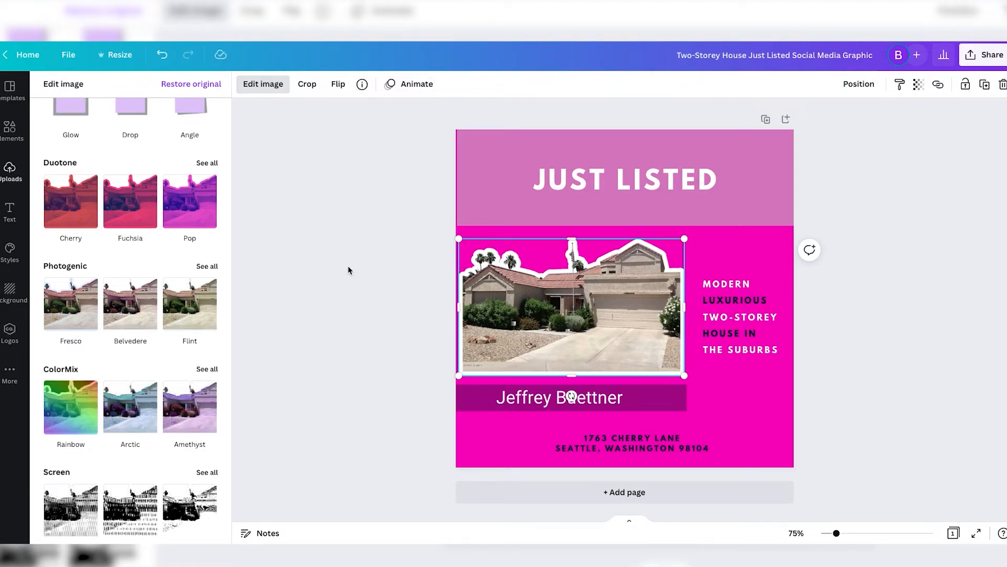
mouse_move(360, 227)
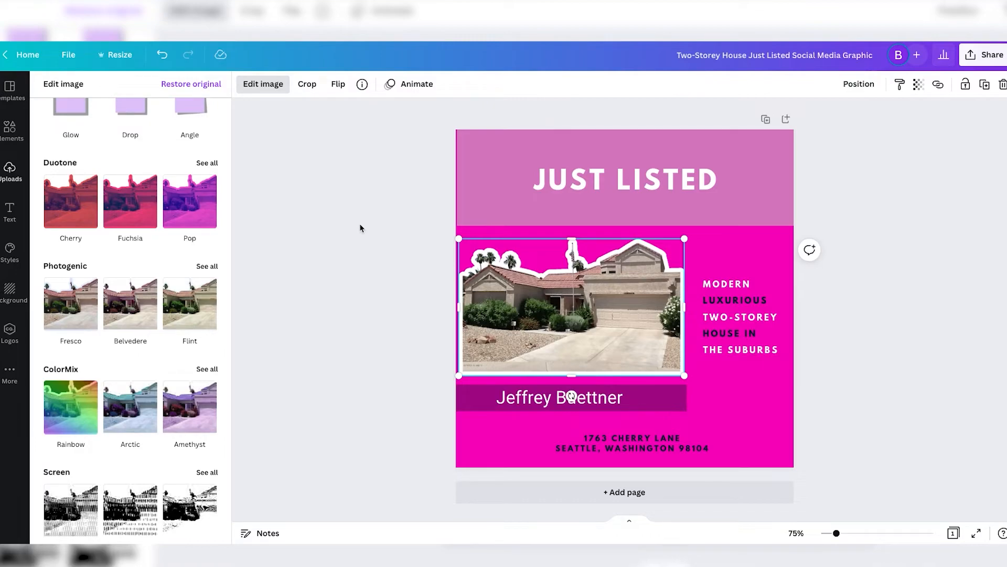
left_click(9, 172)
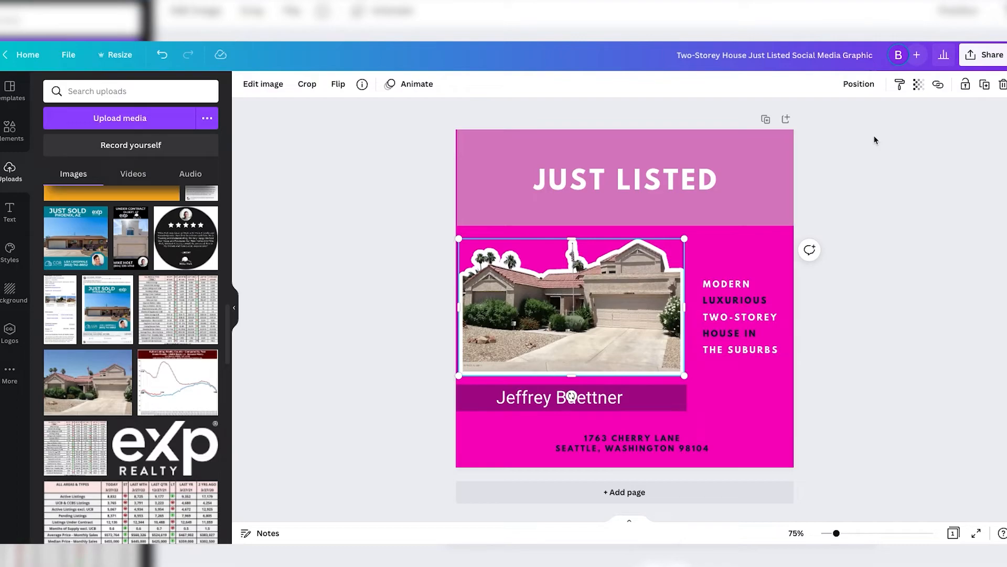
mouse_move(724, 436)
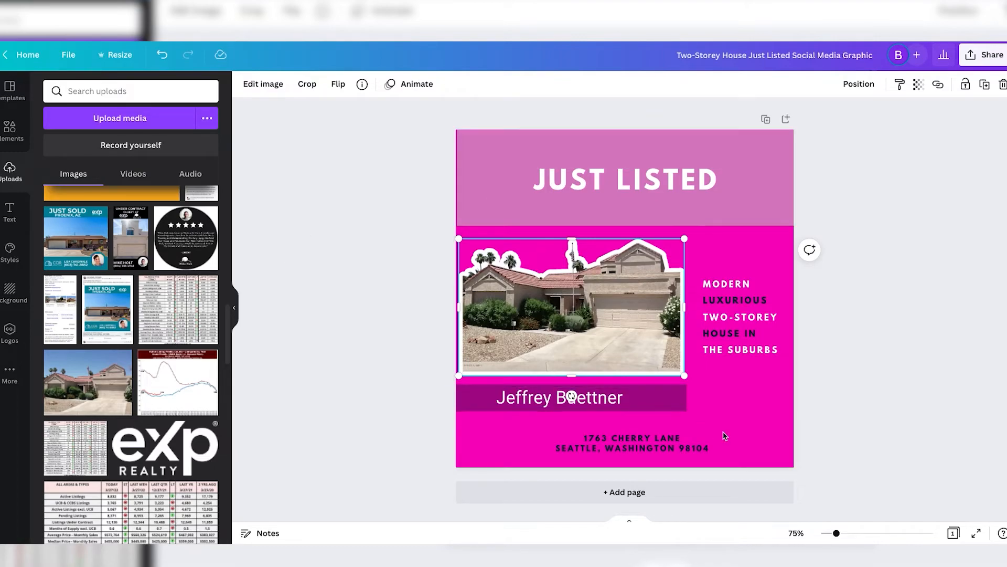
mouse_move(894, 210)
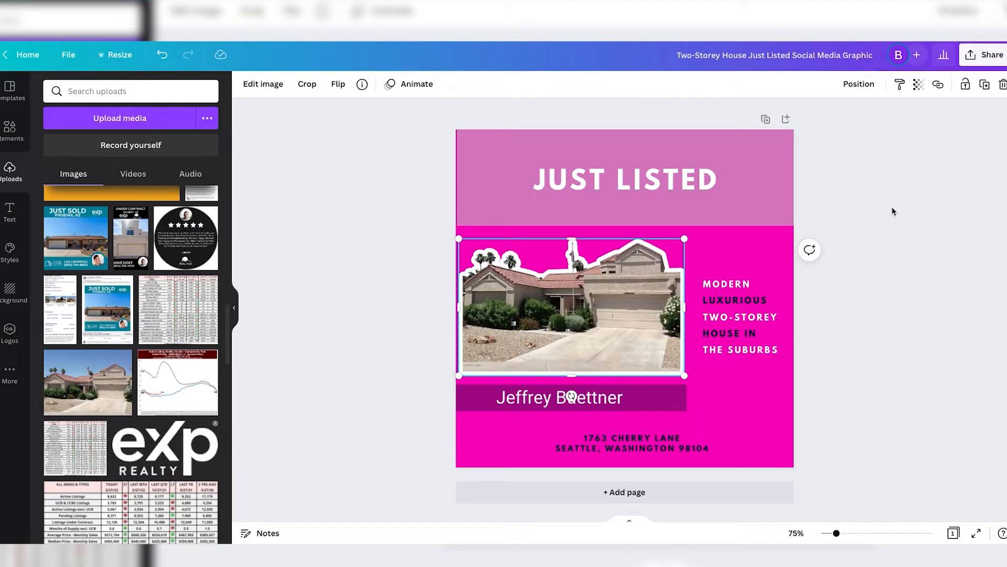
mouse_move(362, 183)
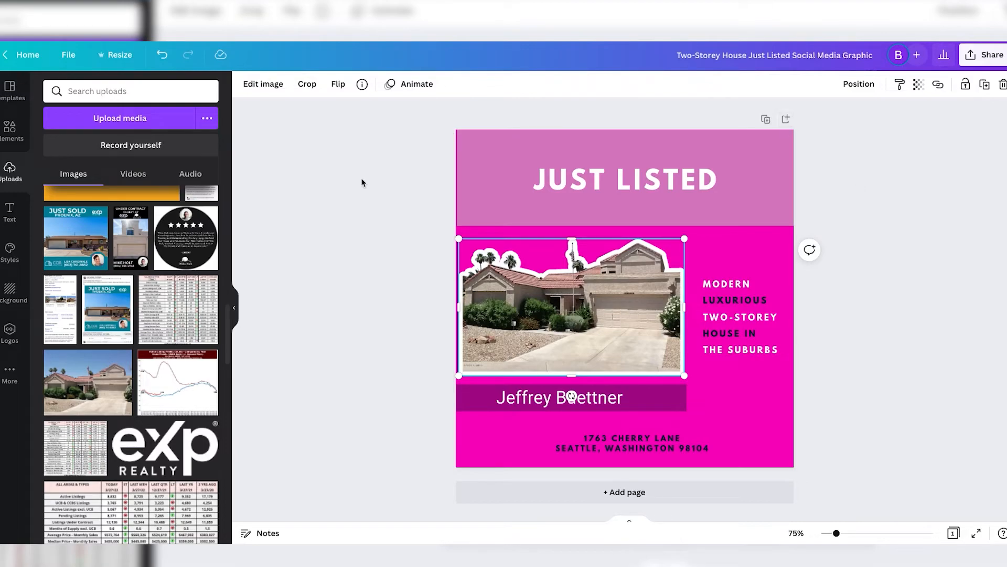
left_click(624, 178)
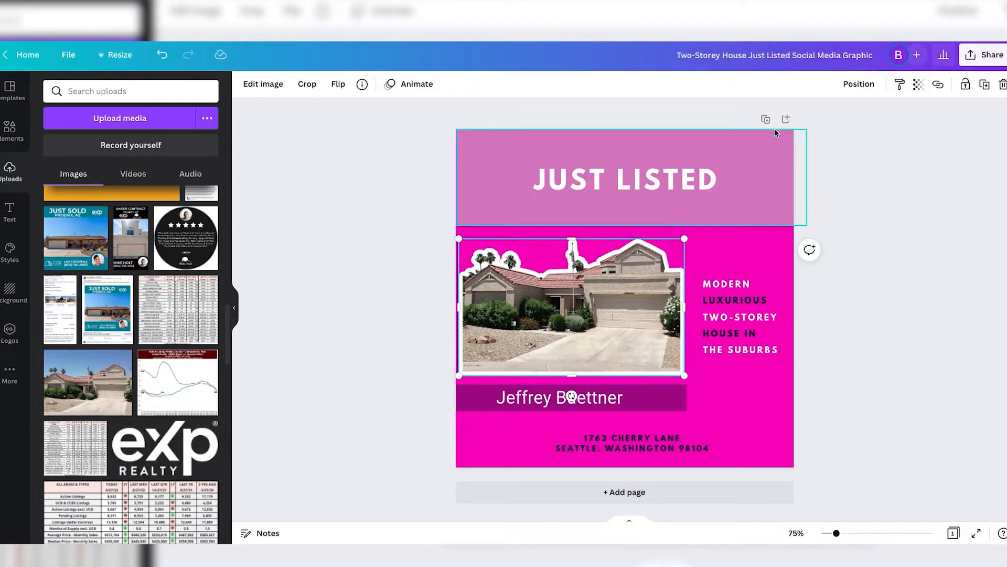
mouse_move(766, 120)
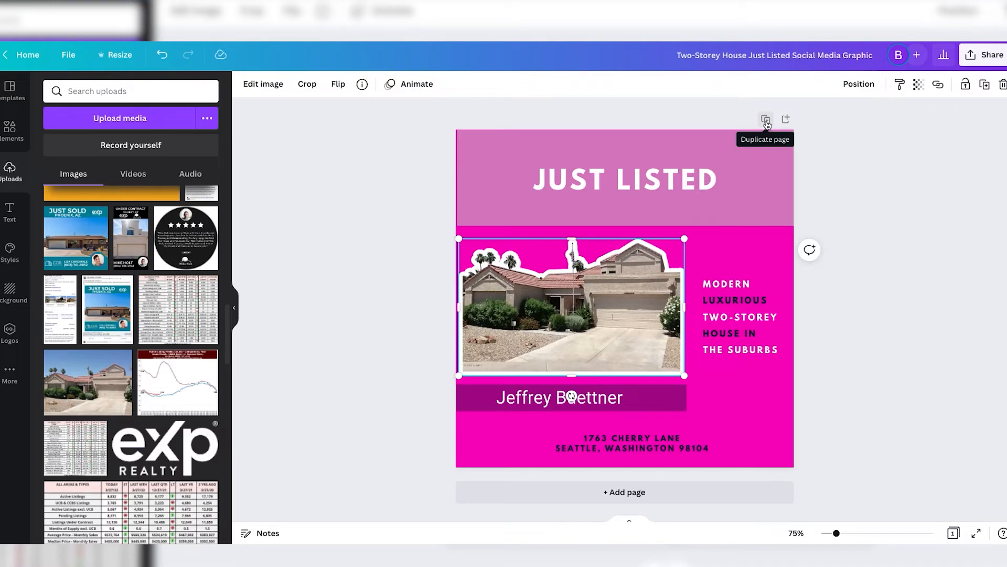
- Duplicate the Just Listed page and start editing page 2's heading
left_click(764, 119)
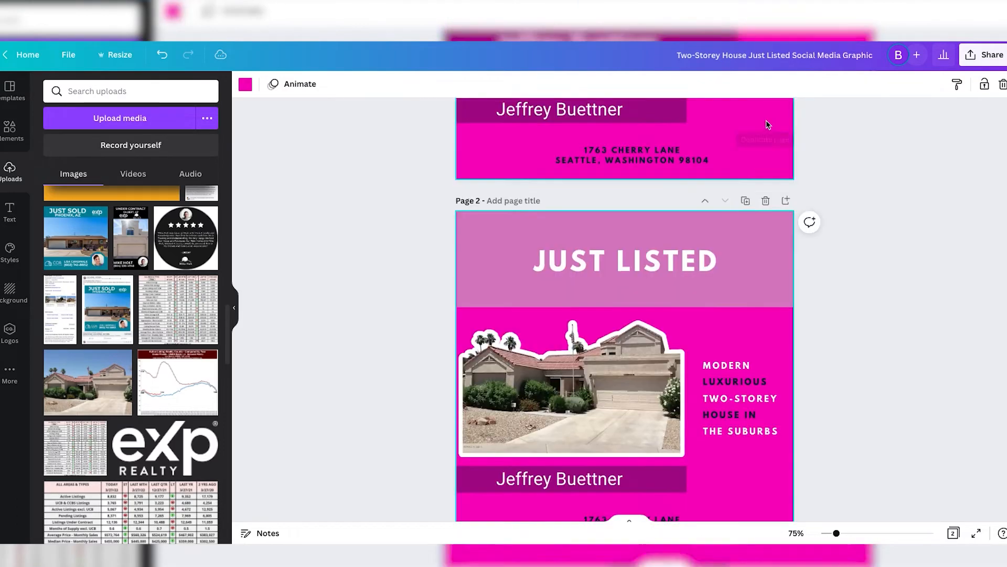
left_click(14, 292)
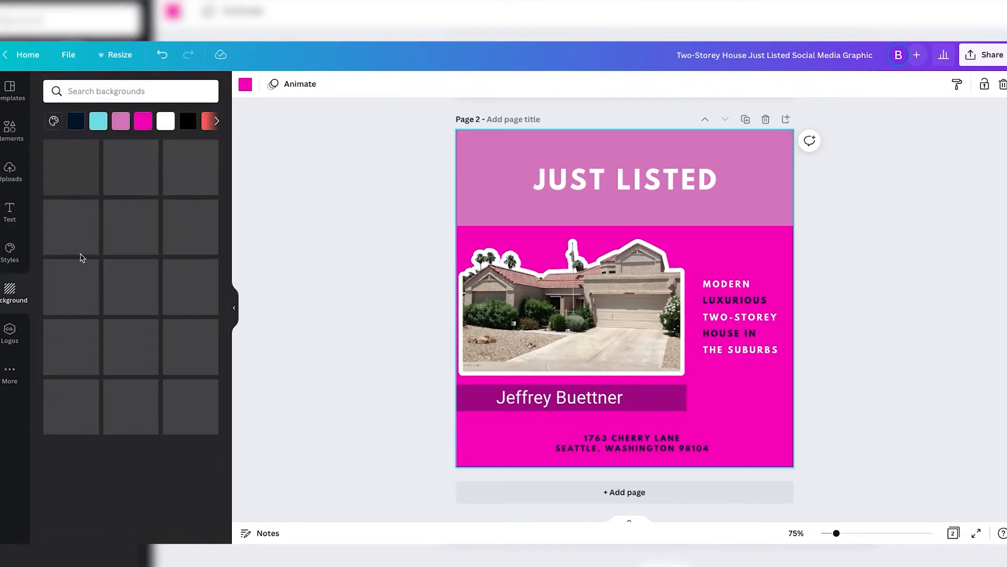
left_click(98, 121)
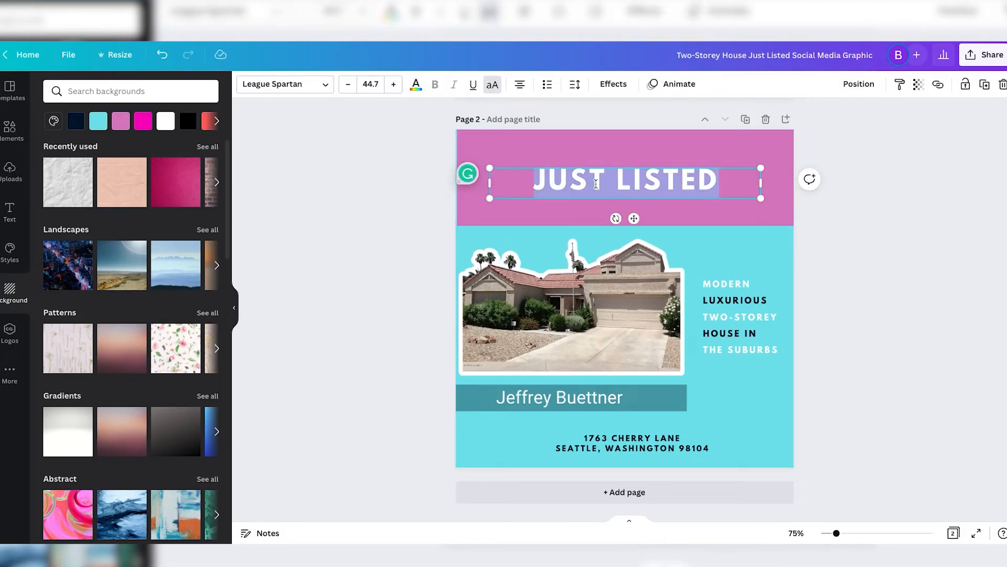
- Retitle page 2's heading from JUST LISTED to UNDER CONTRACT
type("JUST DO")
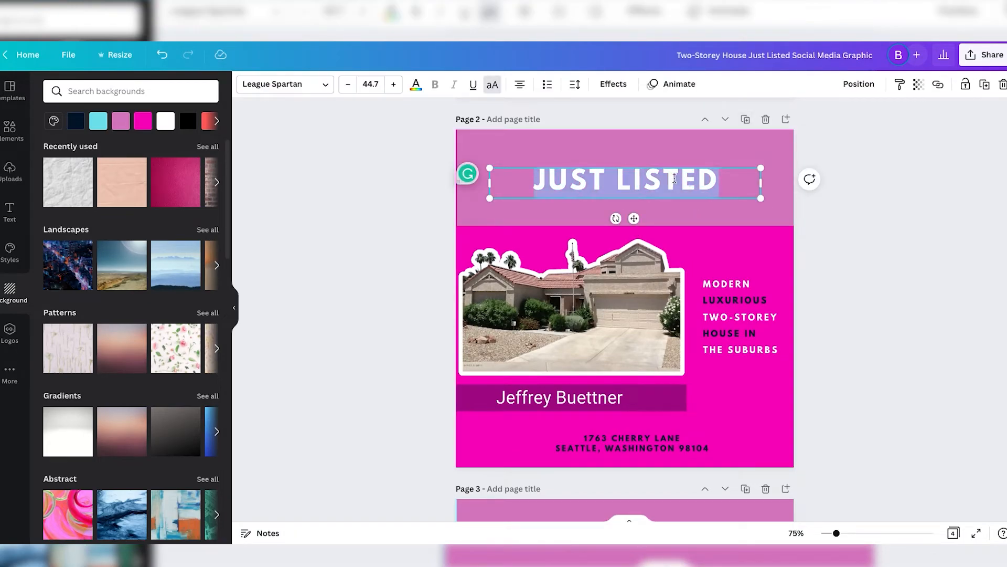
type("UNDER CONTRACT")
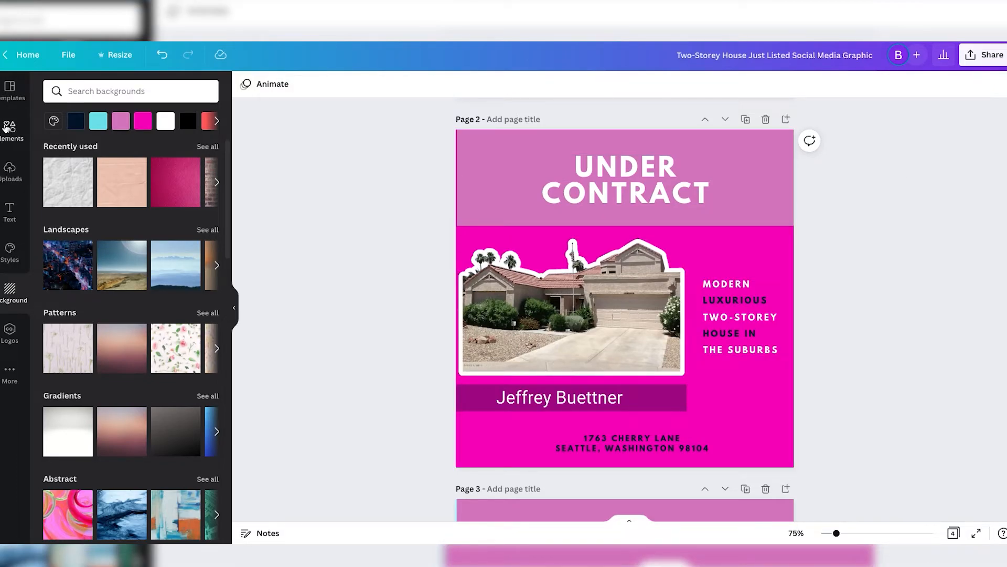
left_click(12, 125)
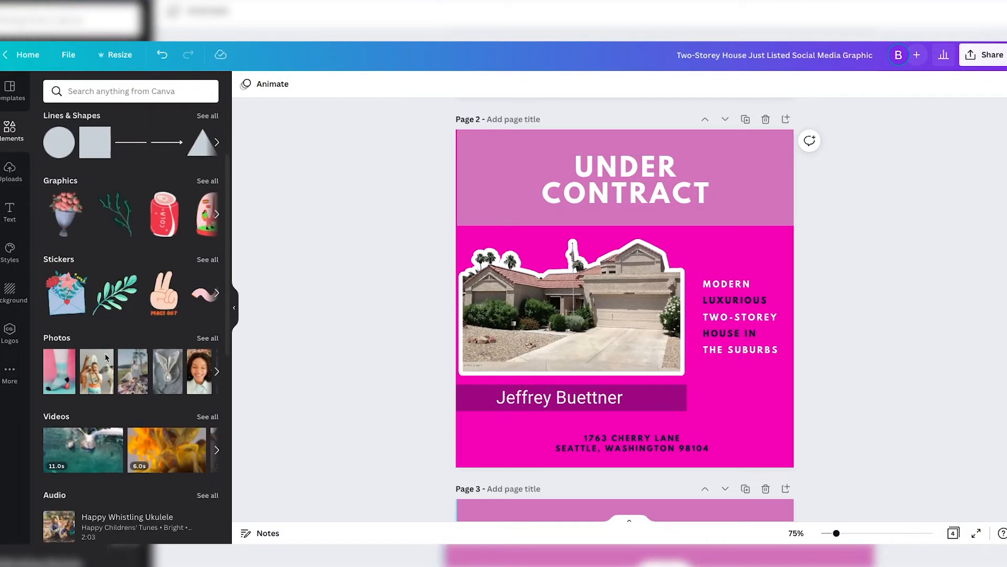
mouse_move(59, 380)
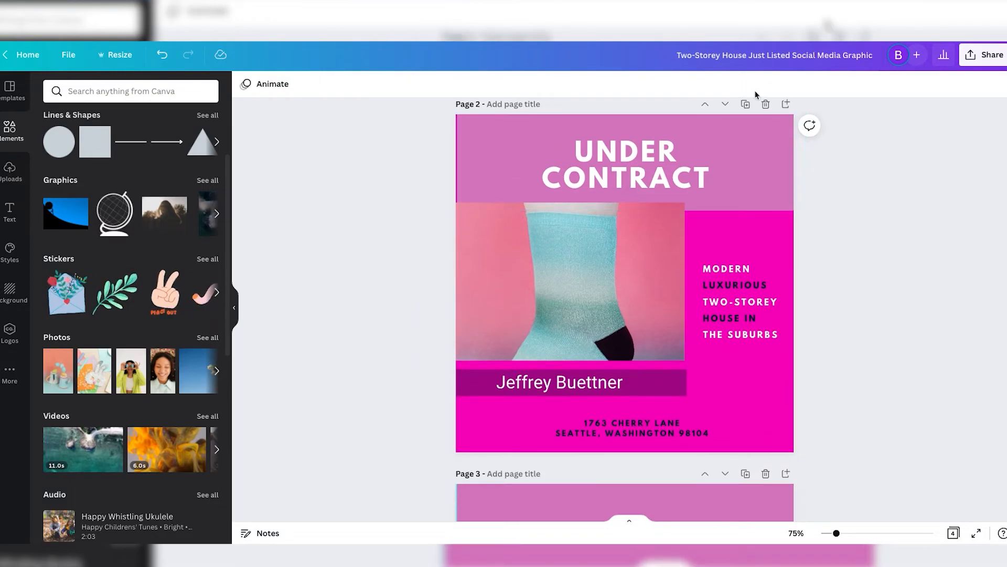
scroll("down", 3)
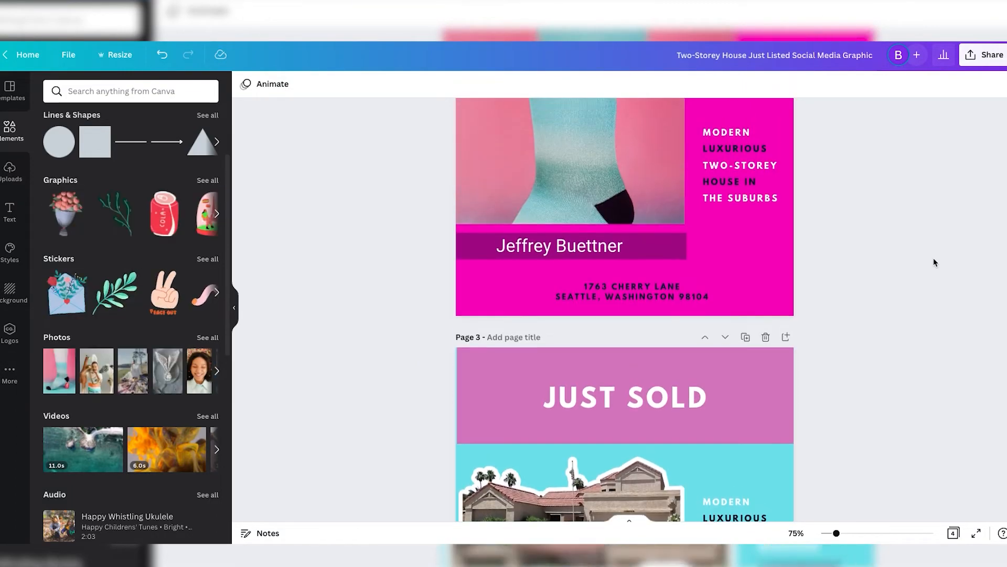
scroll("up", 3)
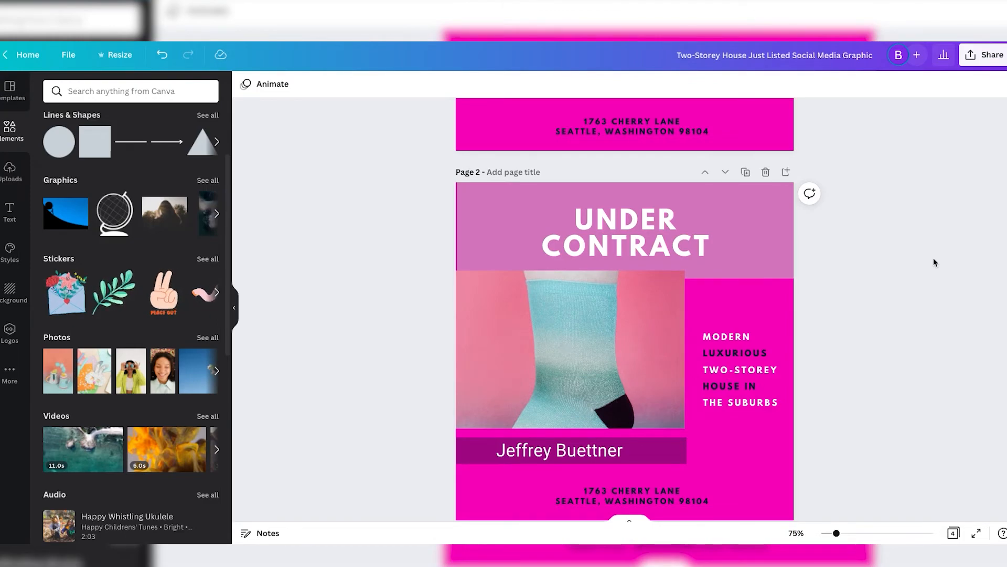
scroll("up", 3)
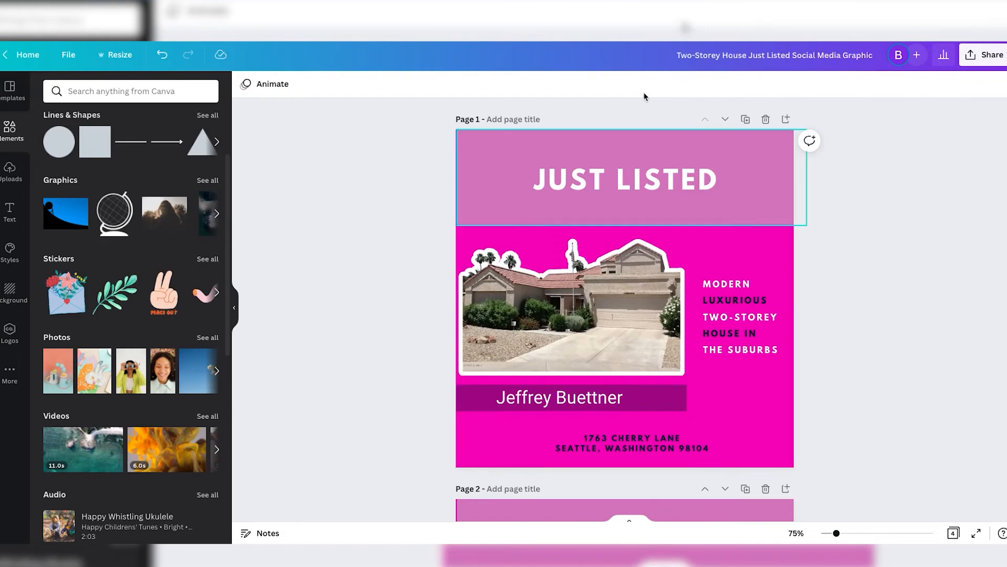
scroll("down", 3)
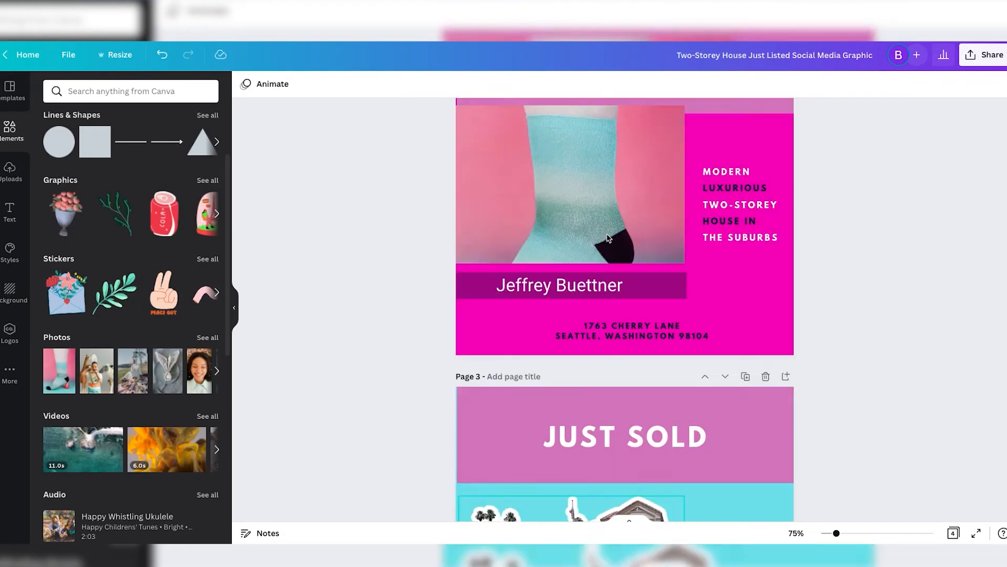
scroll("up", 3)
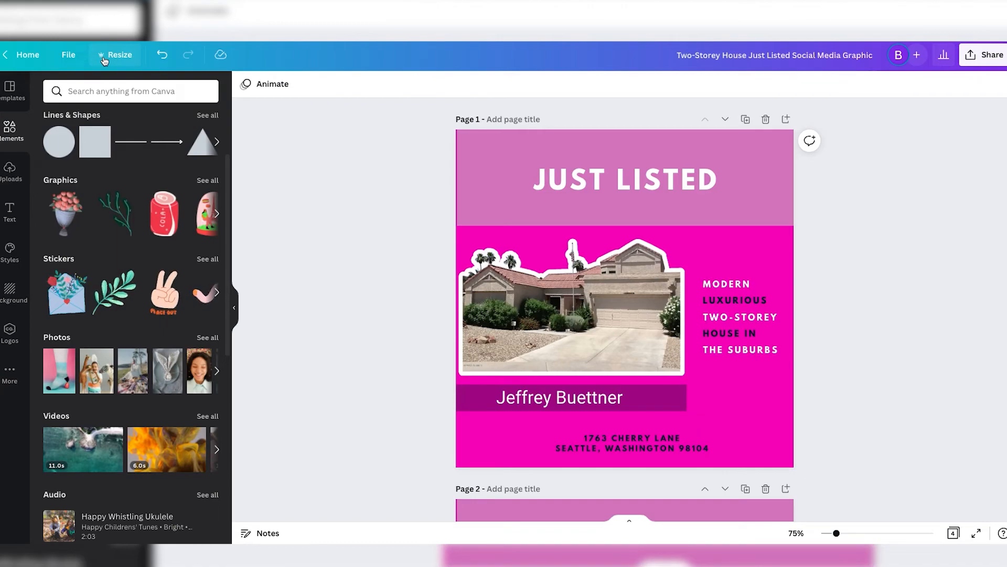
- In Resize, search 'facebook story' and tick the Facebook Story and Facebook Story Ad sizes
left_click(118, 55)
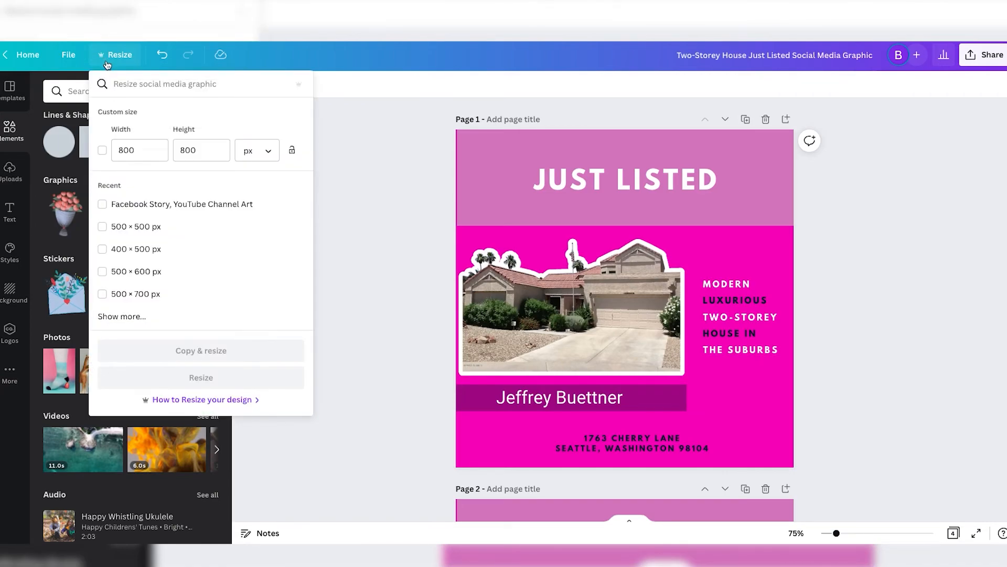
type("face")
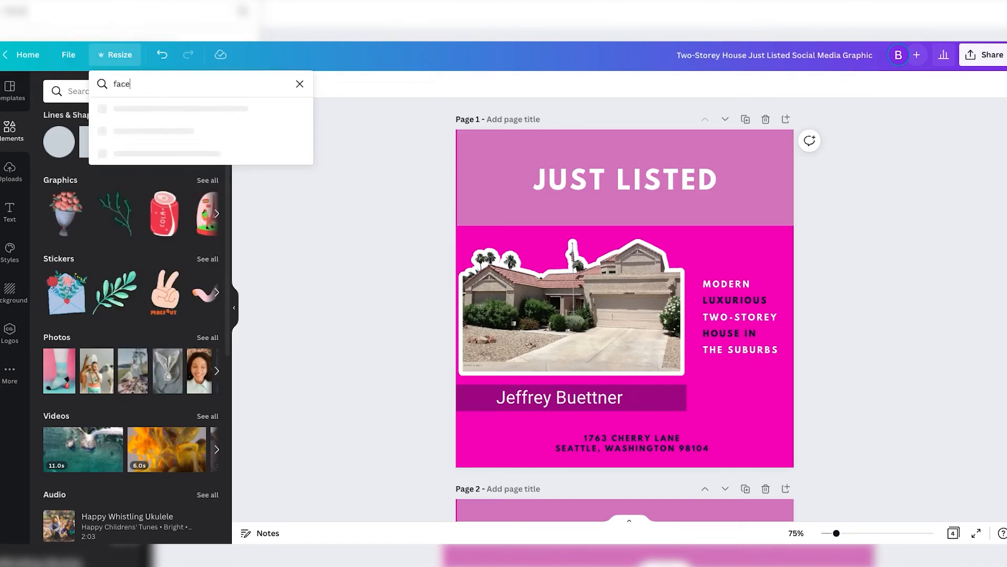
type("facebook story")
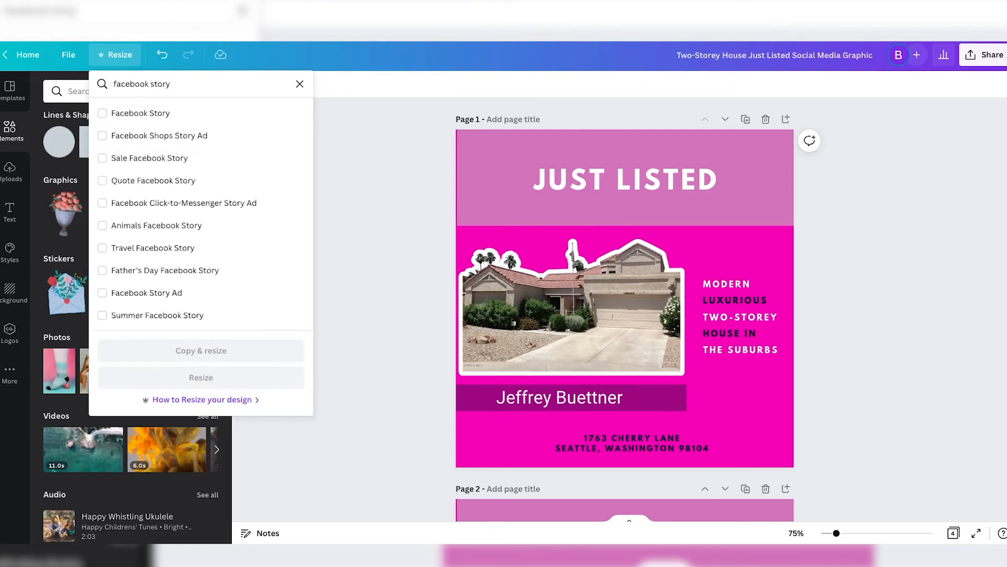
left_click(102, 113)
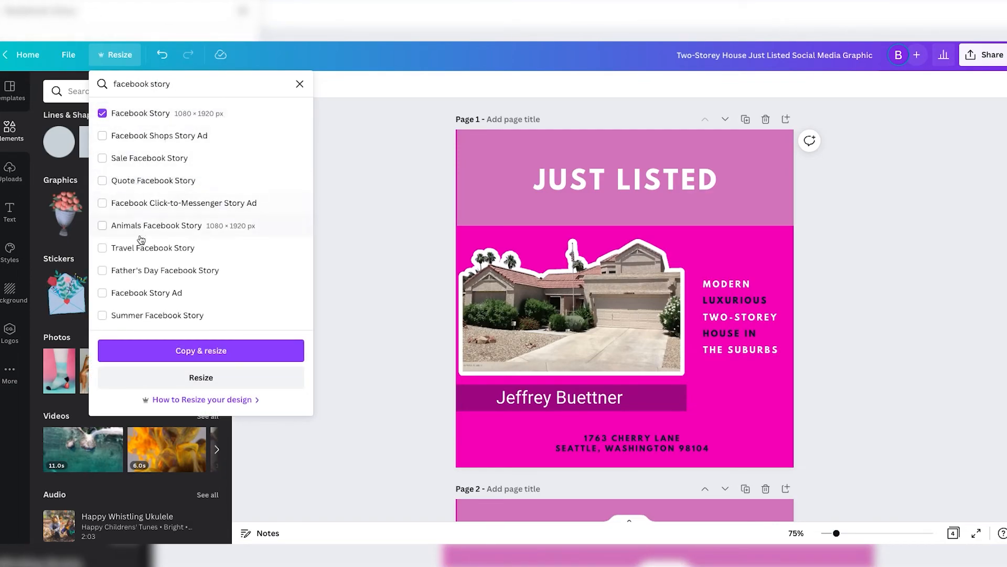
left_click(102, 293)
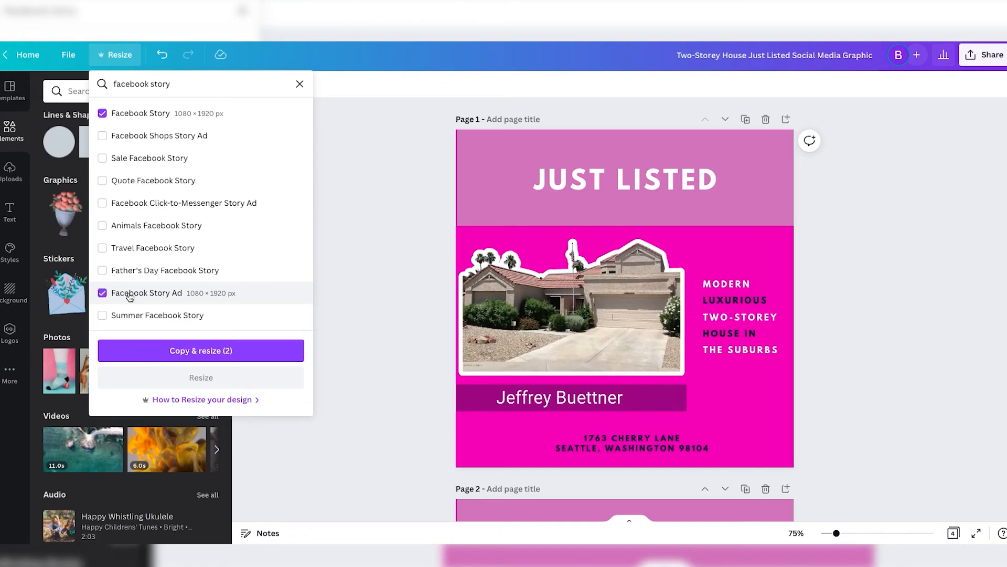
- Also tick YouTube Channel Art and create the resized copies with Copy & resize
left_click(102, 225)
type("youtube cover art")
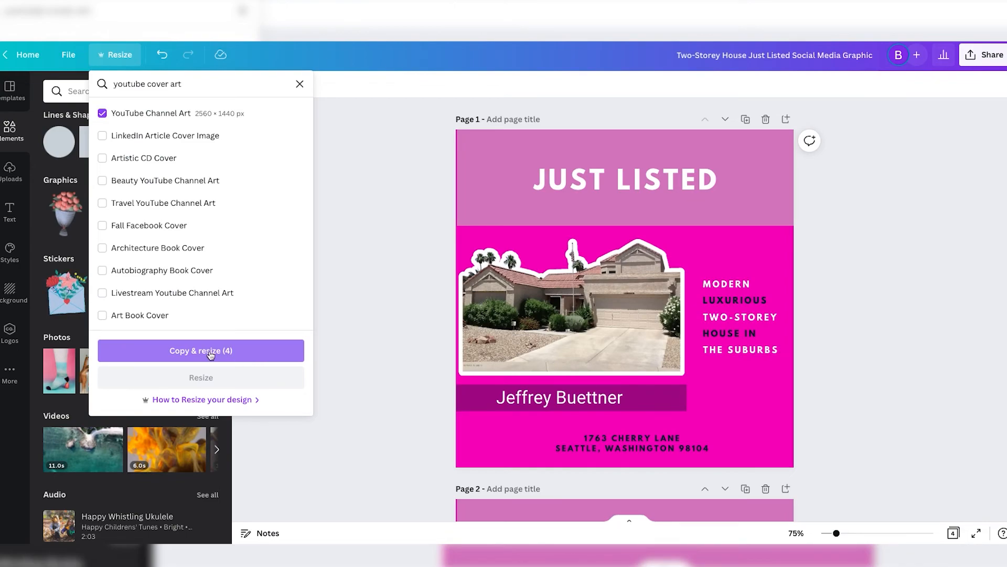
left_click(201, 350)
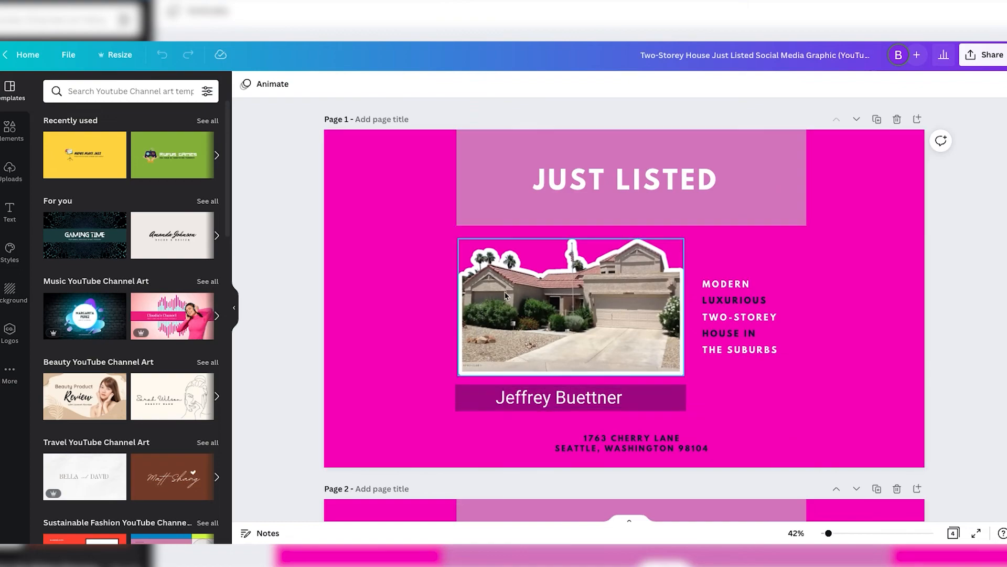
mouse_move(600, 349)
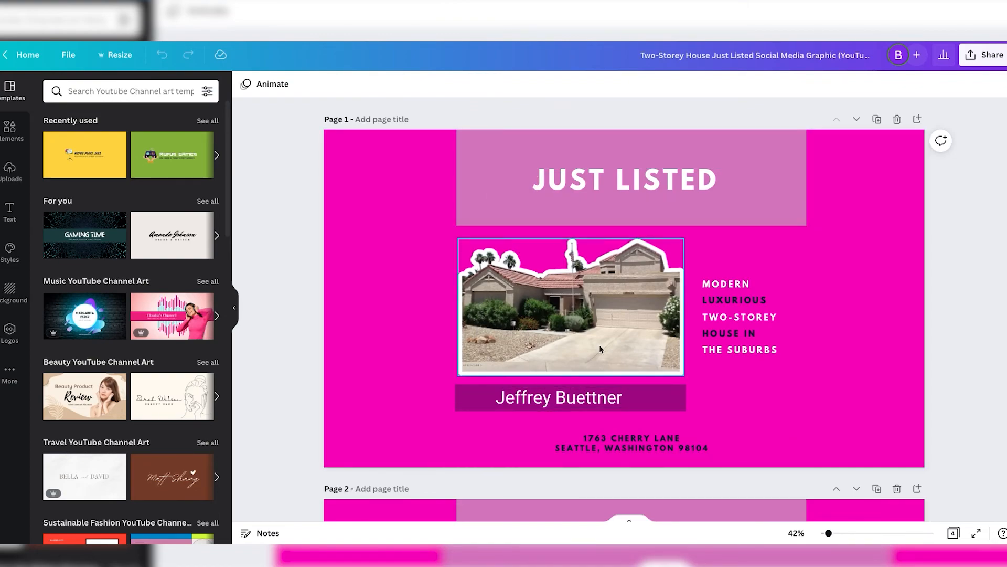
- In the Facebook Story copy, move the JUST LISTED banner to the top with the enlarged house cutout below
left_click(600, 349)
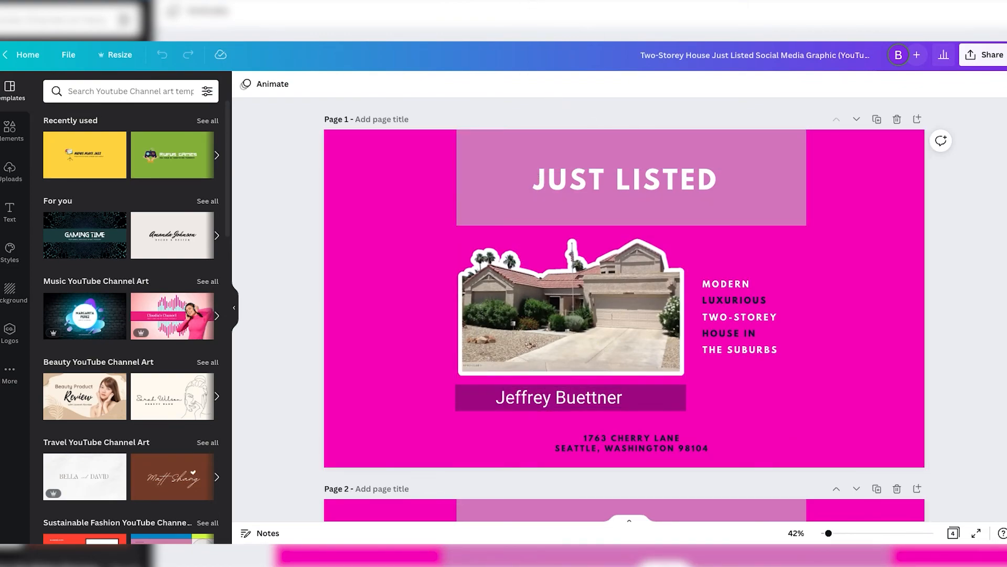
left_click(116, 55)
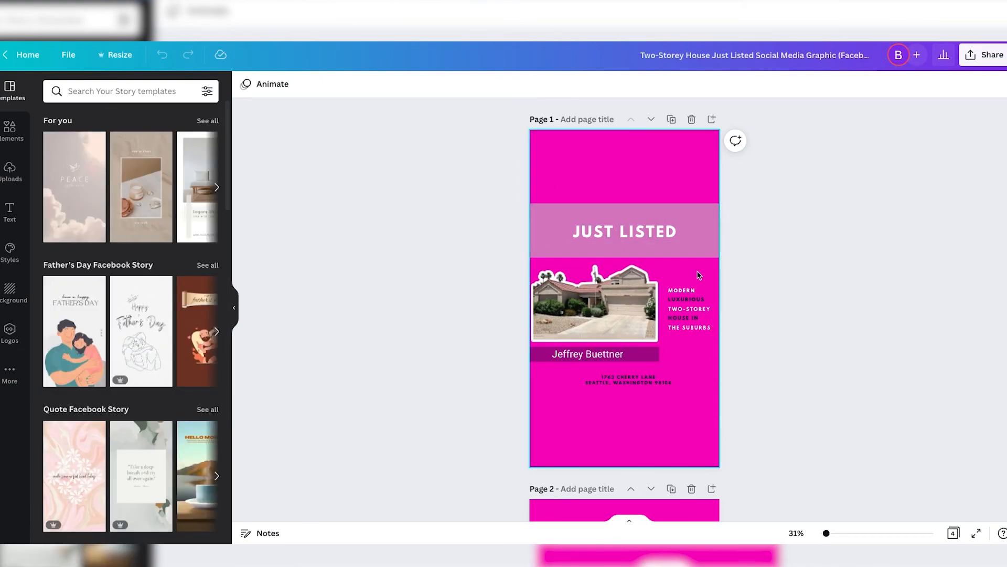
mouse_move(585, 205)
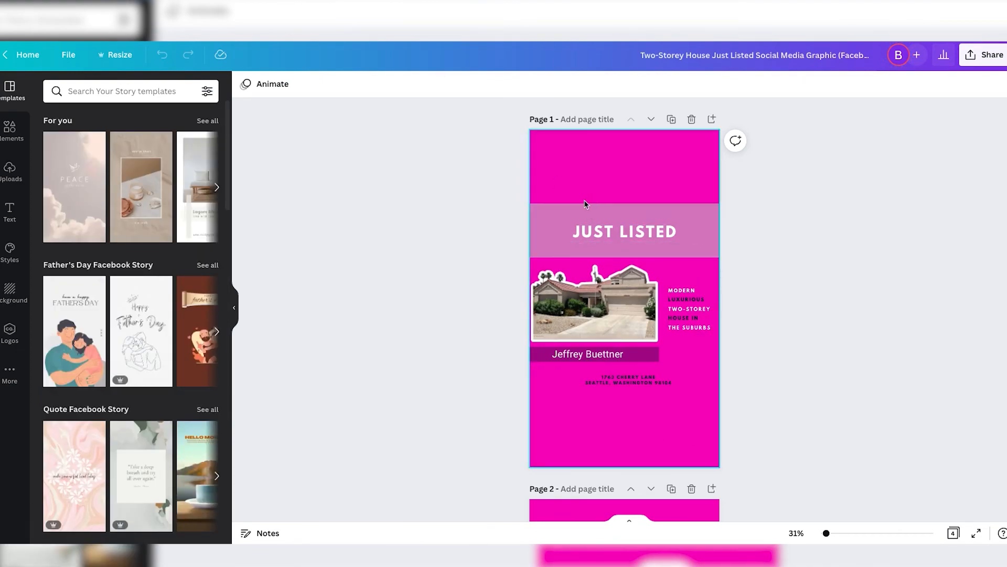
left_click(623, 231)
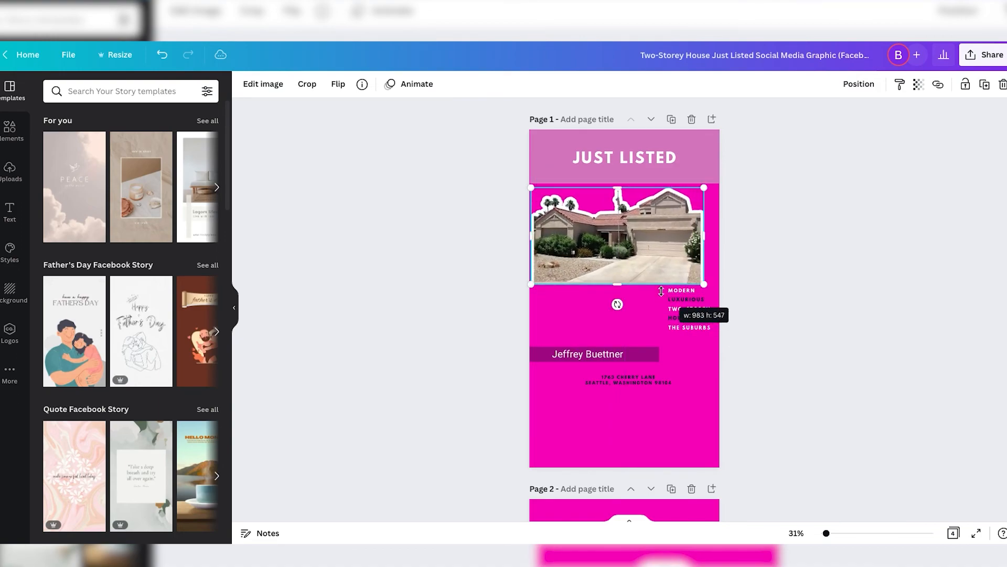
left_click(779, 281)
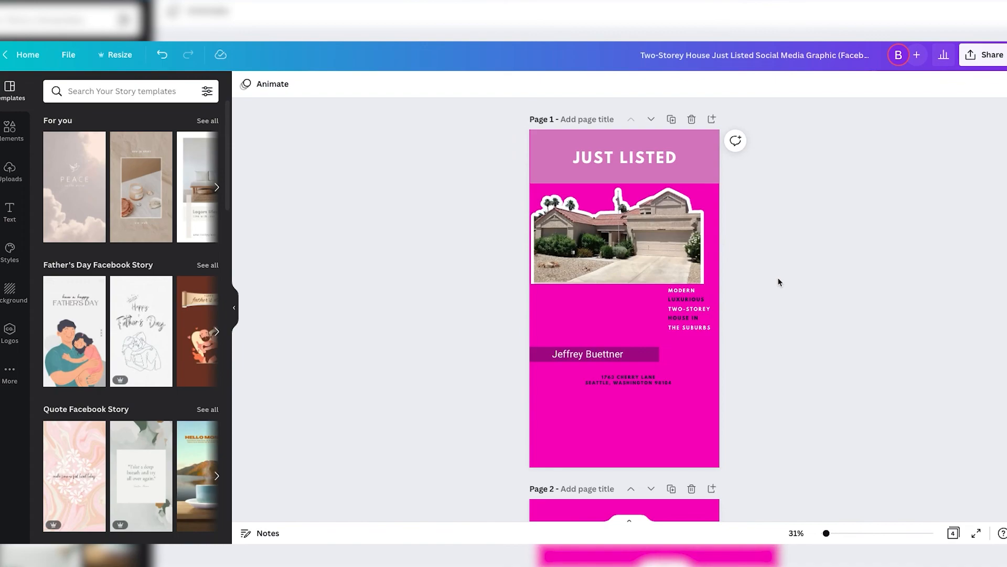